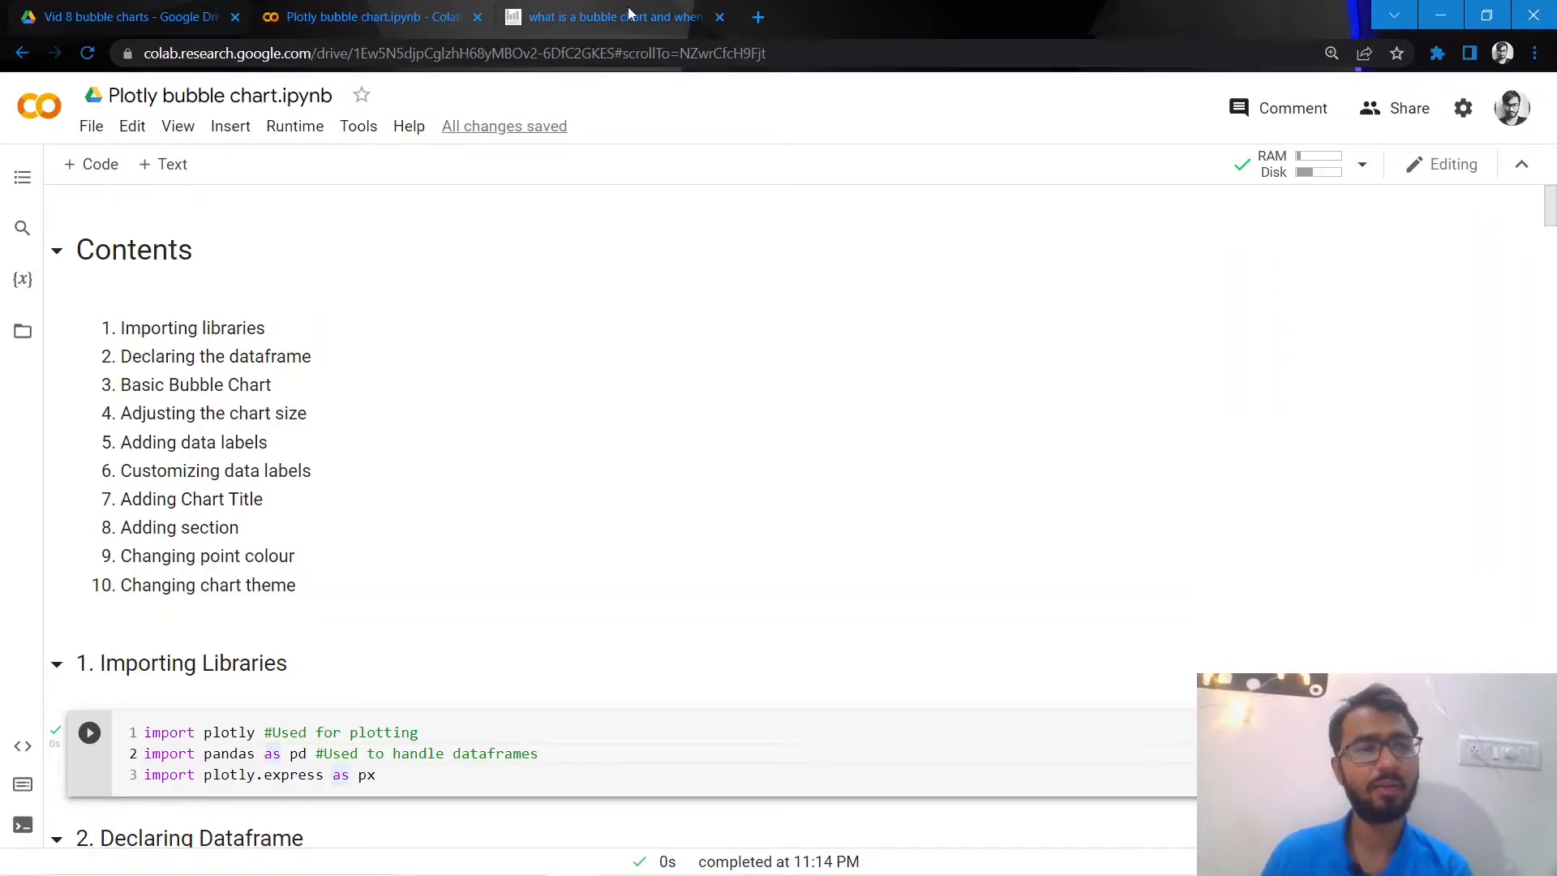
pyautogui.moveTo(437, 363)
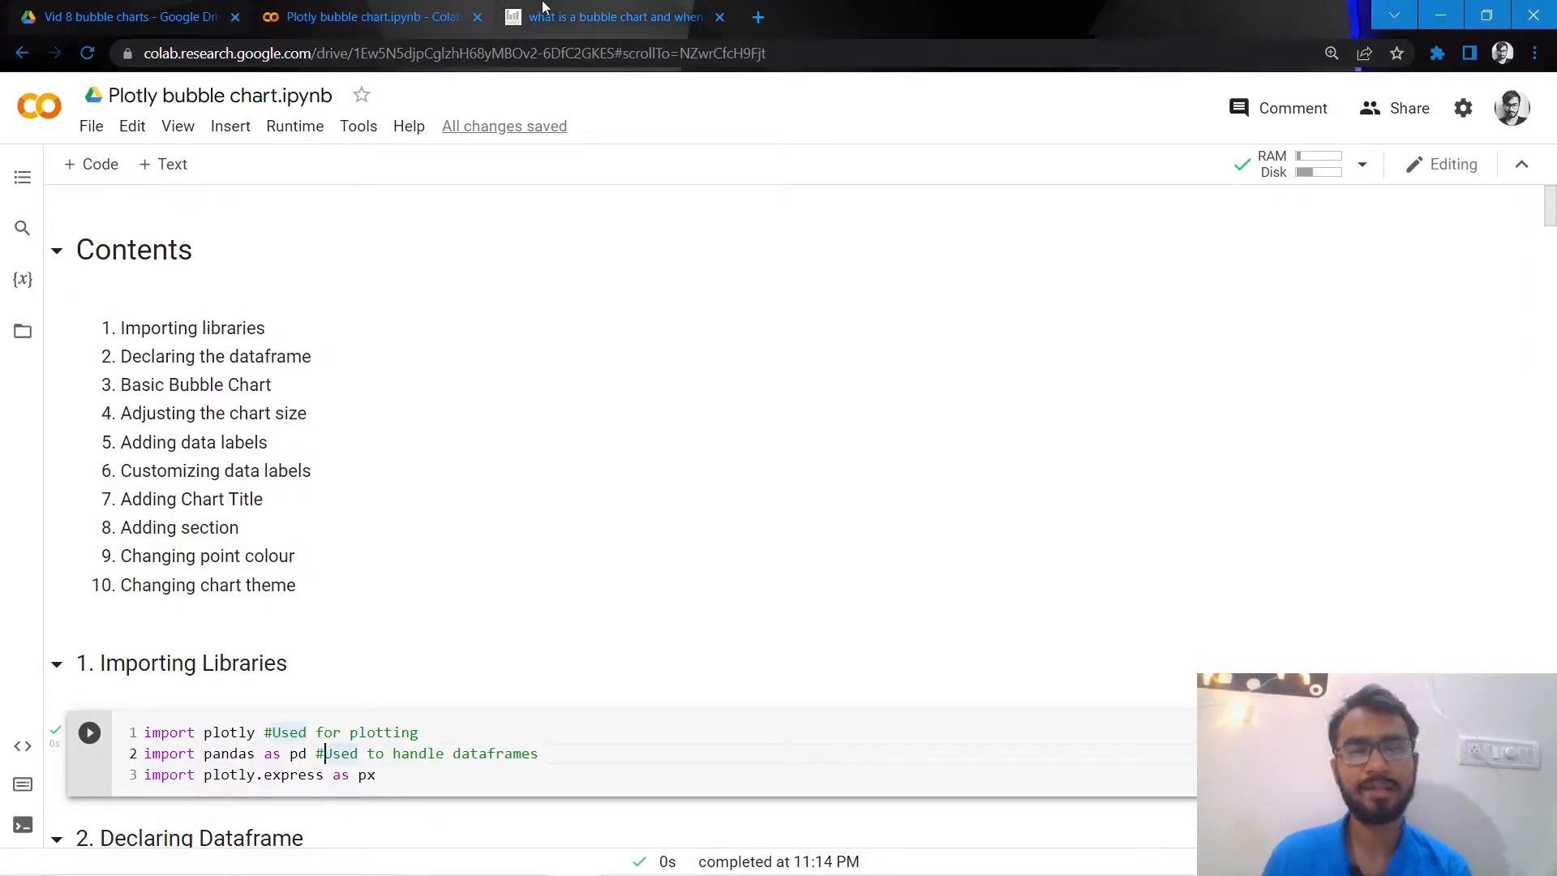
# Switch to the bubble chart article and view its Competitive landscape sales-growth bubble example
pyautogui.click(615, 17)
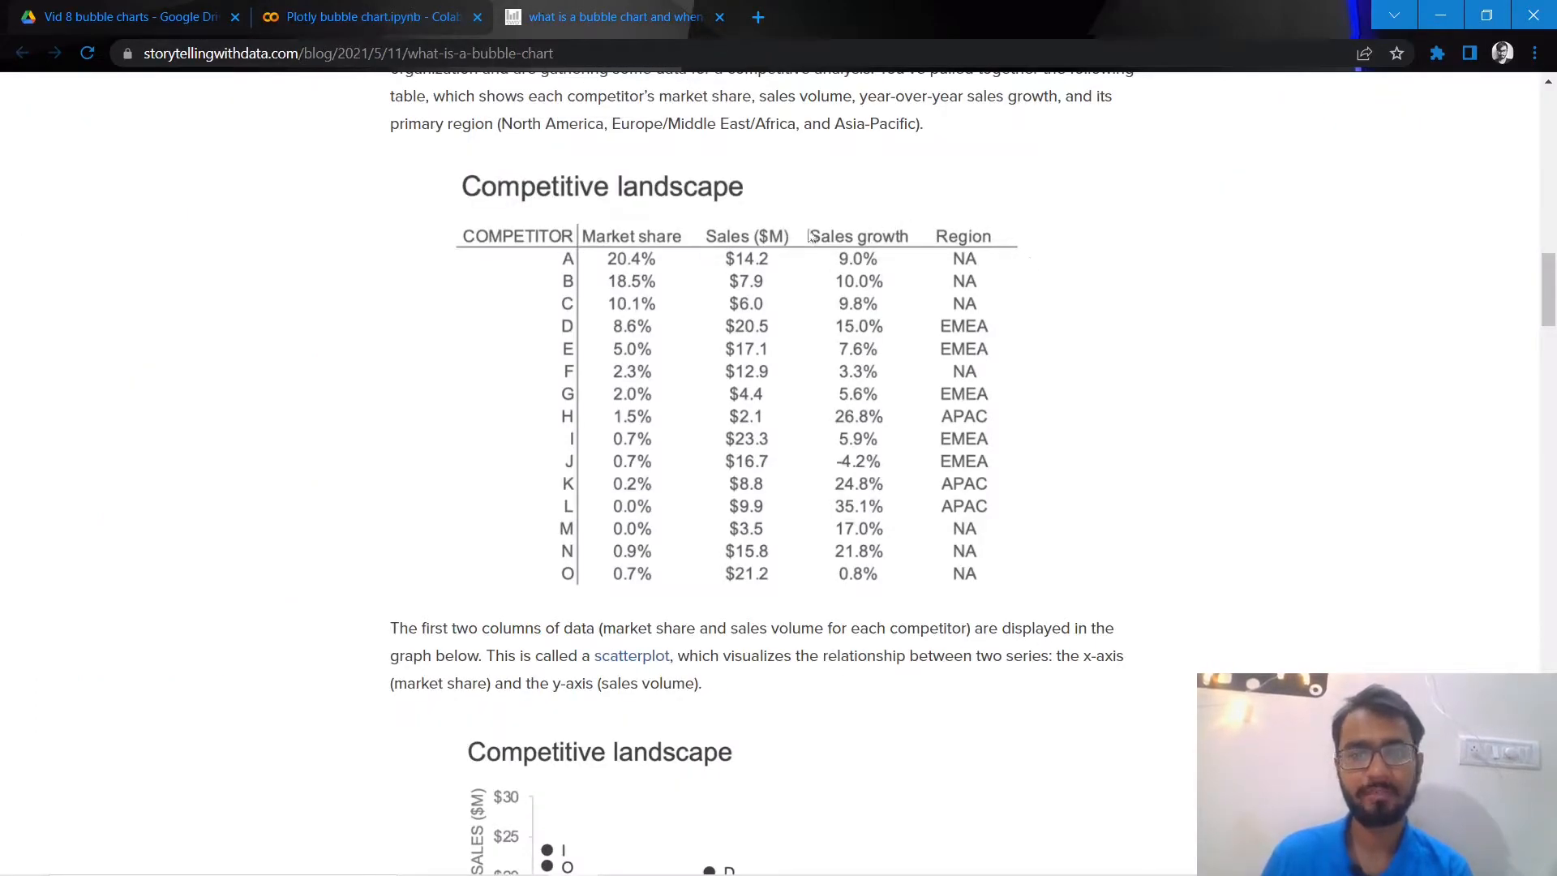
pyautogui.moveTo(482, 146)
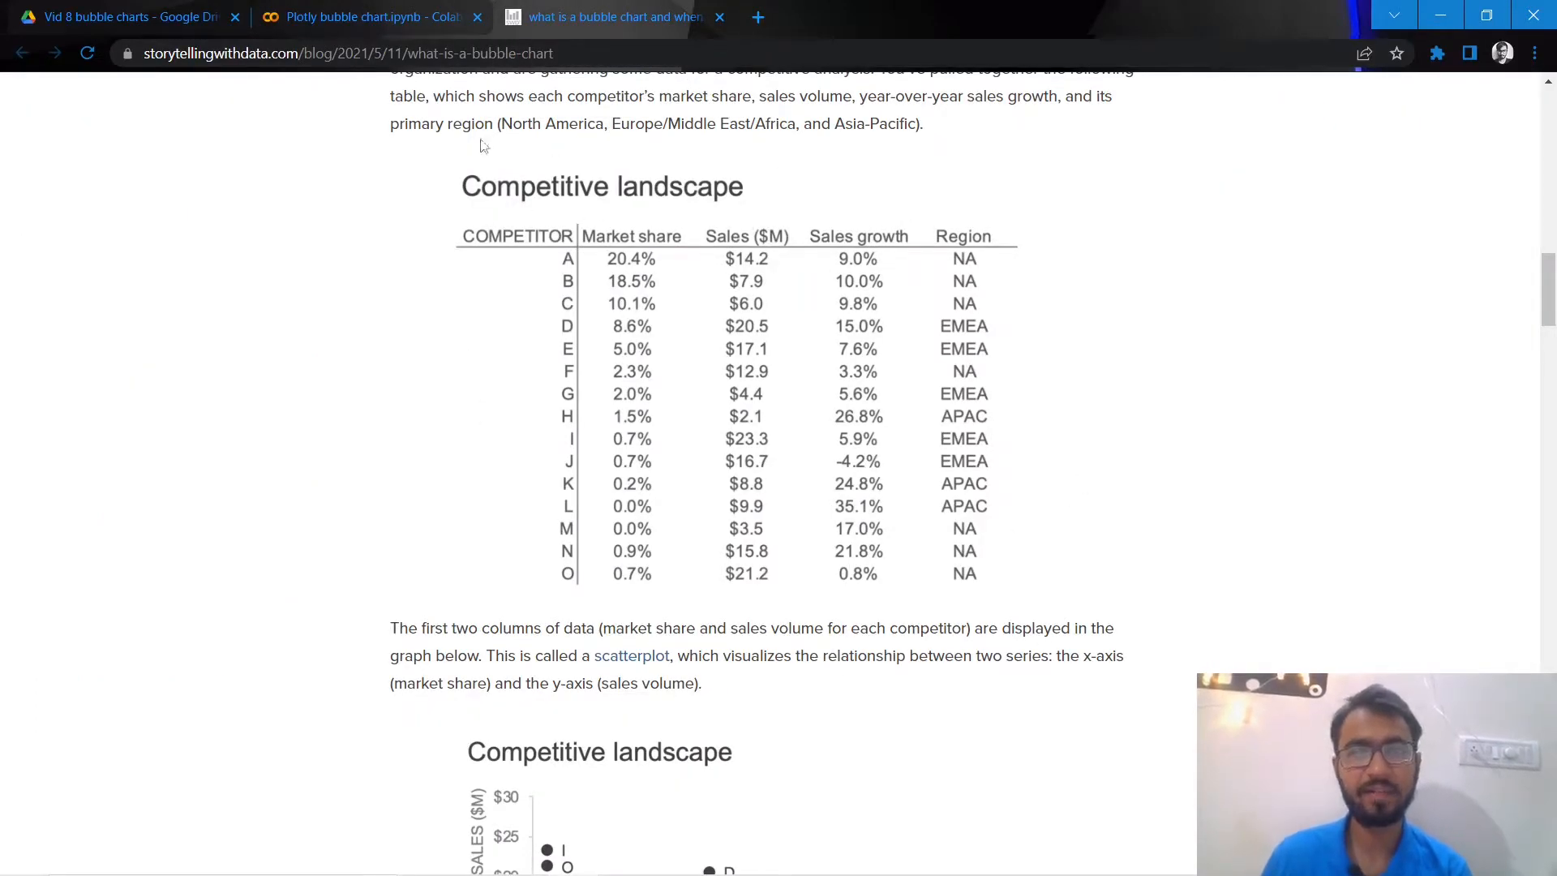
pyautogui.moveTo(479, 478)
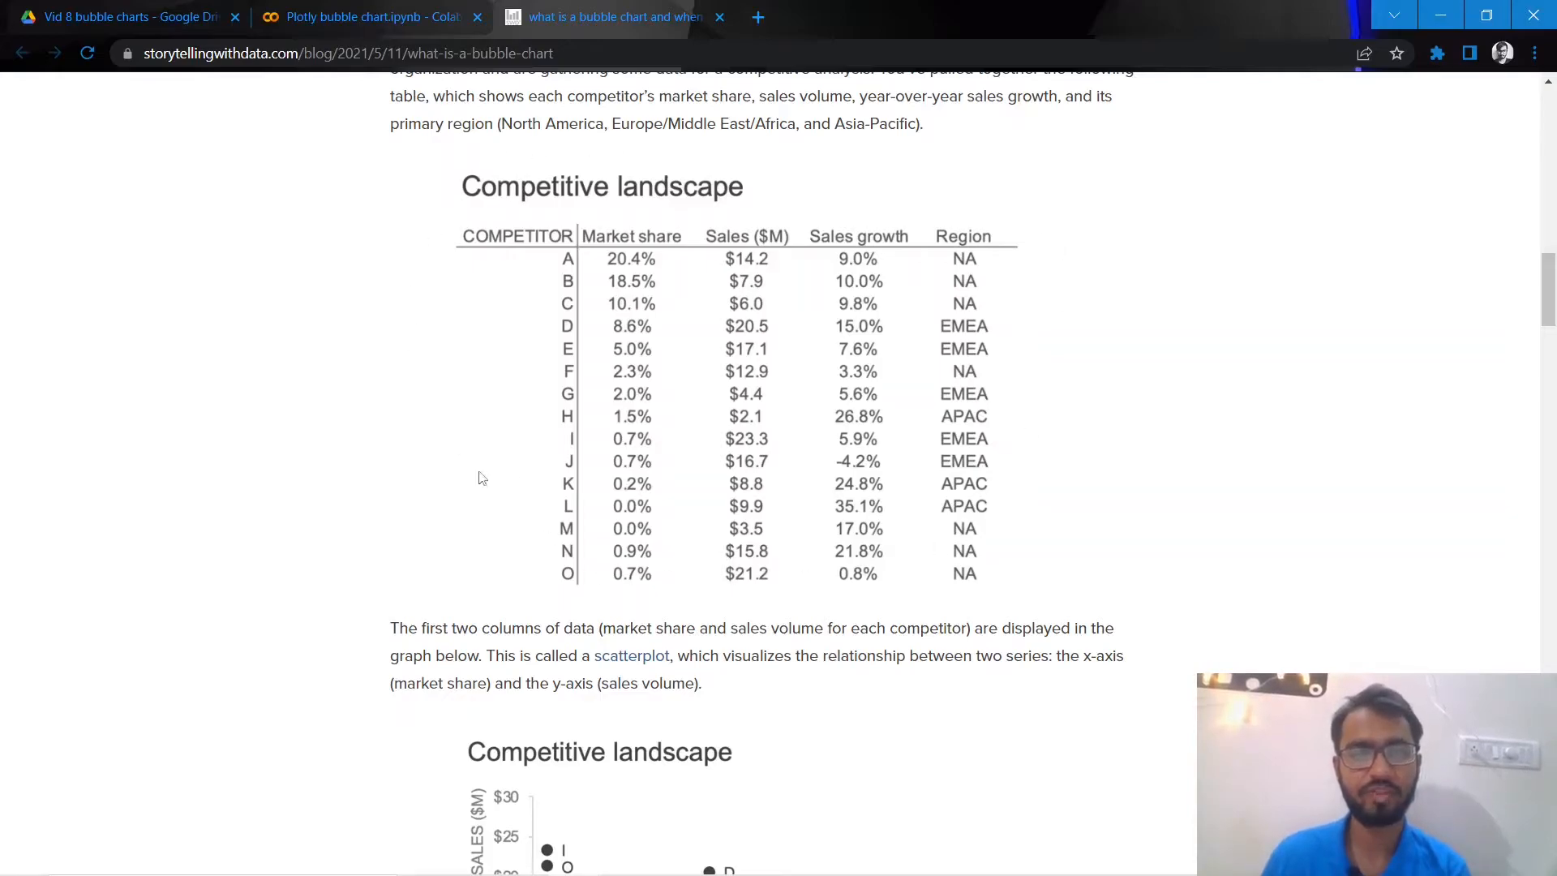
pyautogui.moveTo(673, 388)
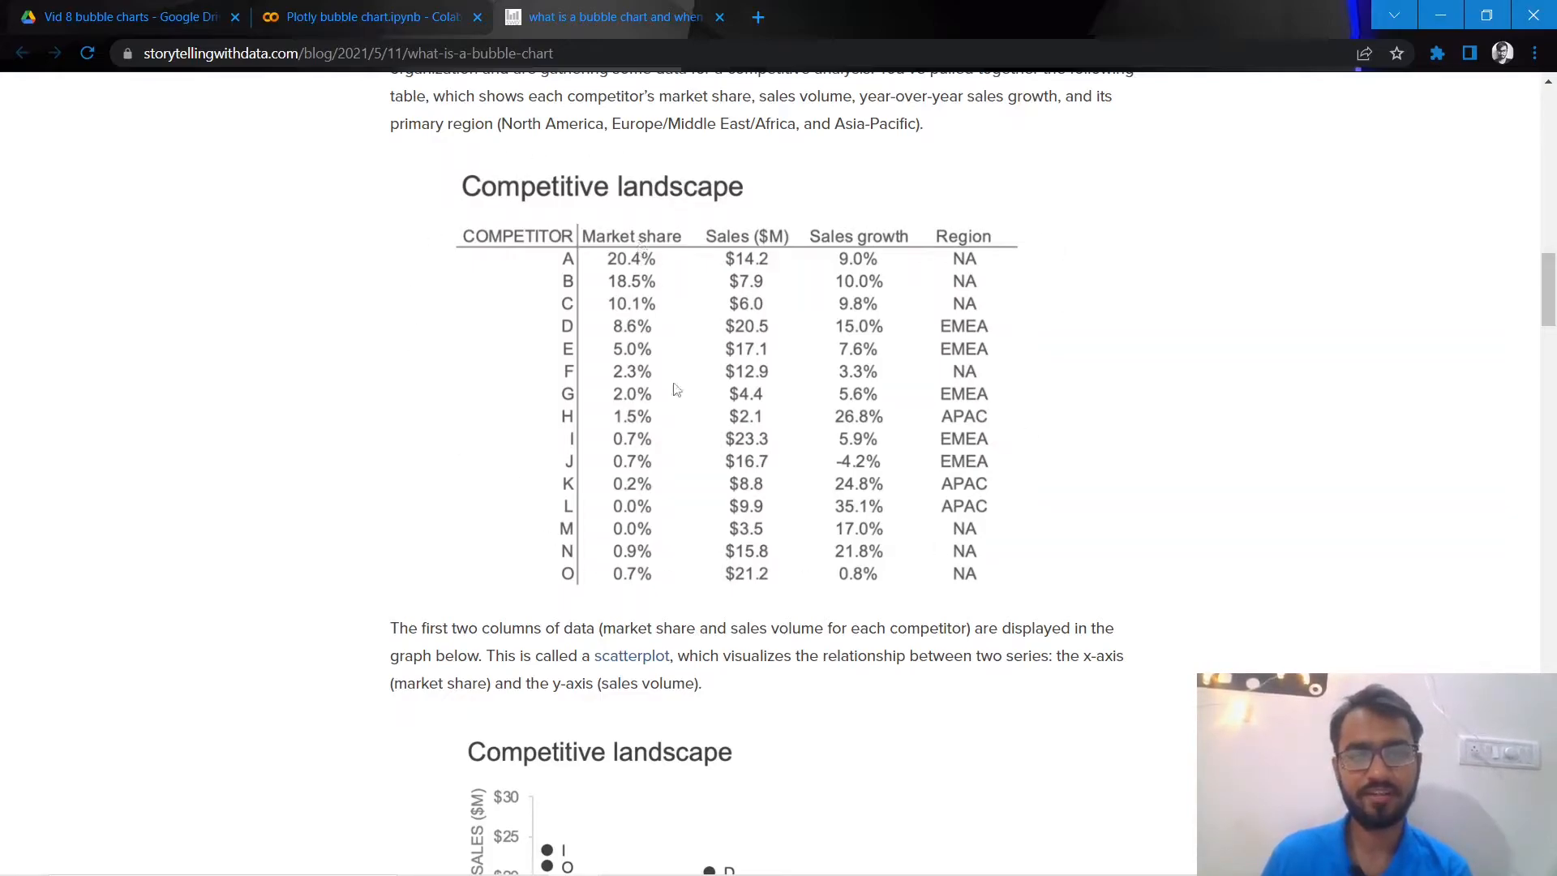
pyautogui.moveTo(585, 229)
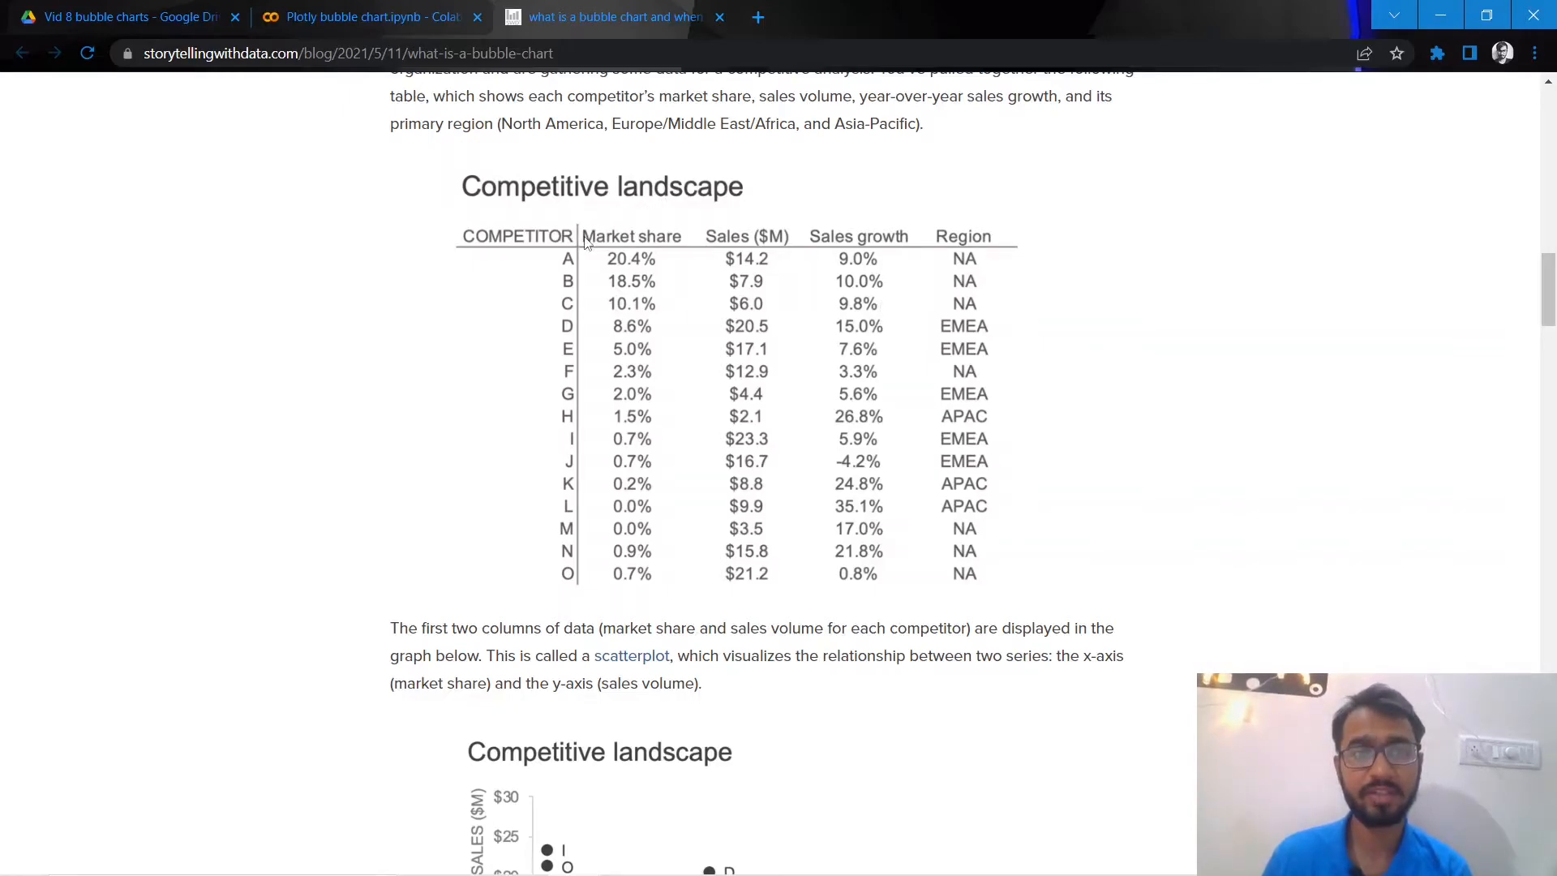
pyautogui.moveTo(625, 566)
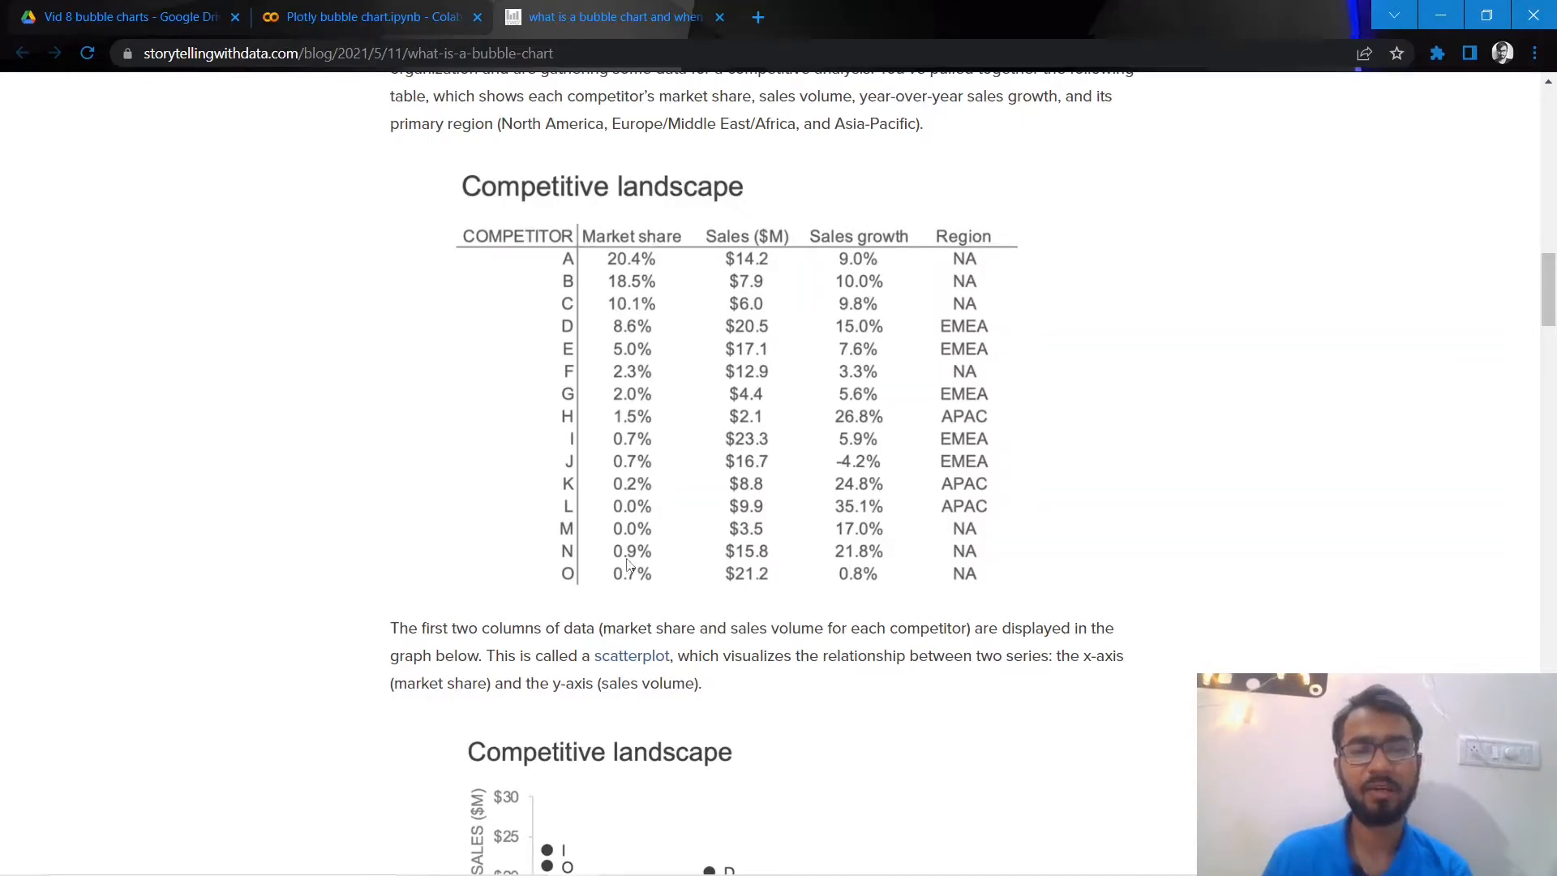
pyautogui.moveTo(801, 455)
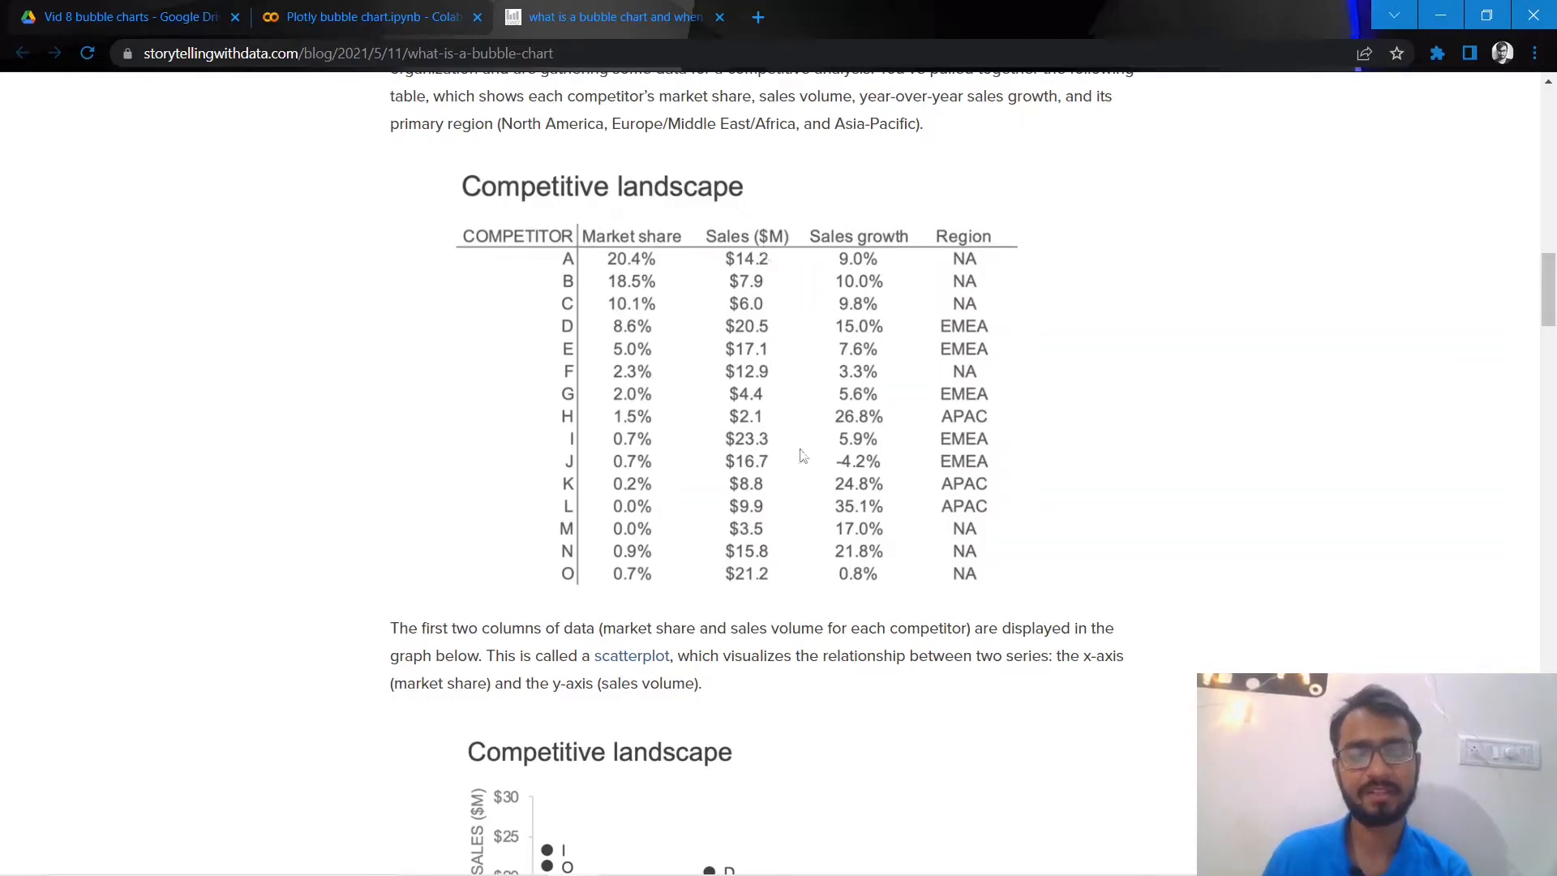
pyautogui.moveTo(859, 615)
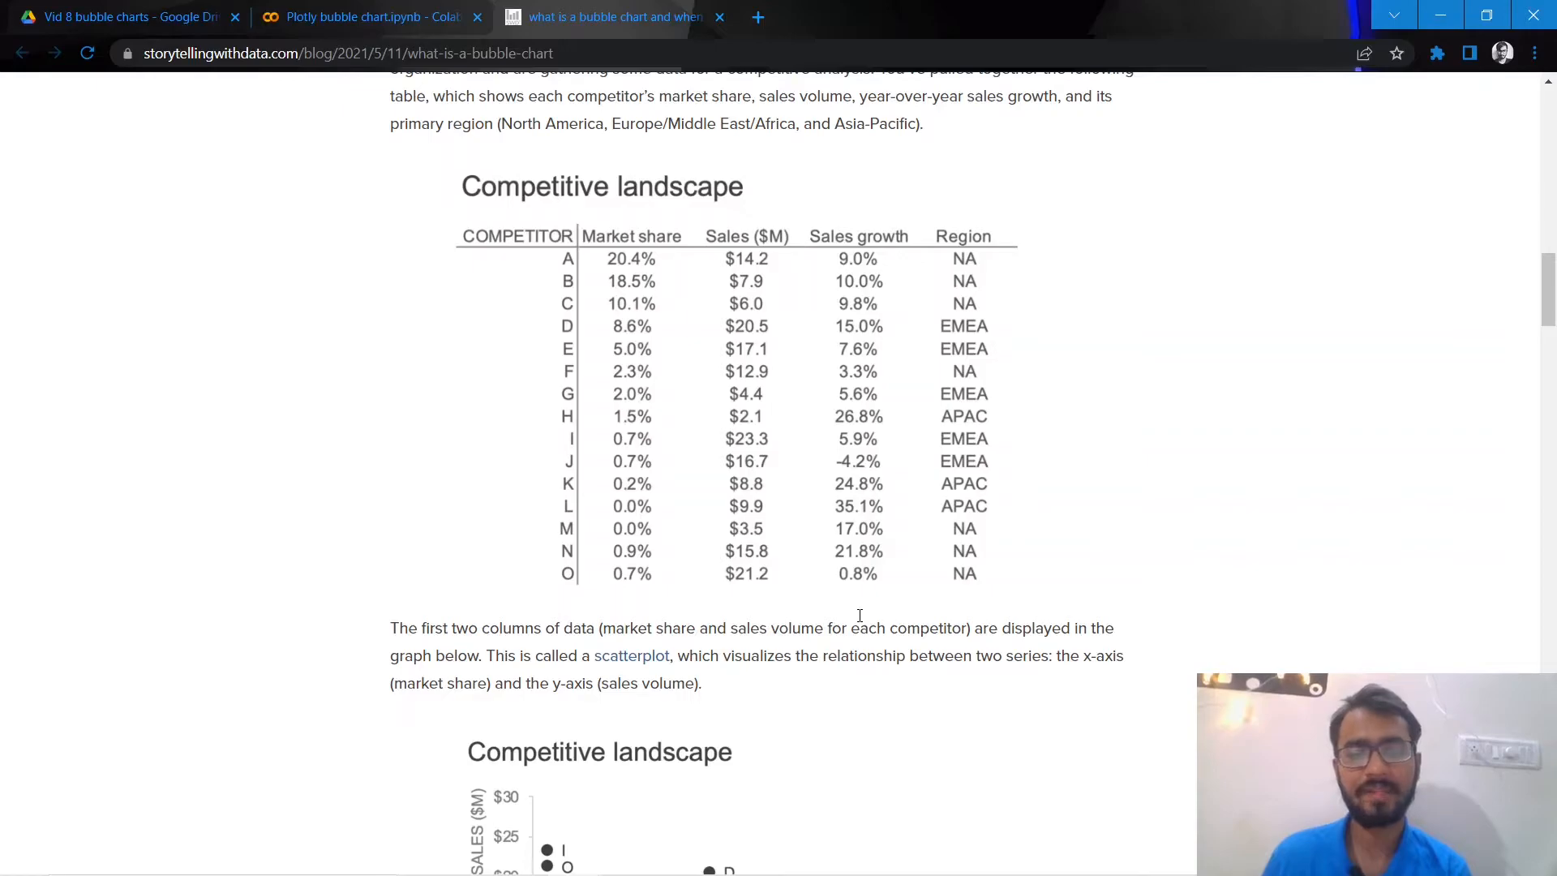
pyautogui.moveTo(700, 195)
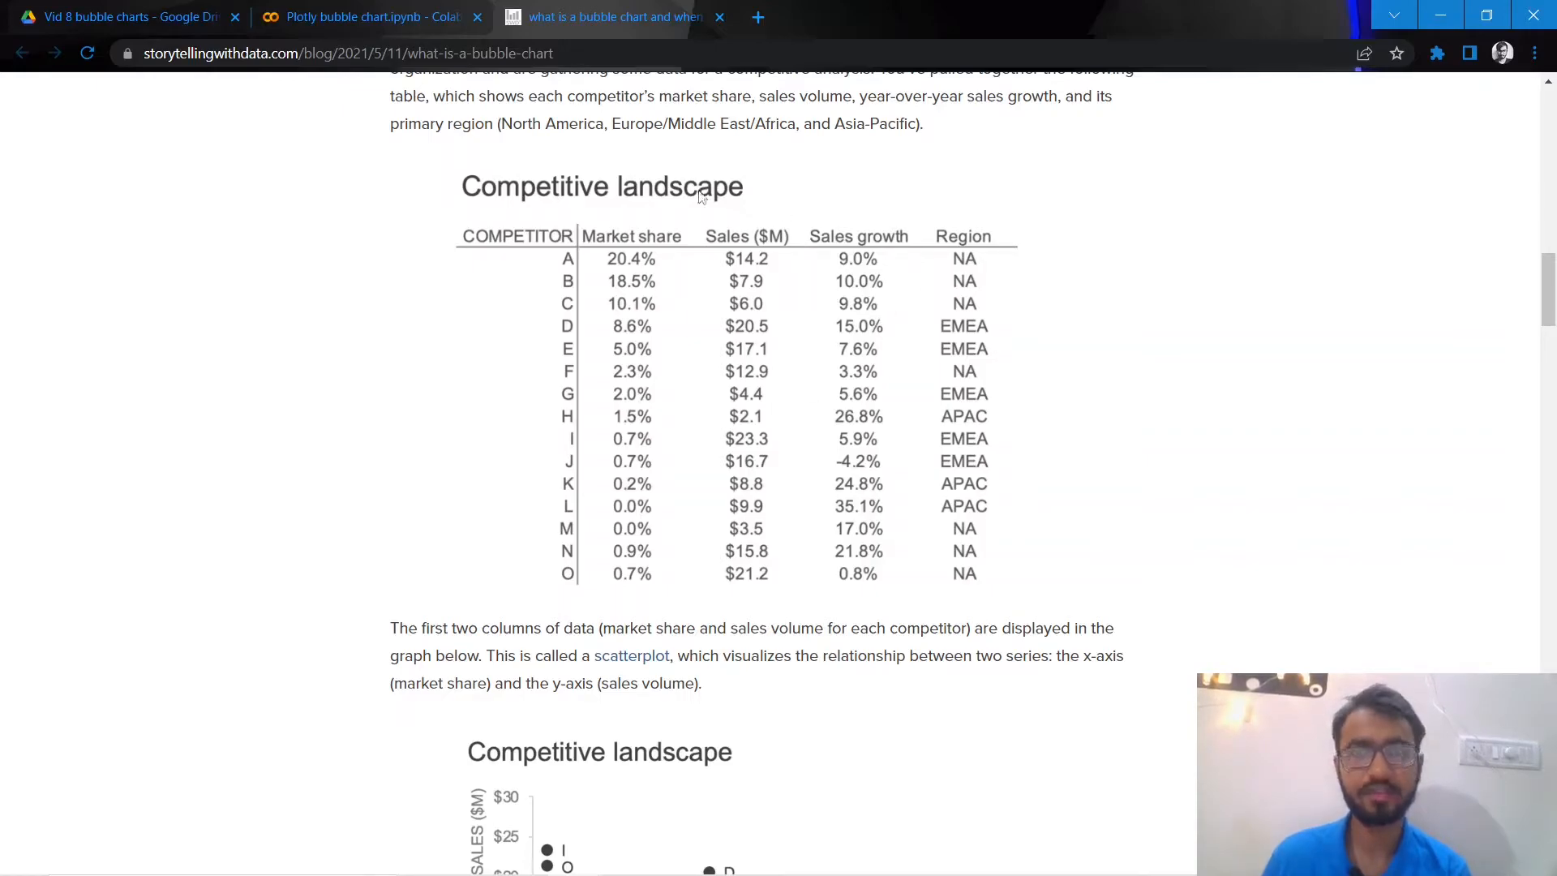
pyautogui.moveTo(770, 257)
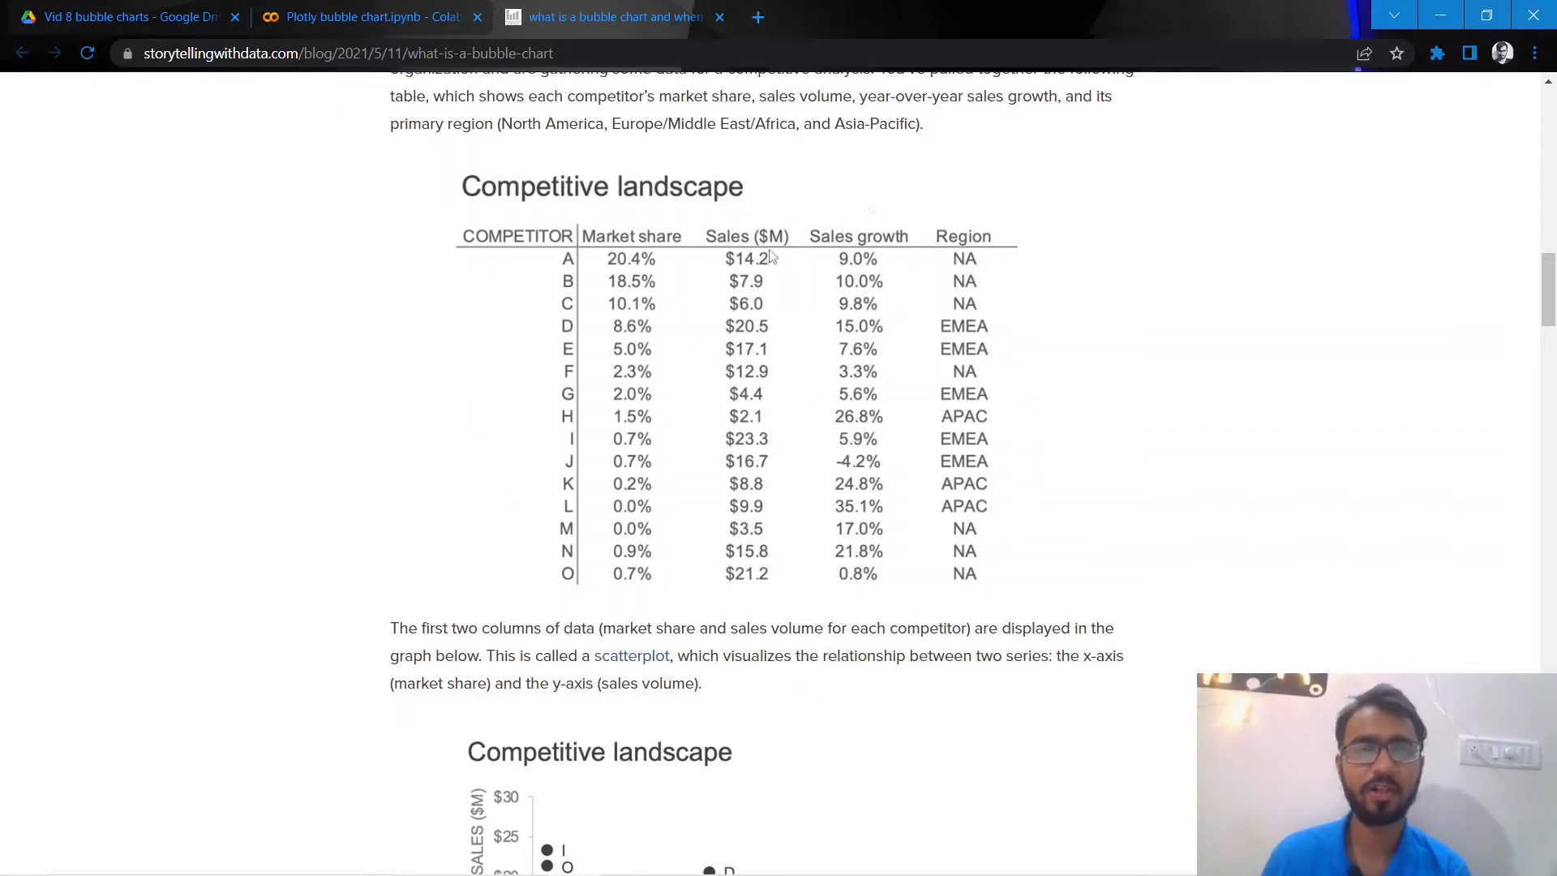
pyautogui.scroll(-3)
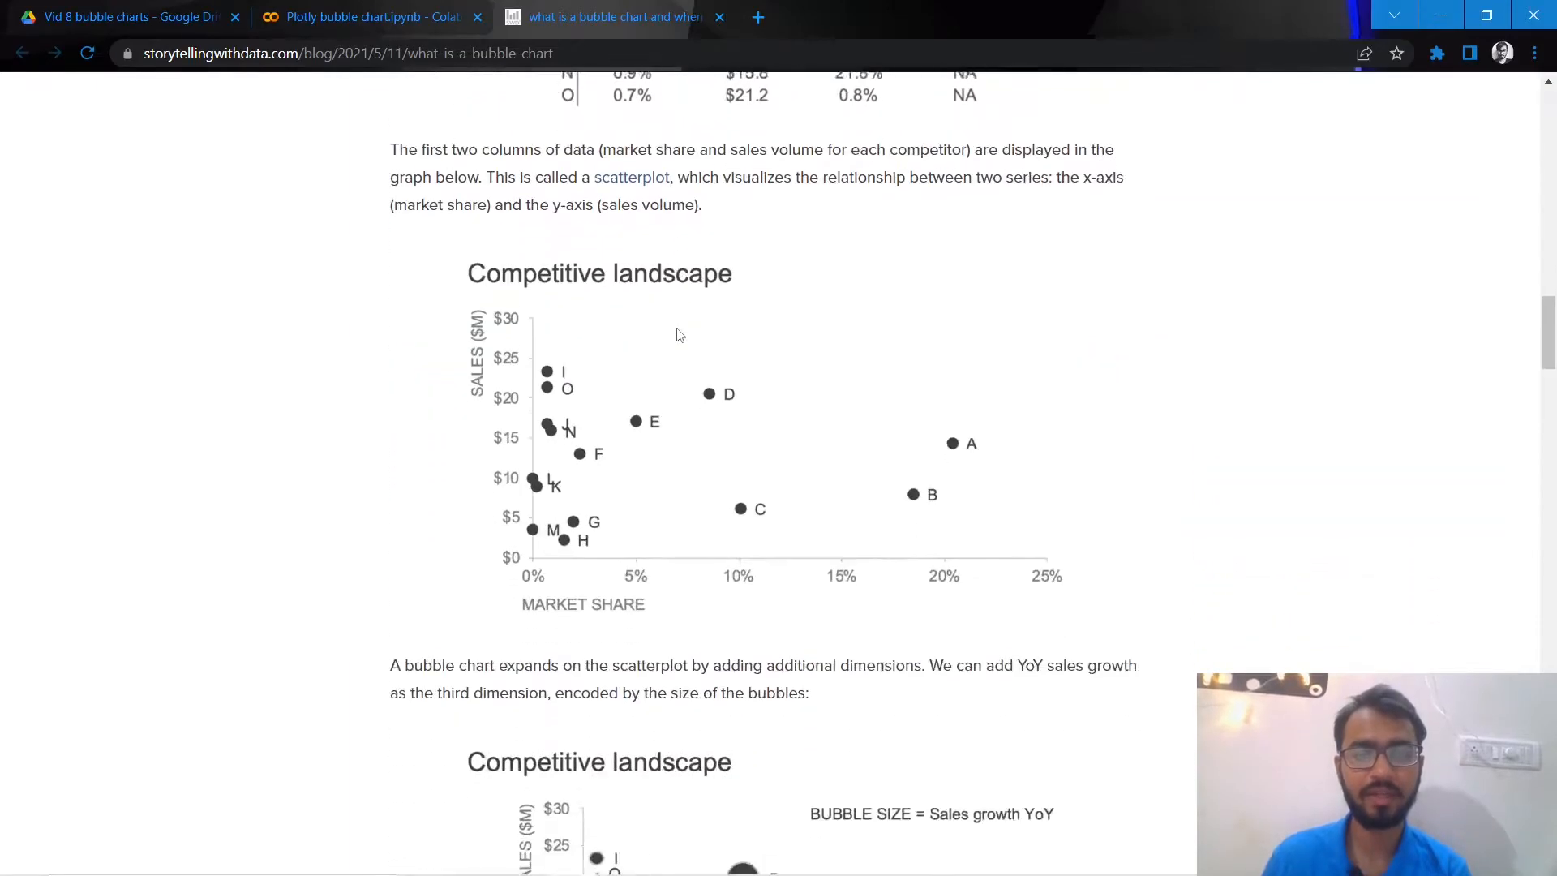
pyautogui.scroll(-3)
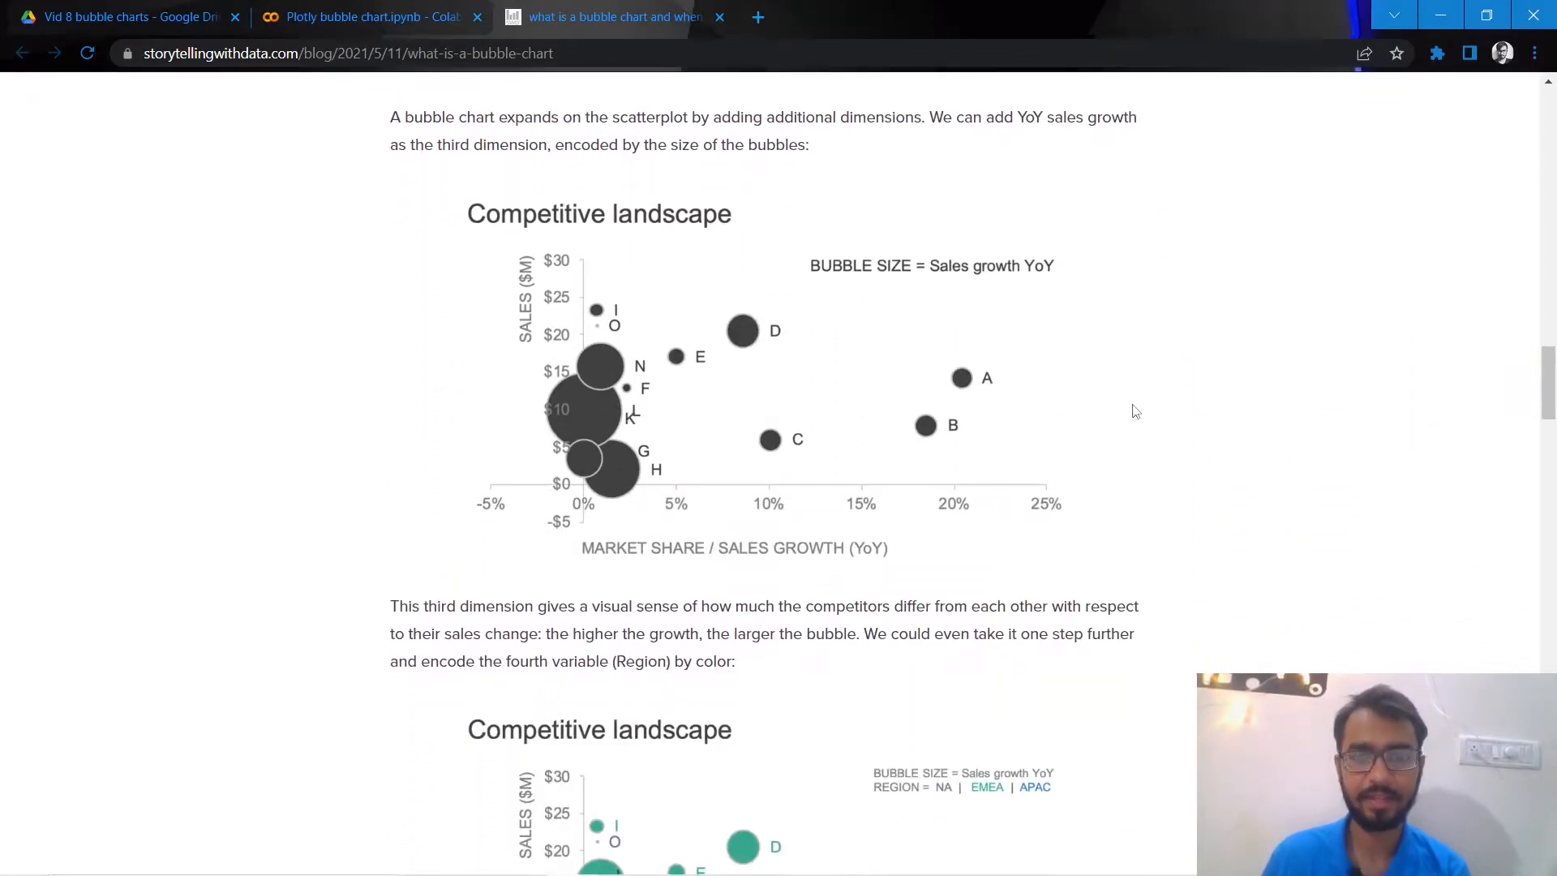
pyautogui.moveTo(872, 268)
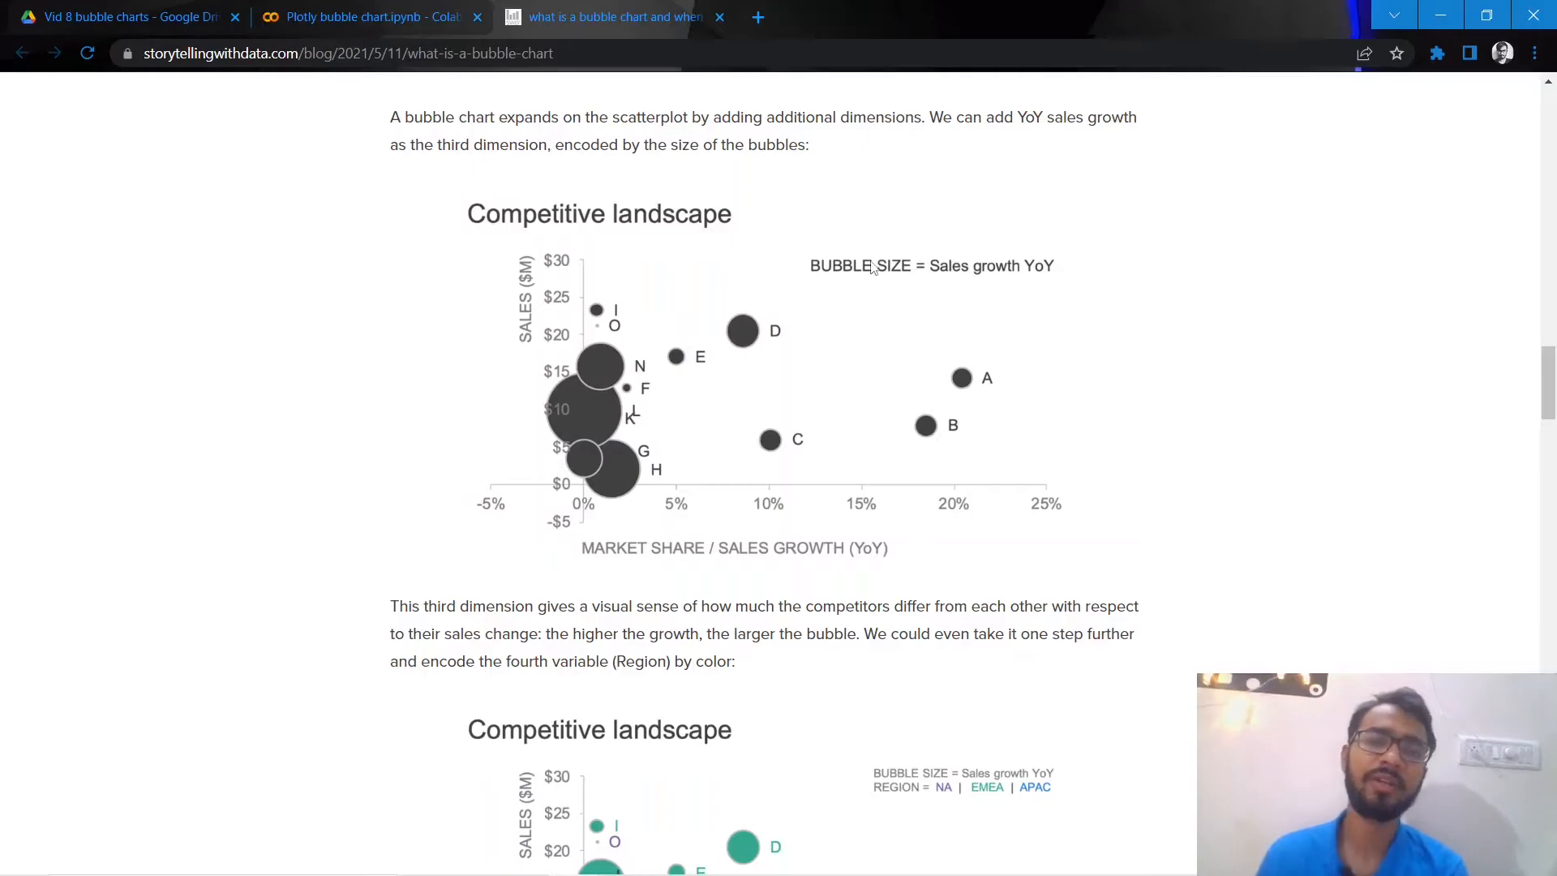
pyautogui.moveTo(739, 343)
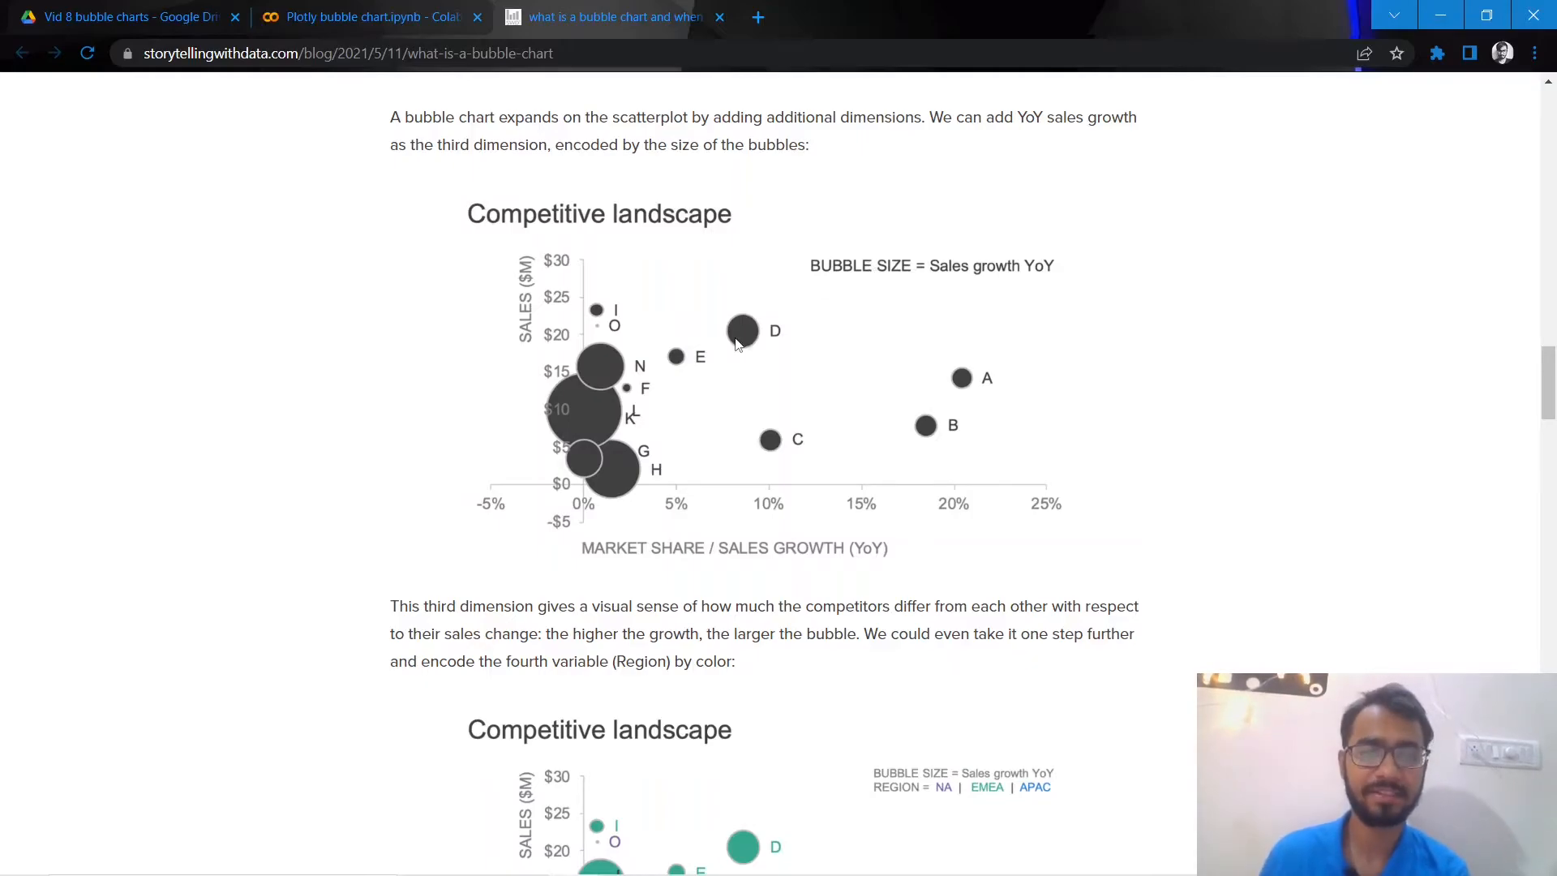
pyautogui.moveTo(357, 16)
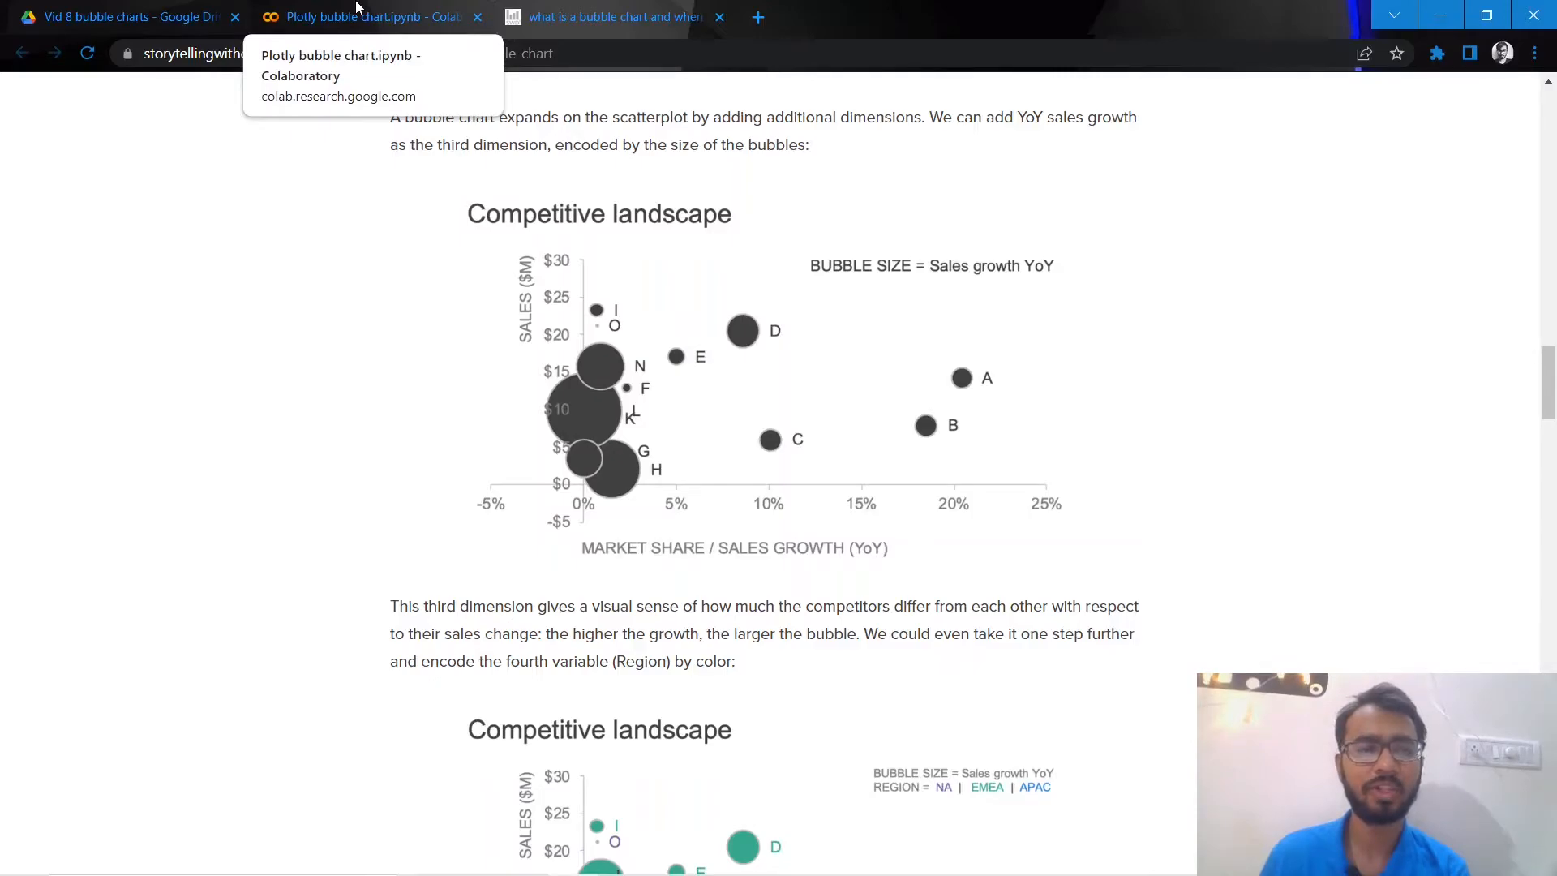
# Back in Colab, review the pandas dataframe of Weight, Height, Score and Section
pyautogui.click(367, 17)
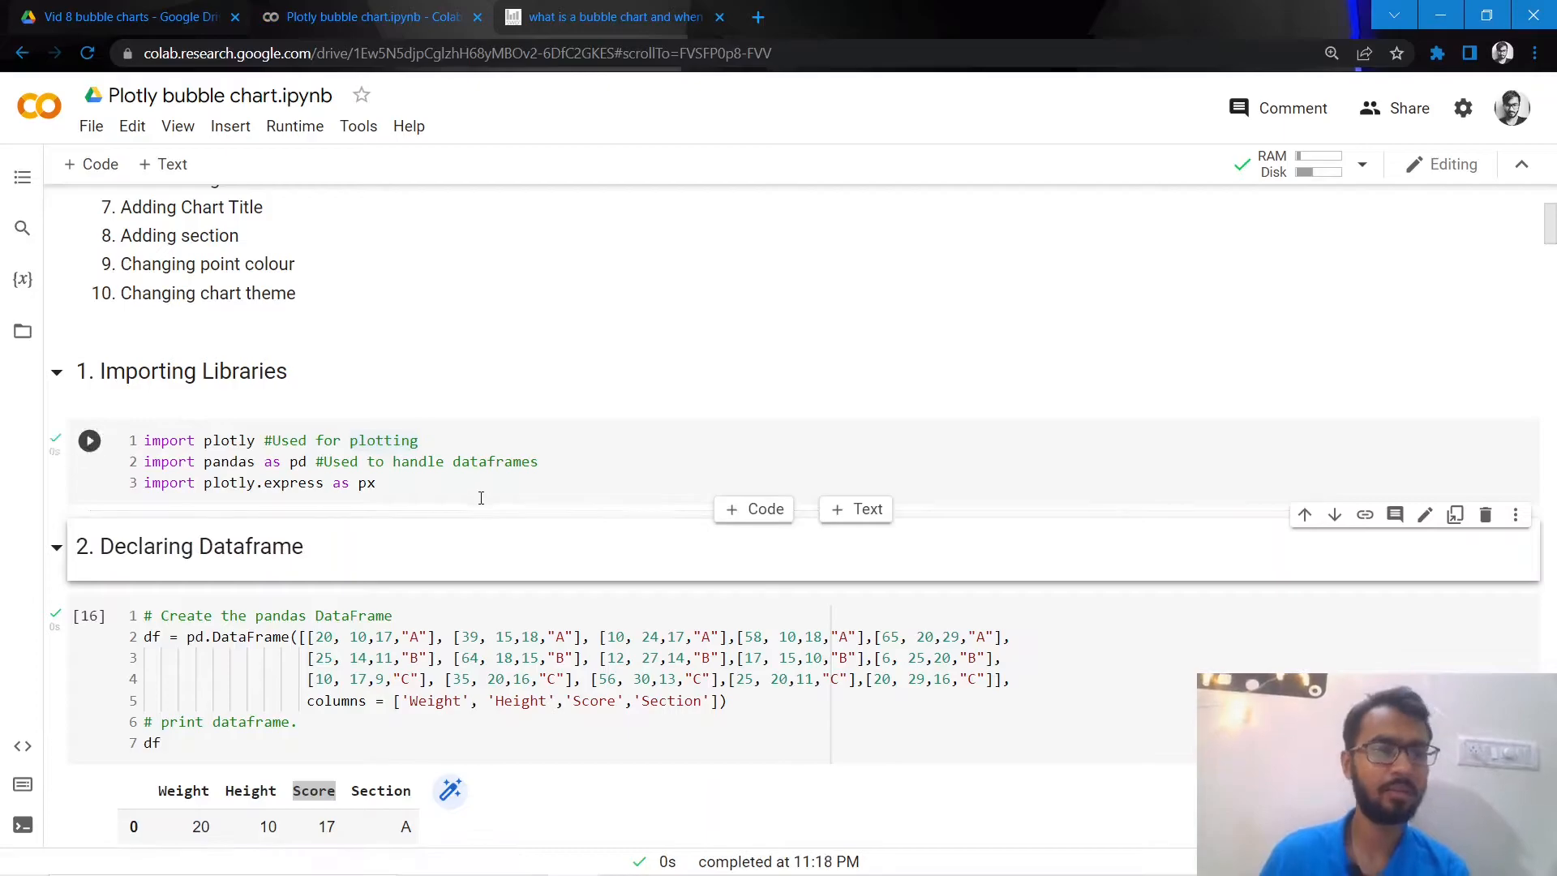
pyautogui.click(539, 460)
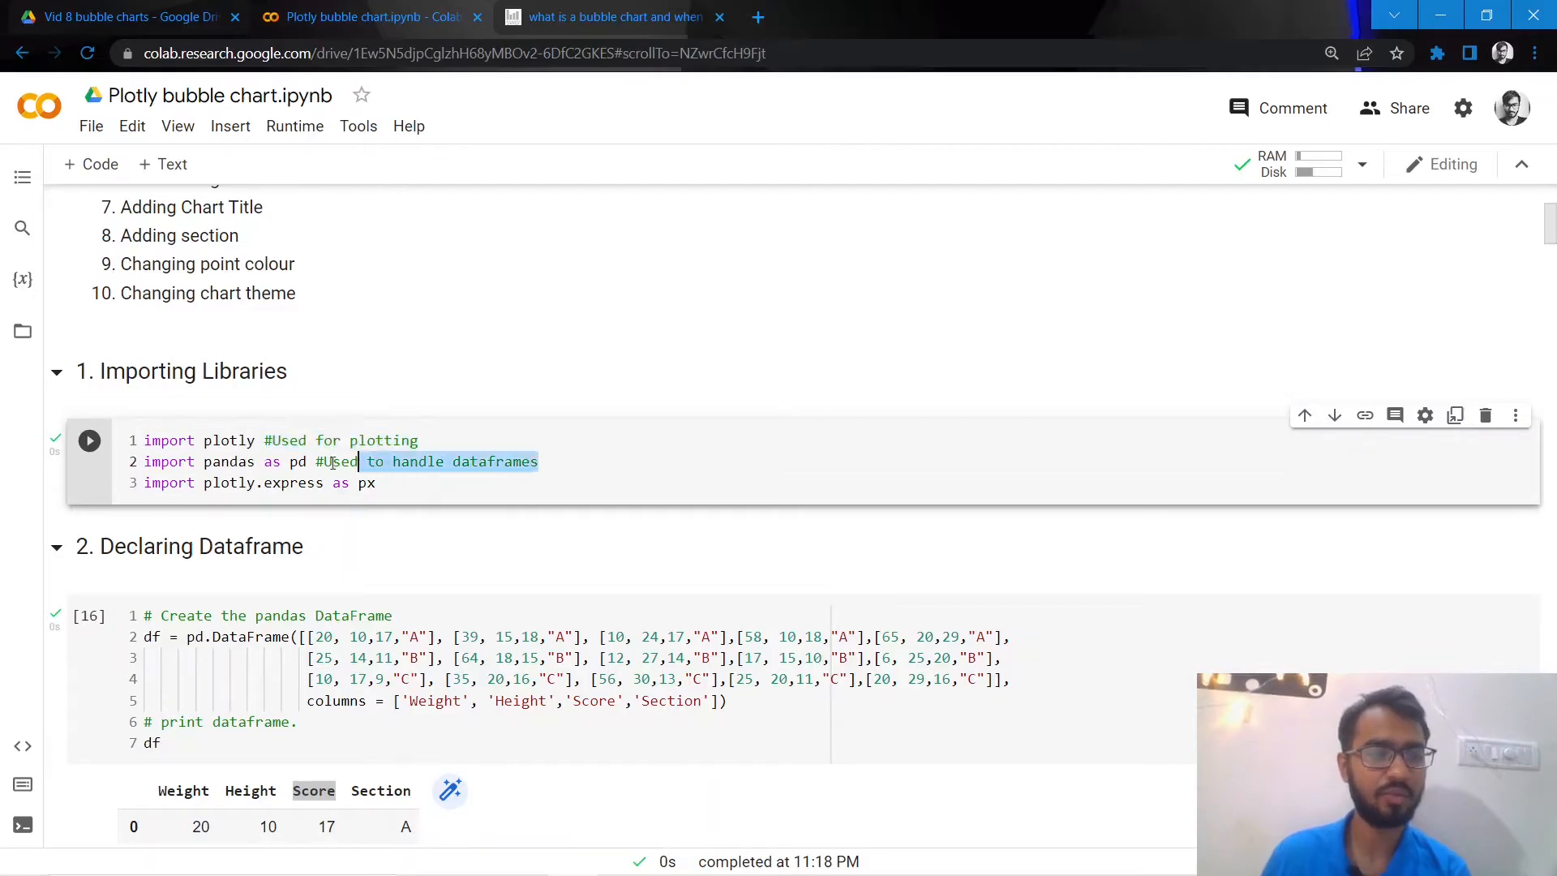
pyautogui.scroll(-3)
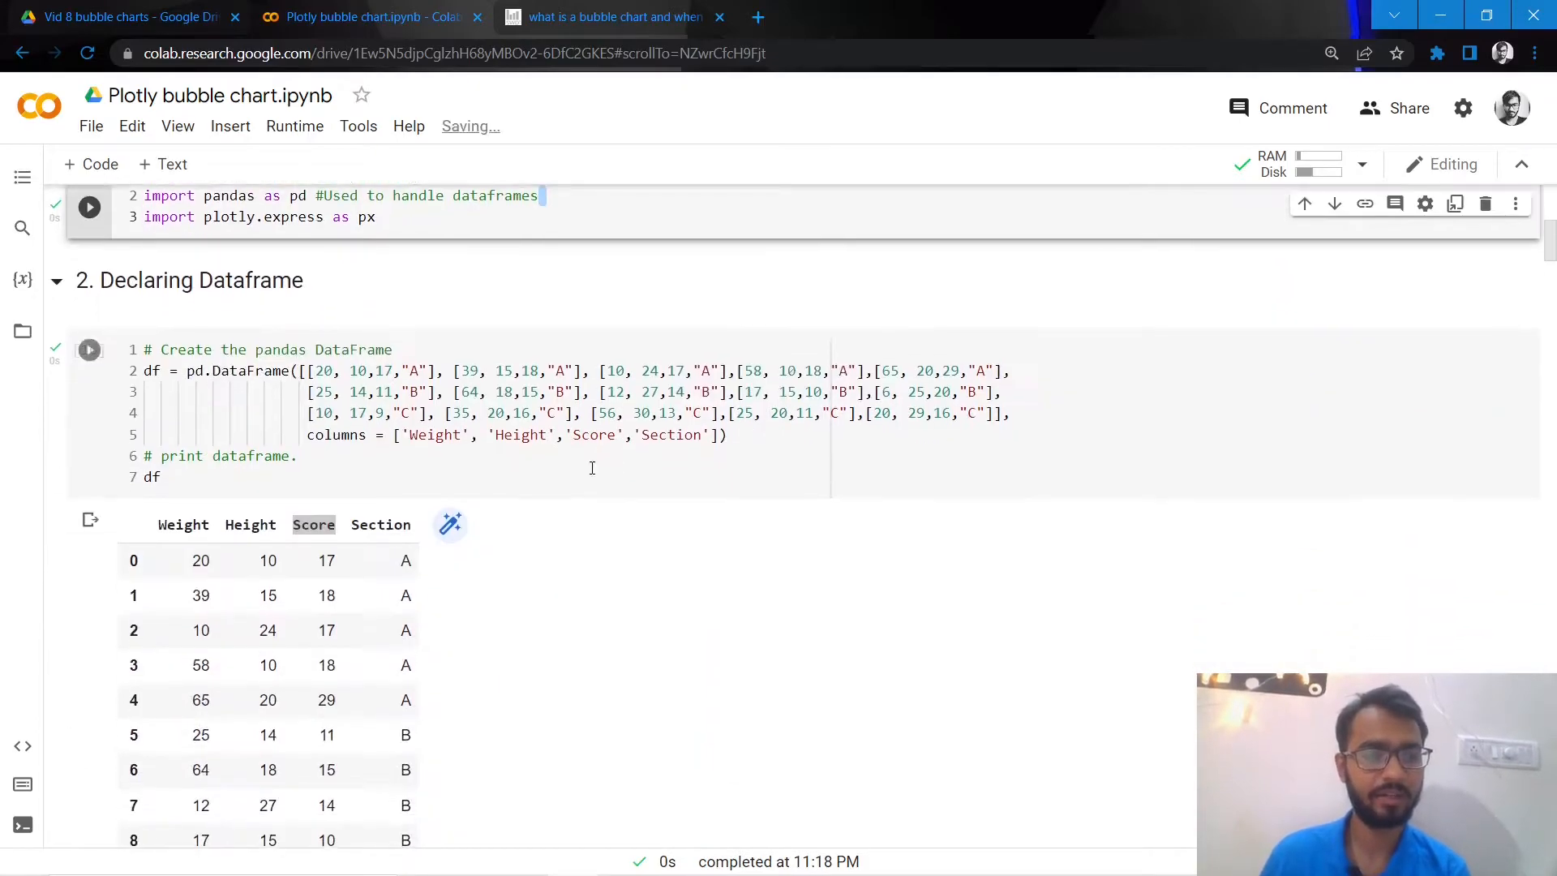
pyautogui.scroll(-3)
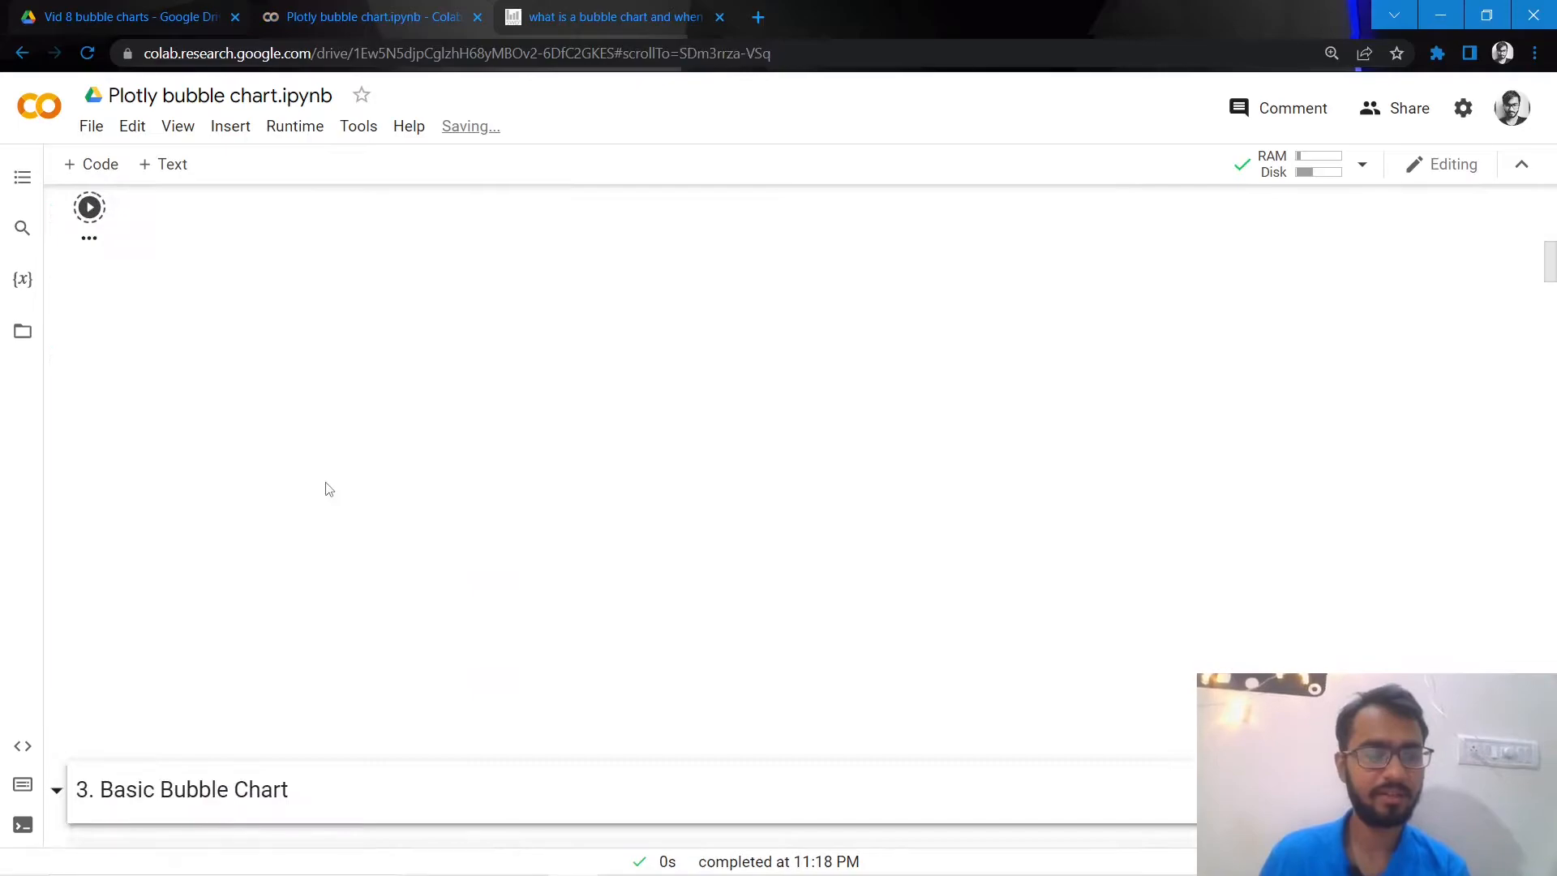
pyautogui.scroll(3)
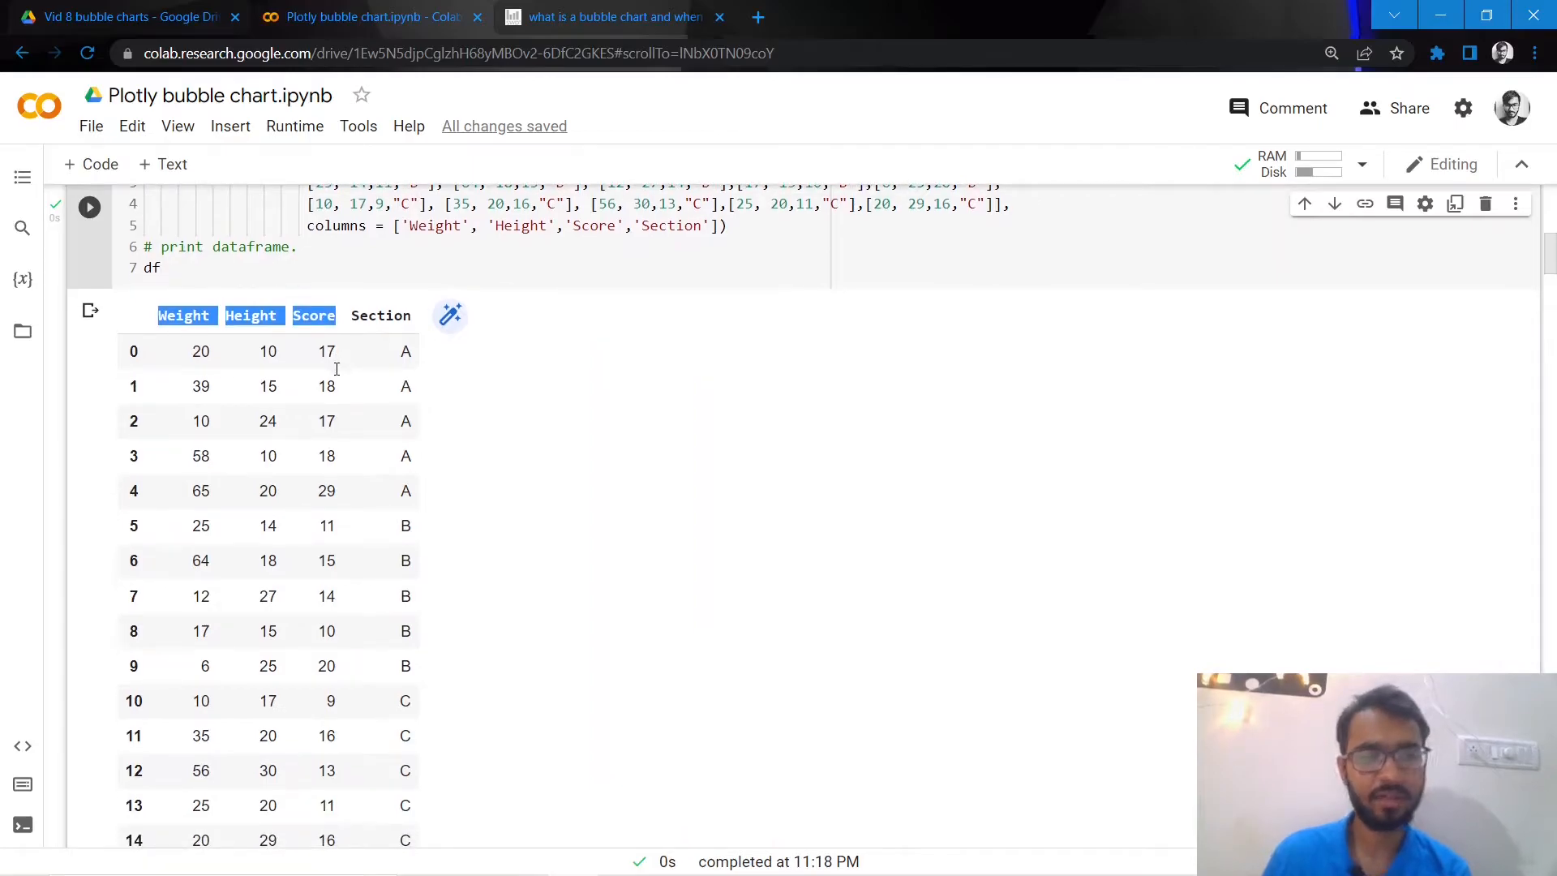
pyautogui.click(381, 314)
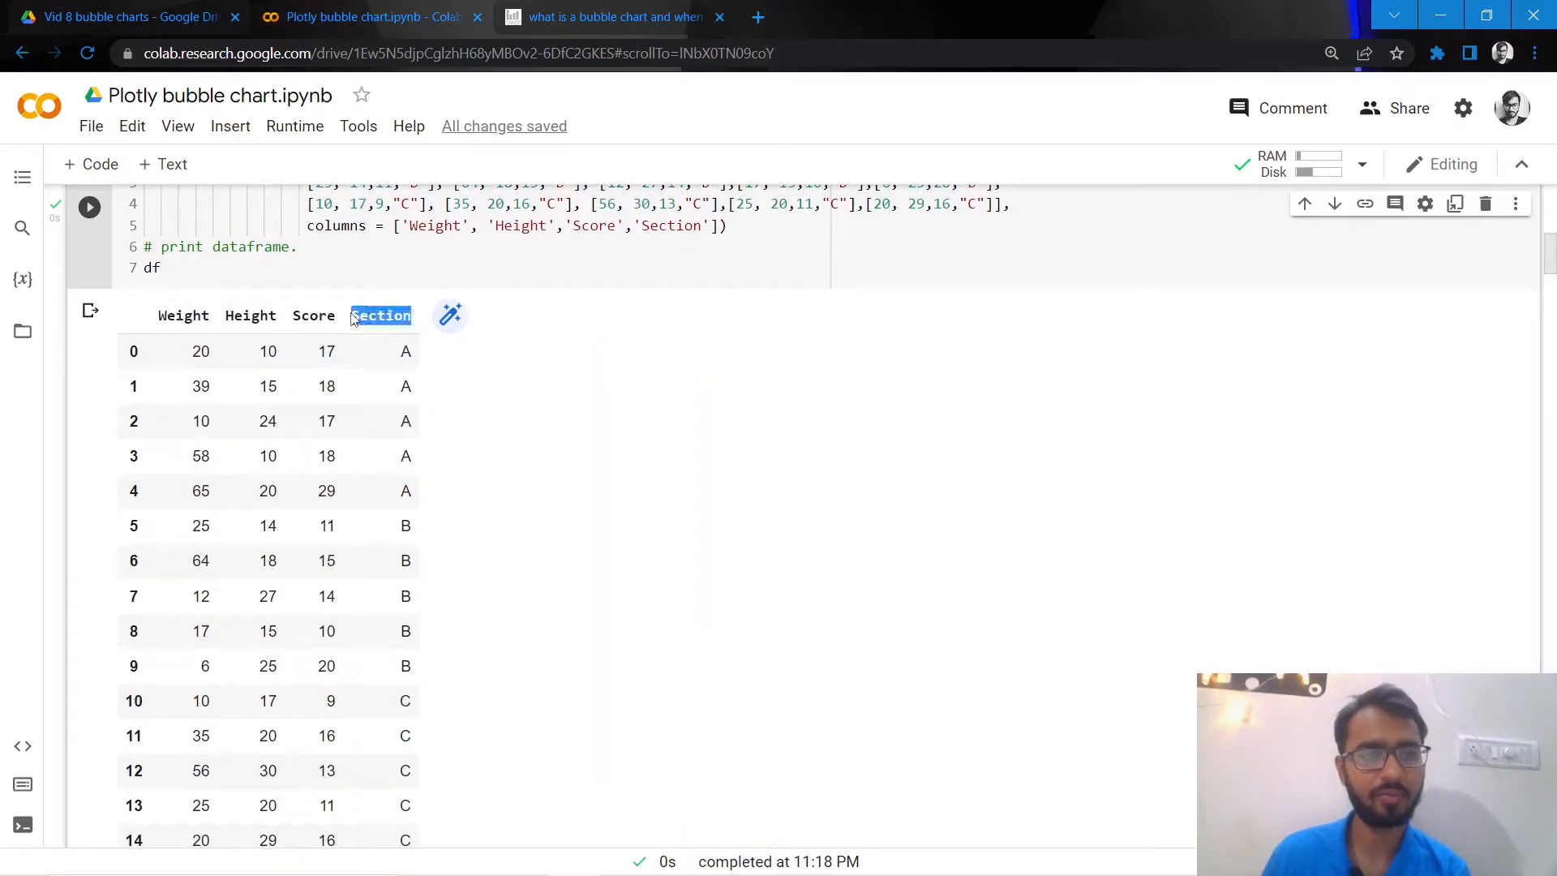
pyautogui.scroll(-3)
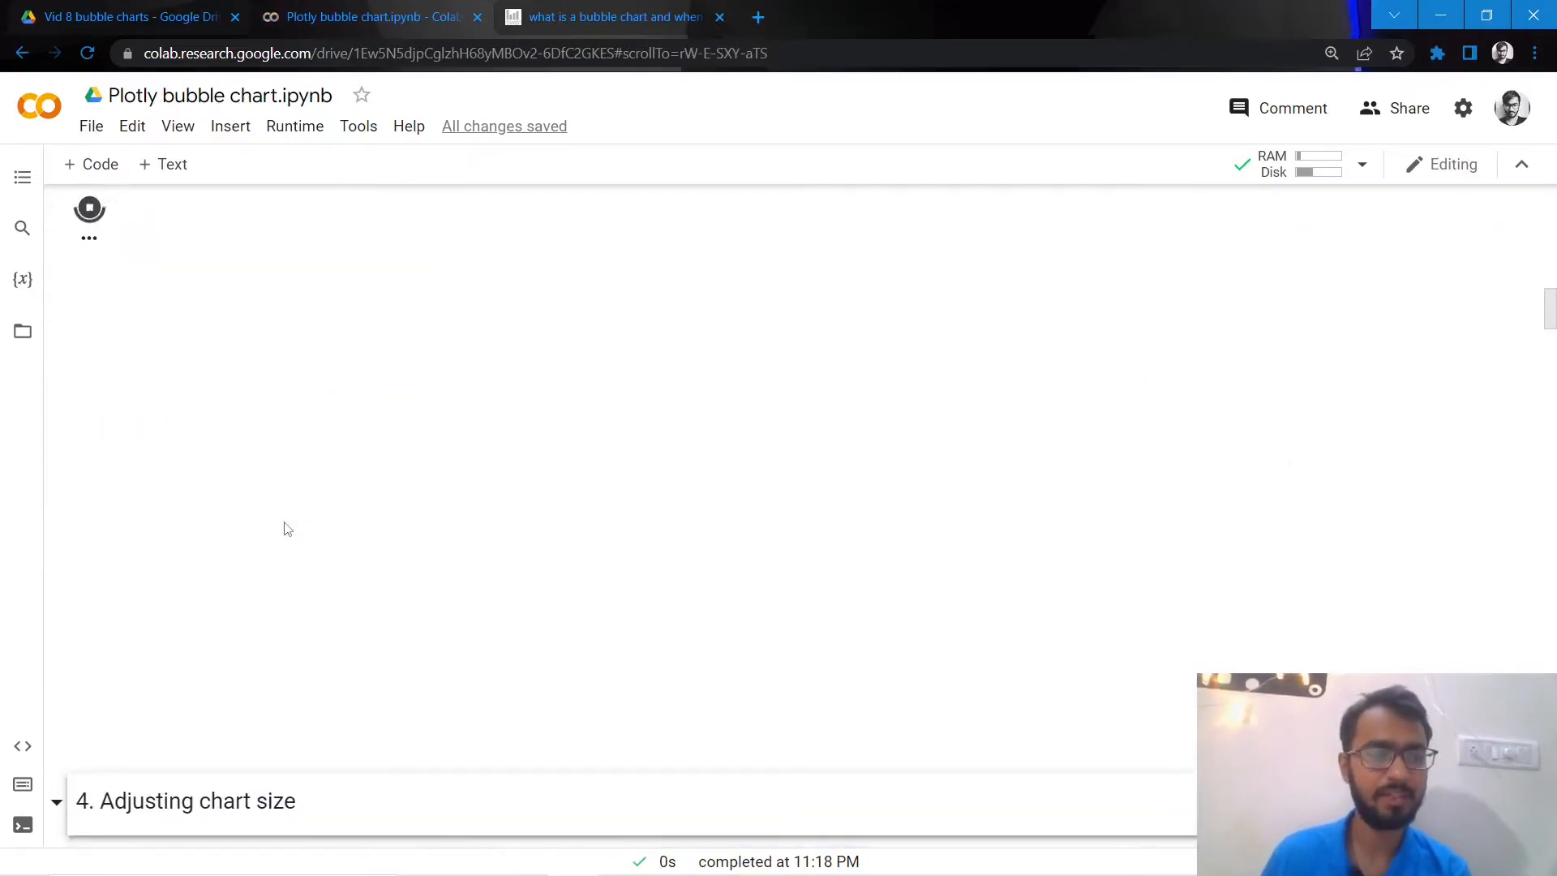
# Set size='Score' in the Basic Bubble Chart px.scatter and view the Weight-Height chart
pyautogui.click(89, 212)
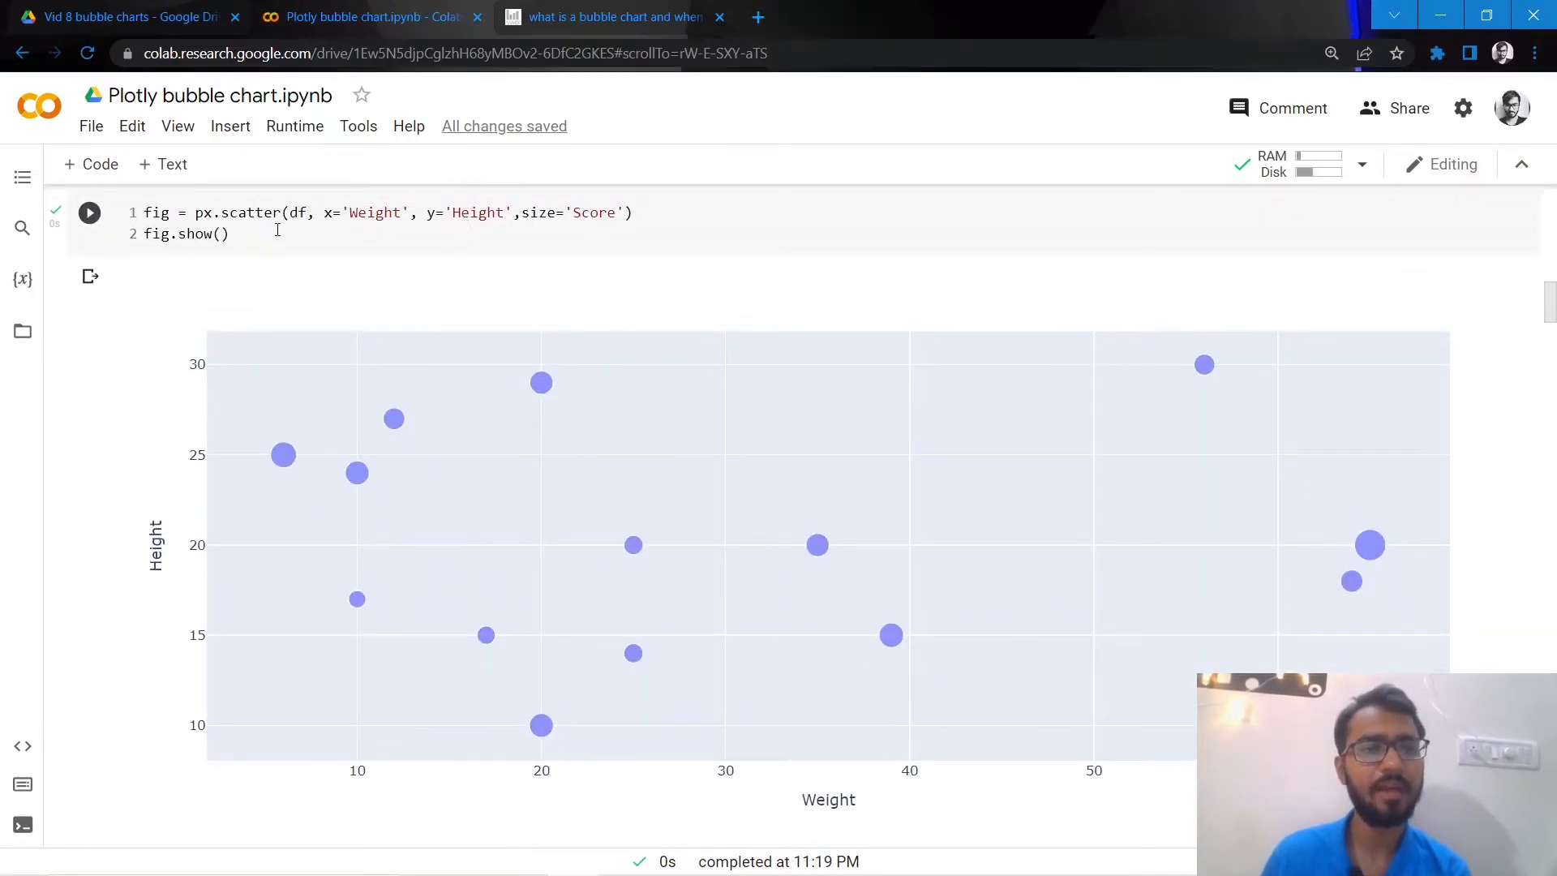
pyautogui.doubleClick(229, 212)
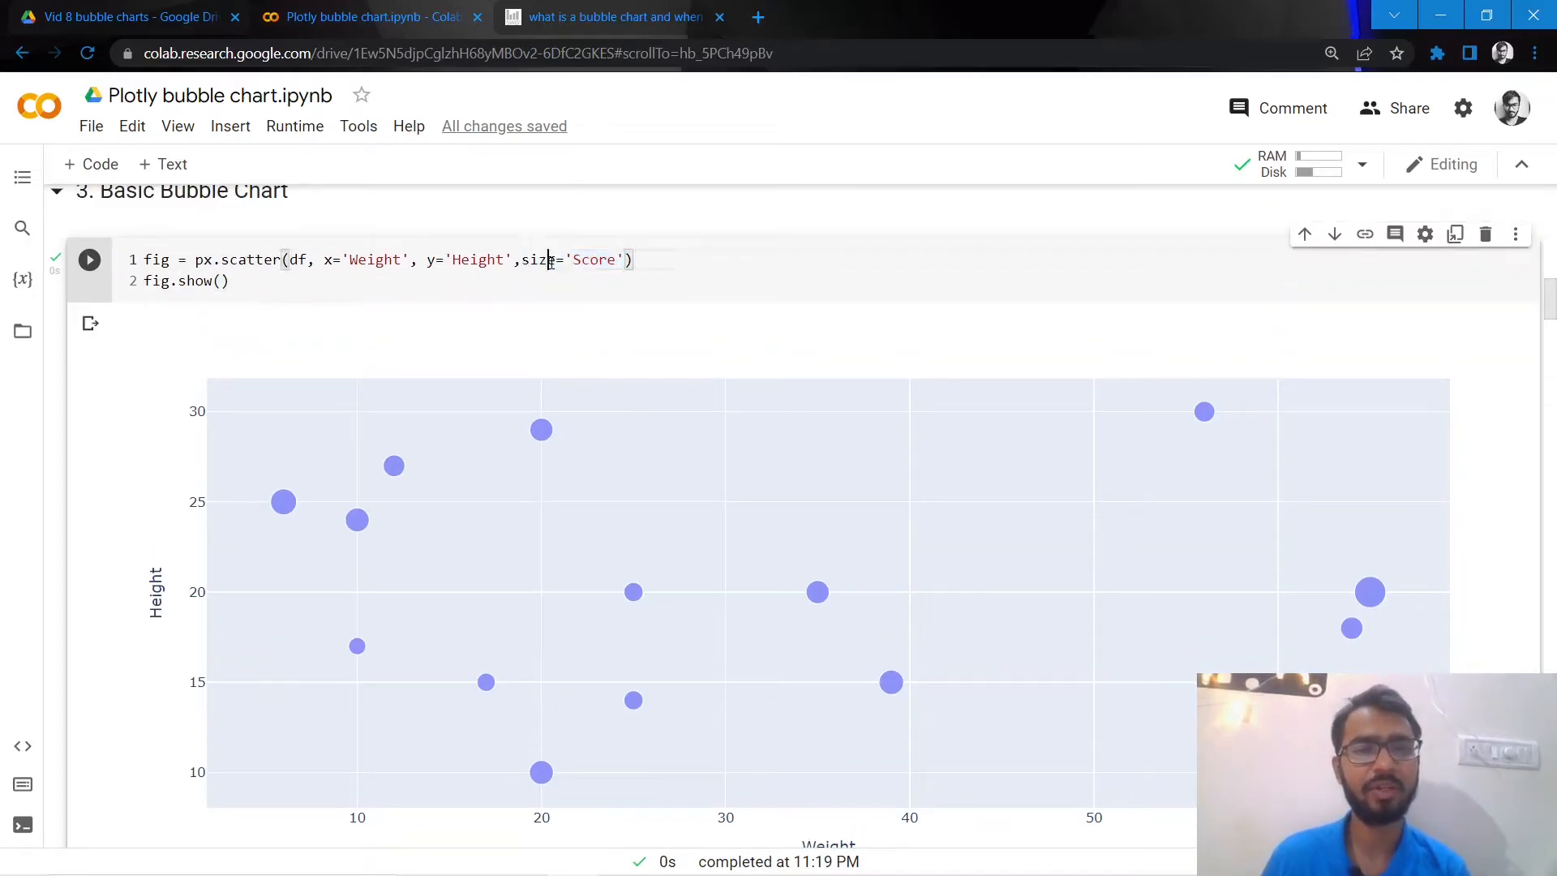
pyautogui.doubleClick(593, 260)
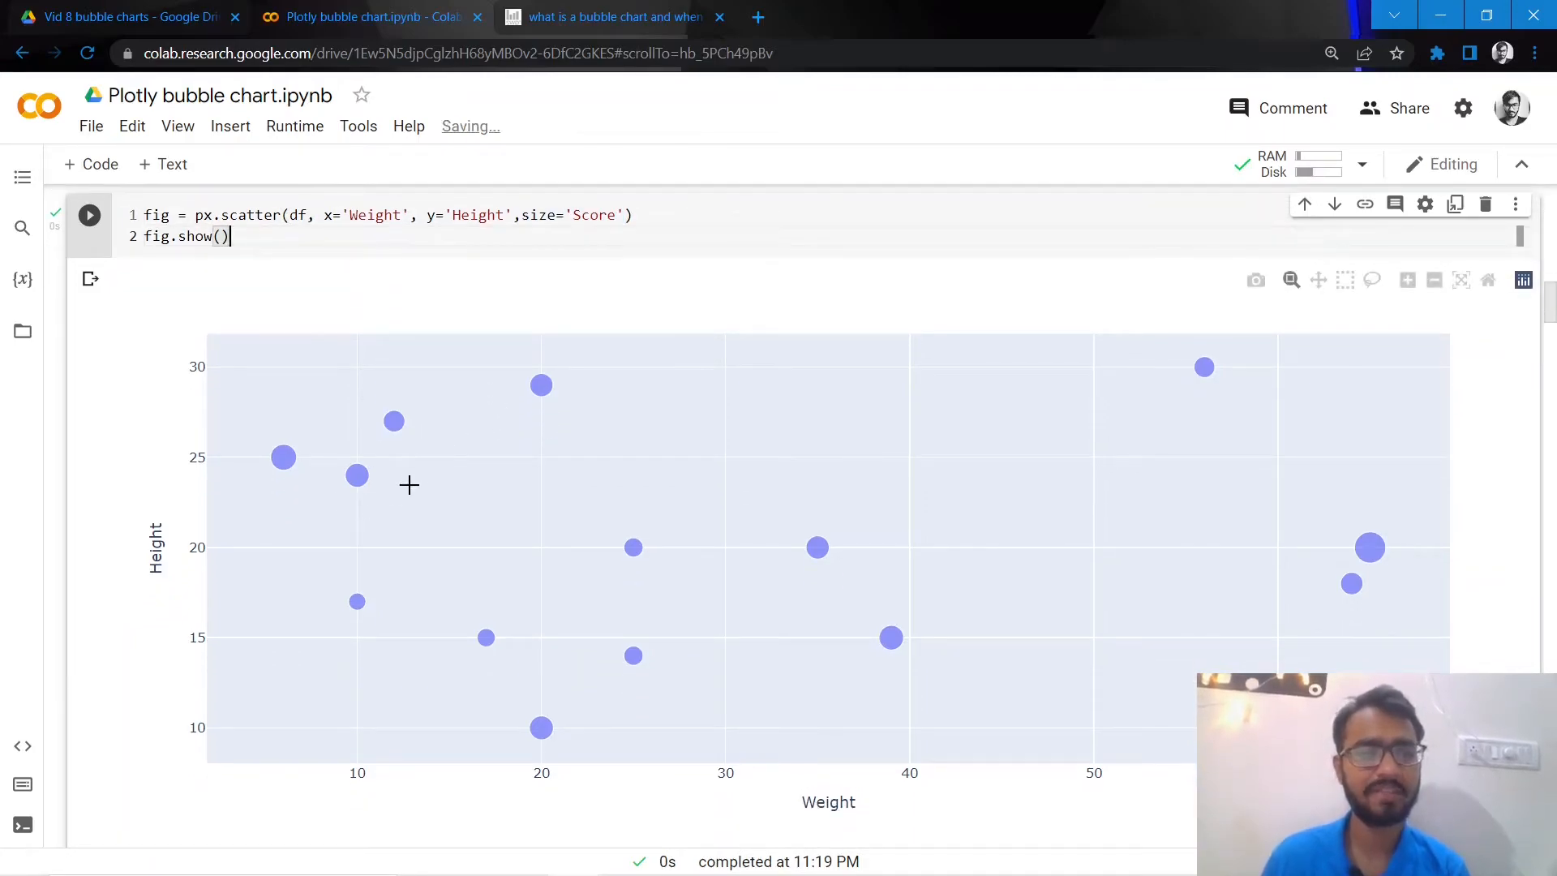
pyautogui.moveTo(243, 335)
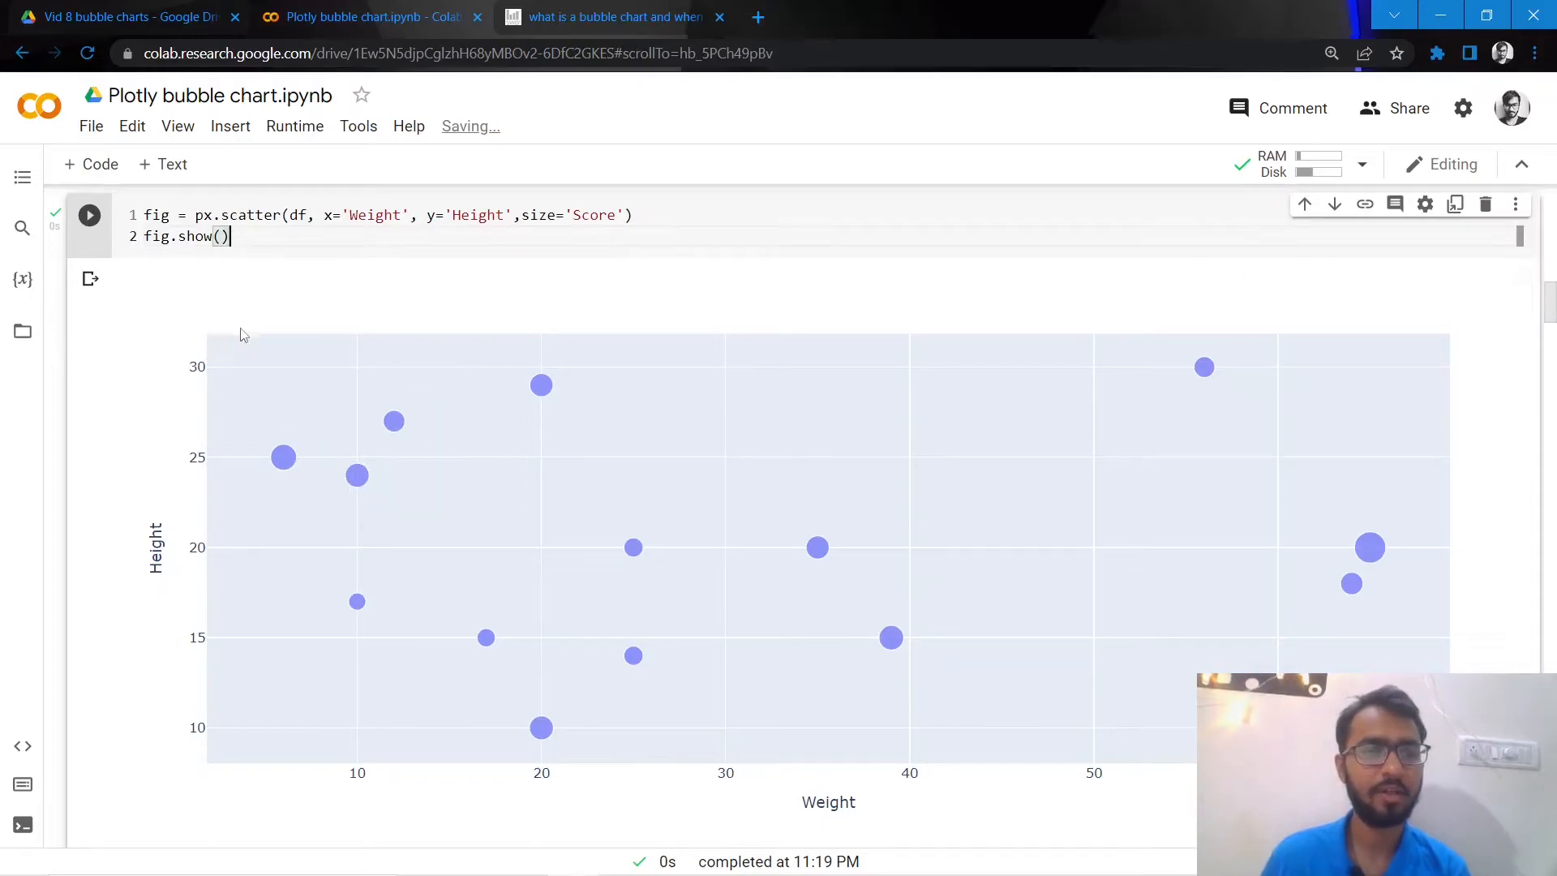
pyautogui.moveTo(749, 755)
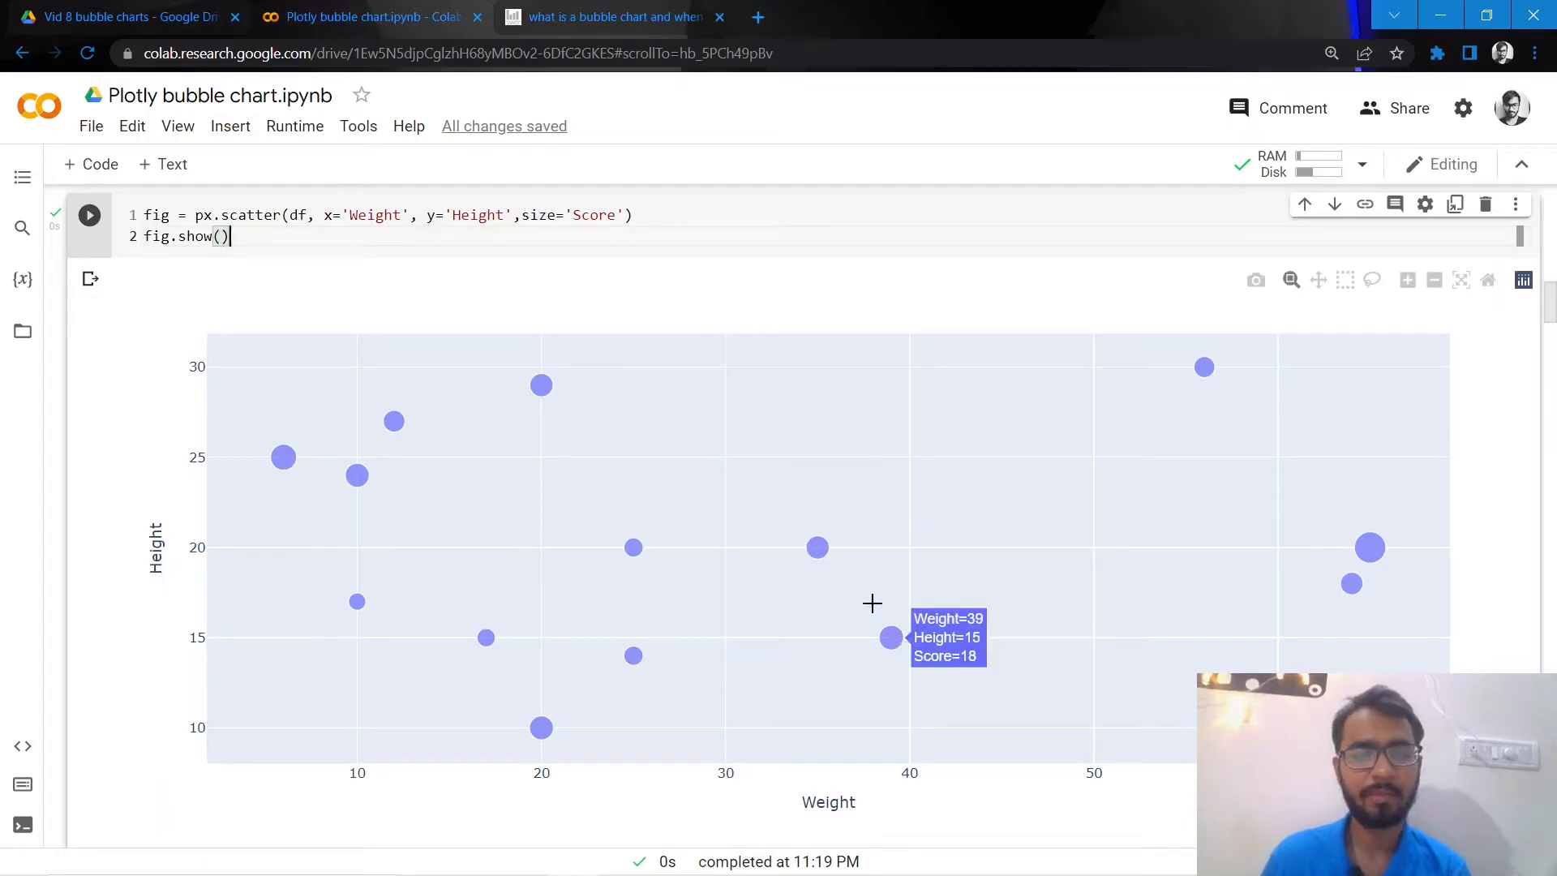
pyautogui.moveTo(886, 637)
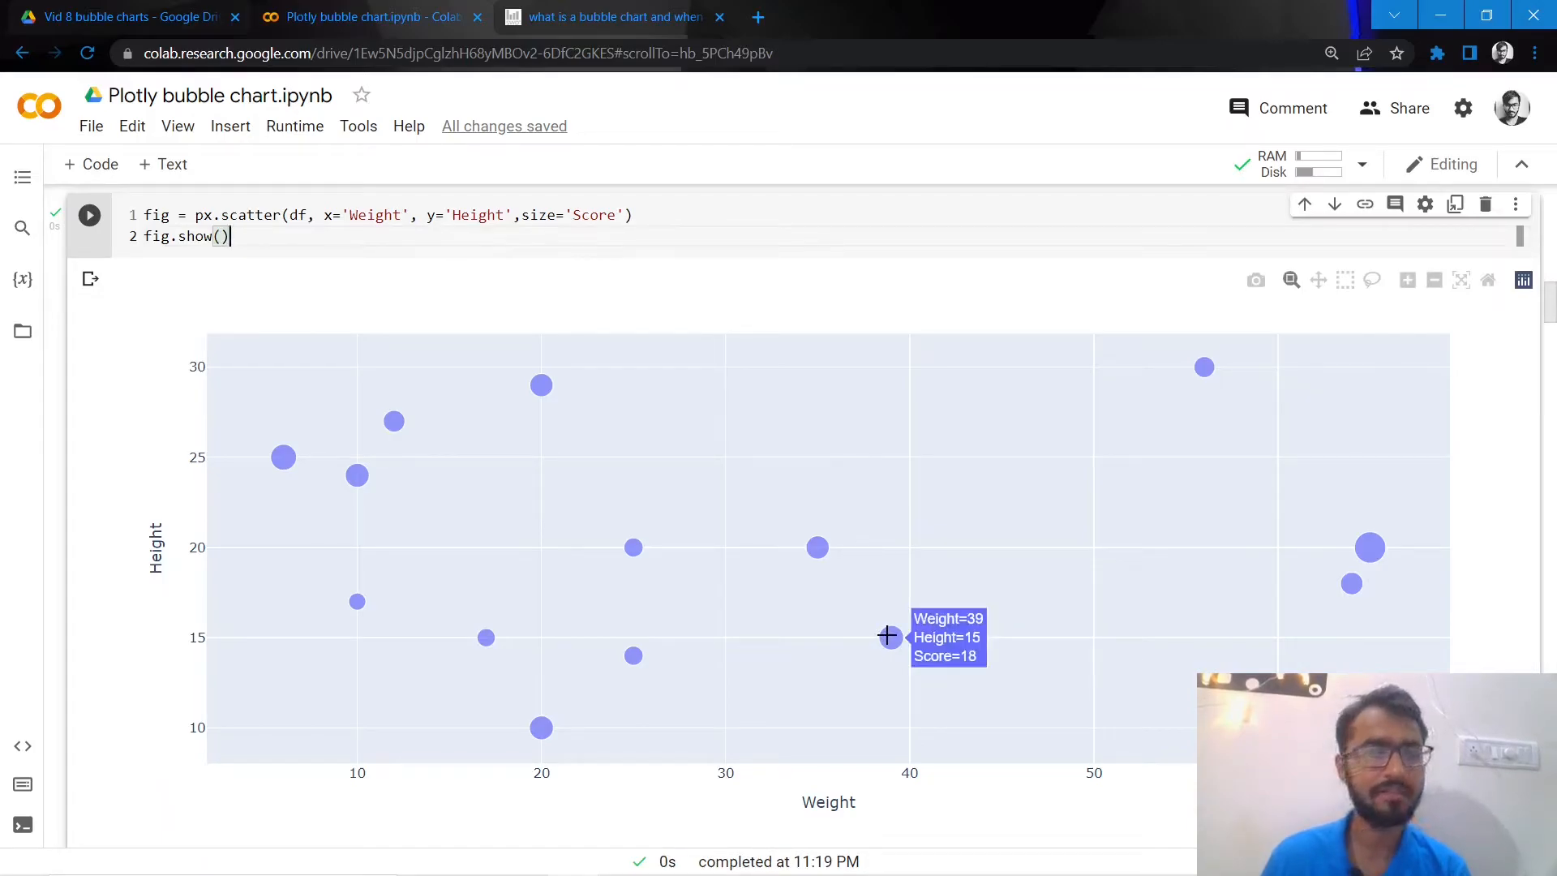
pyautogui.scroll(-3)
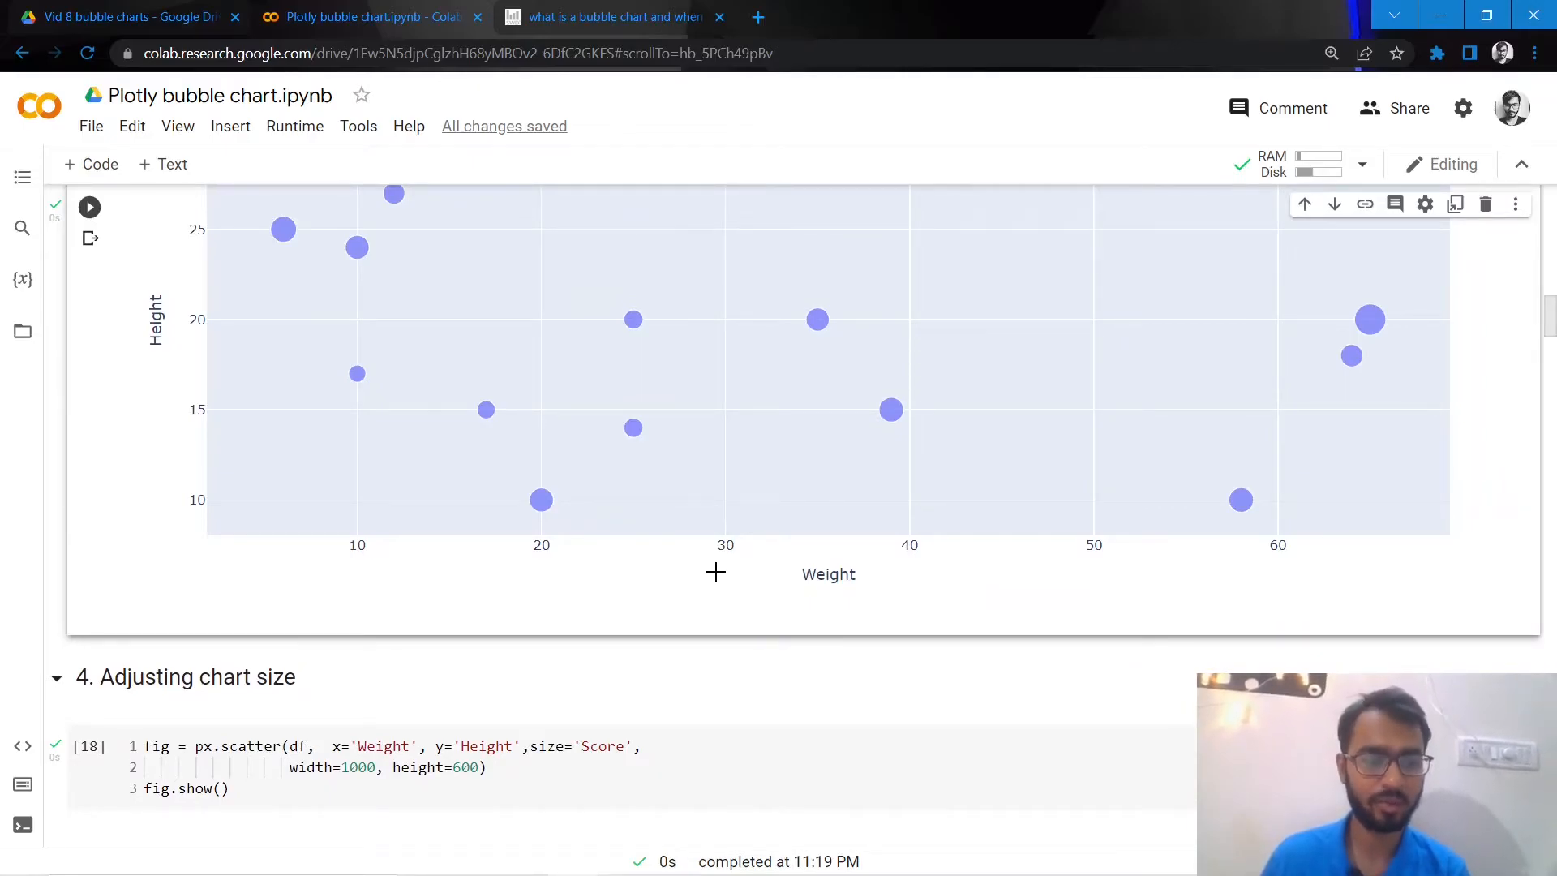
# Scroll past the width=1000, height=600 chart to section 5, Add Data Labels
pyautogui.scroll(-3)
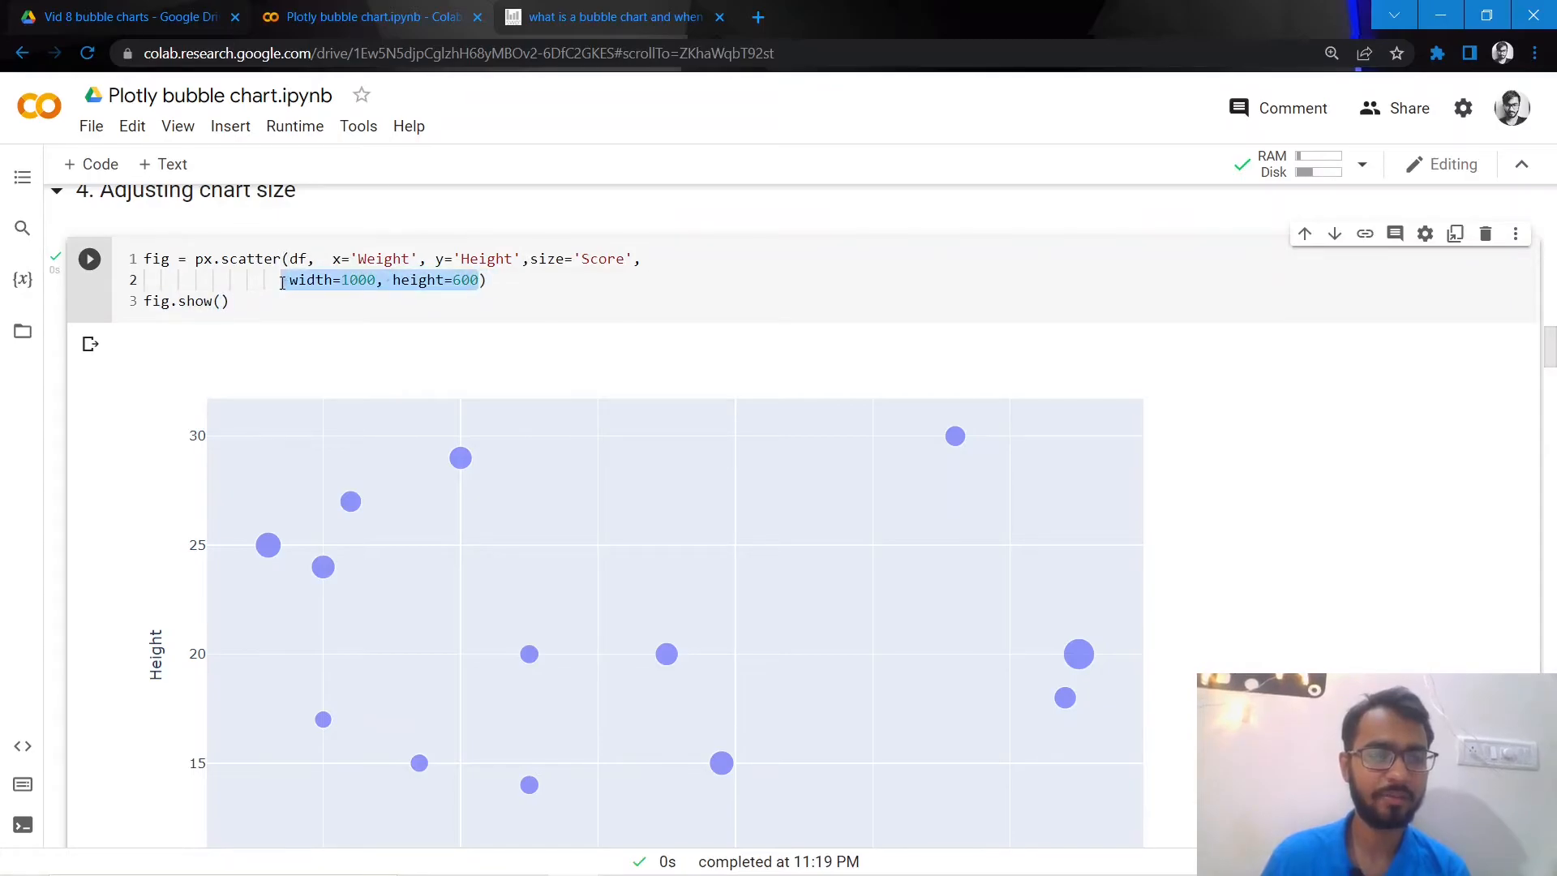
pyautogui.scroll(-3)
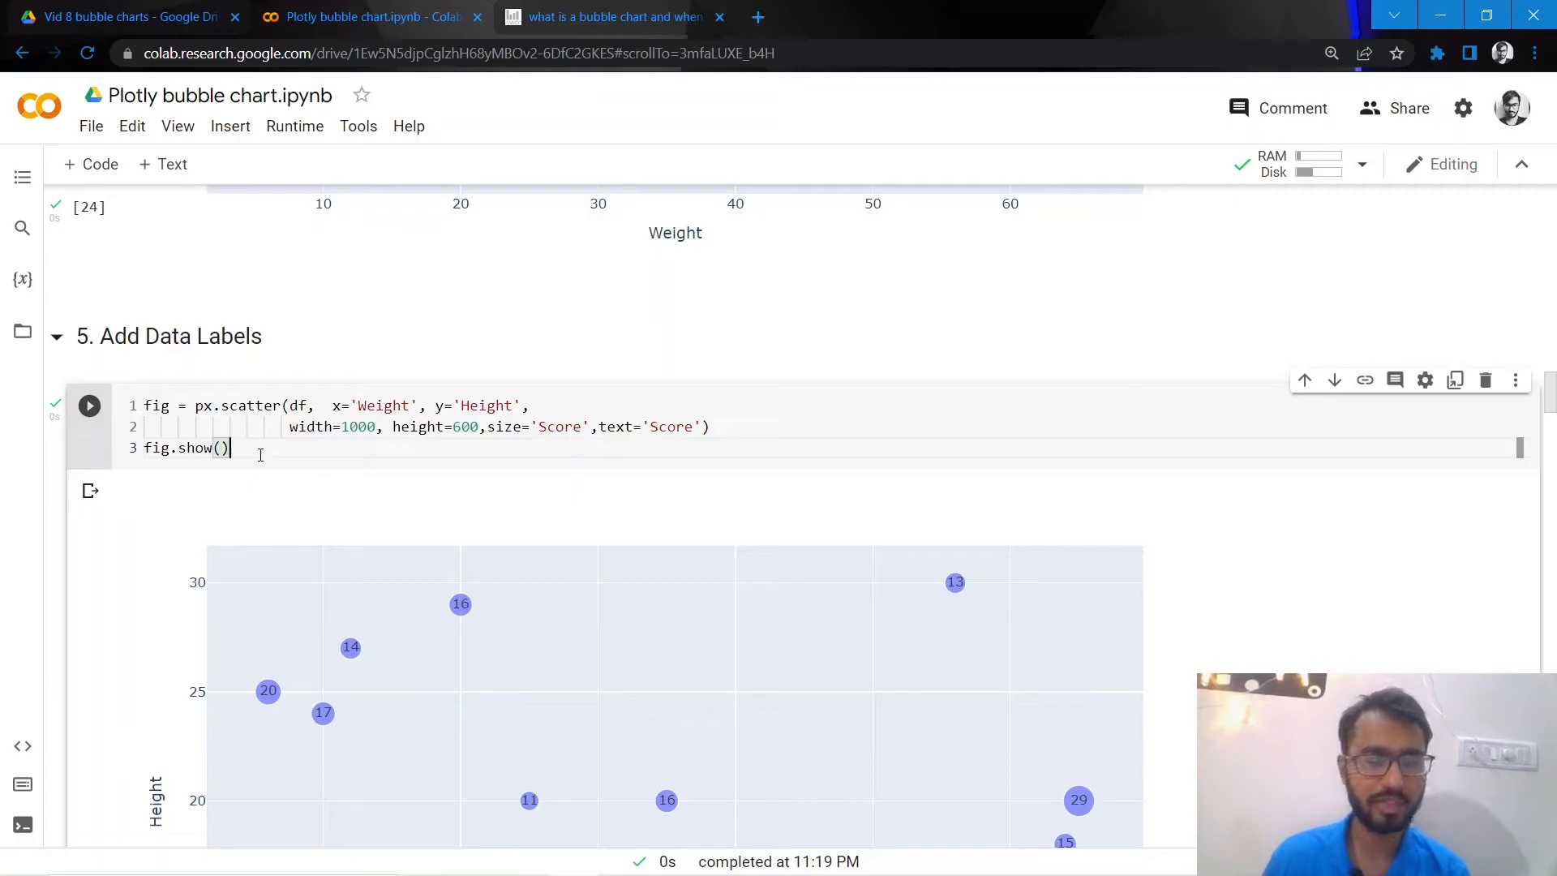
# Rerun the Add Data Labels cell and view every bubble labelled with its Score
pyautogui.click(88, 405)
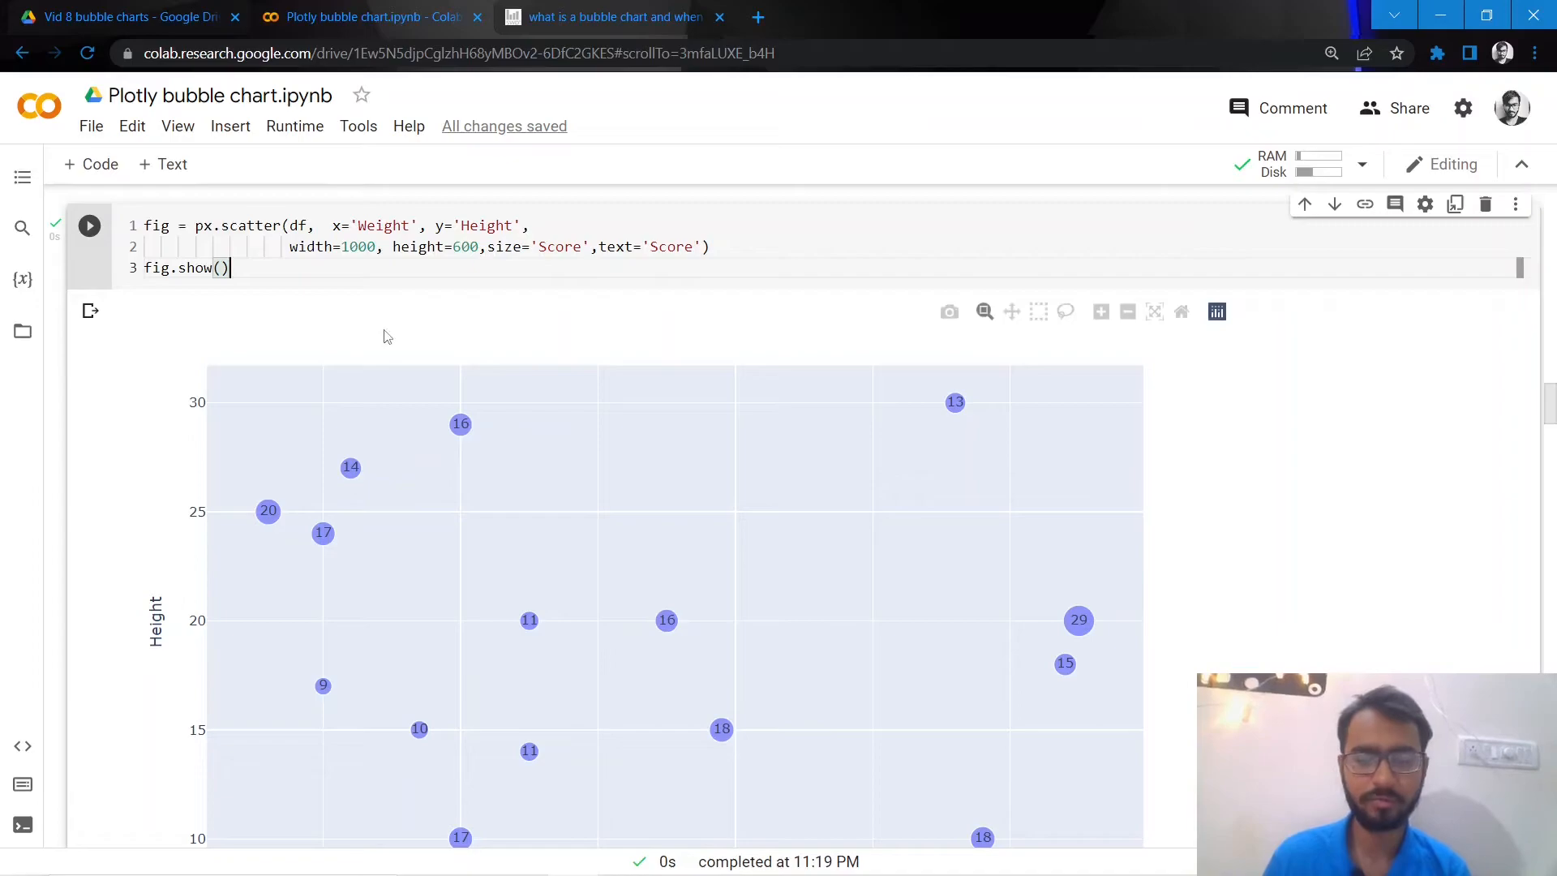
pyautogui.scroll(-3)
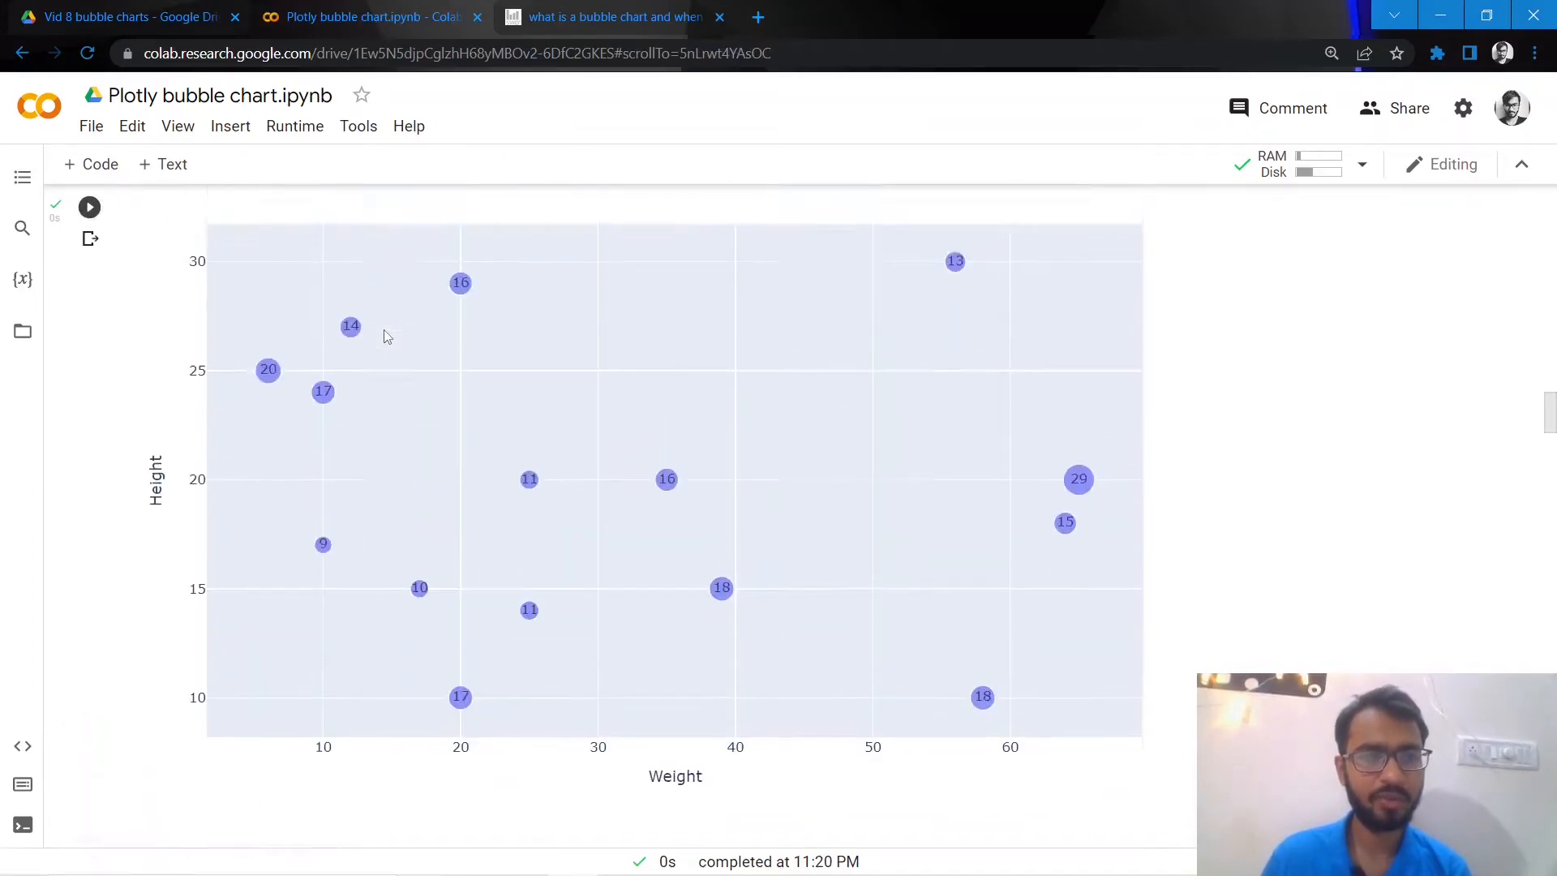
# Inspect the update_traces(textfont_color='white') code in the Customizing data labels cell
pyautogui.scroll(-3)
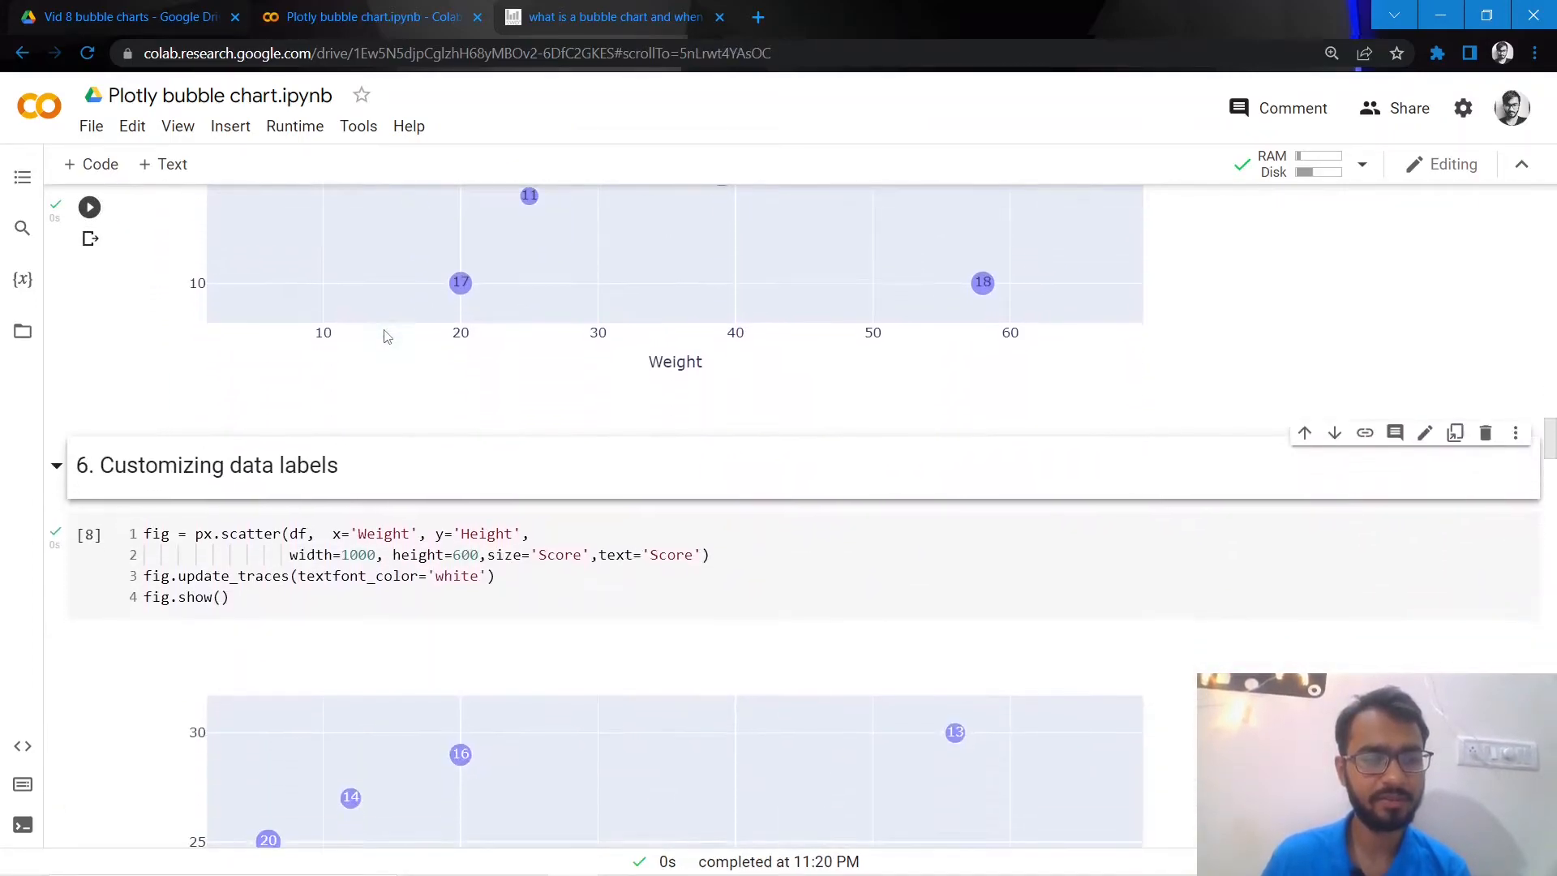
pyautogui.scroll(3)
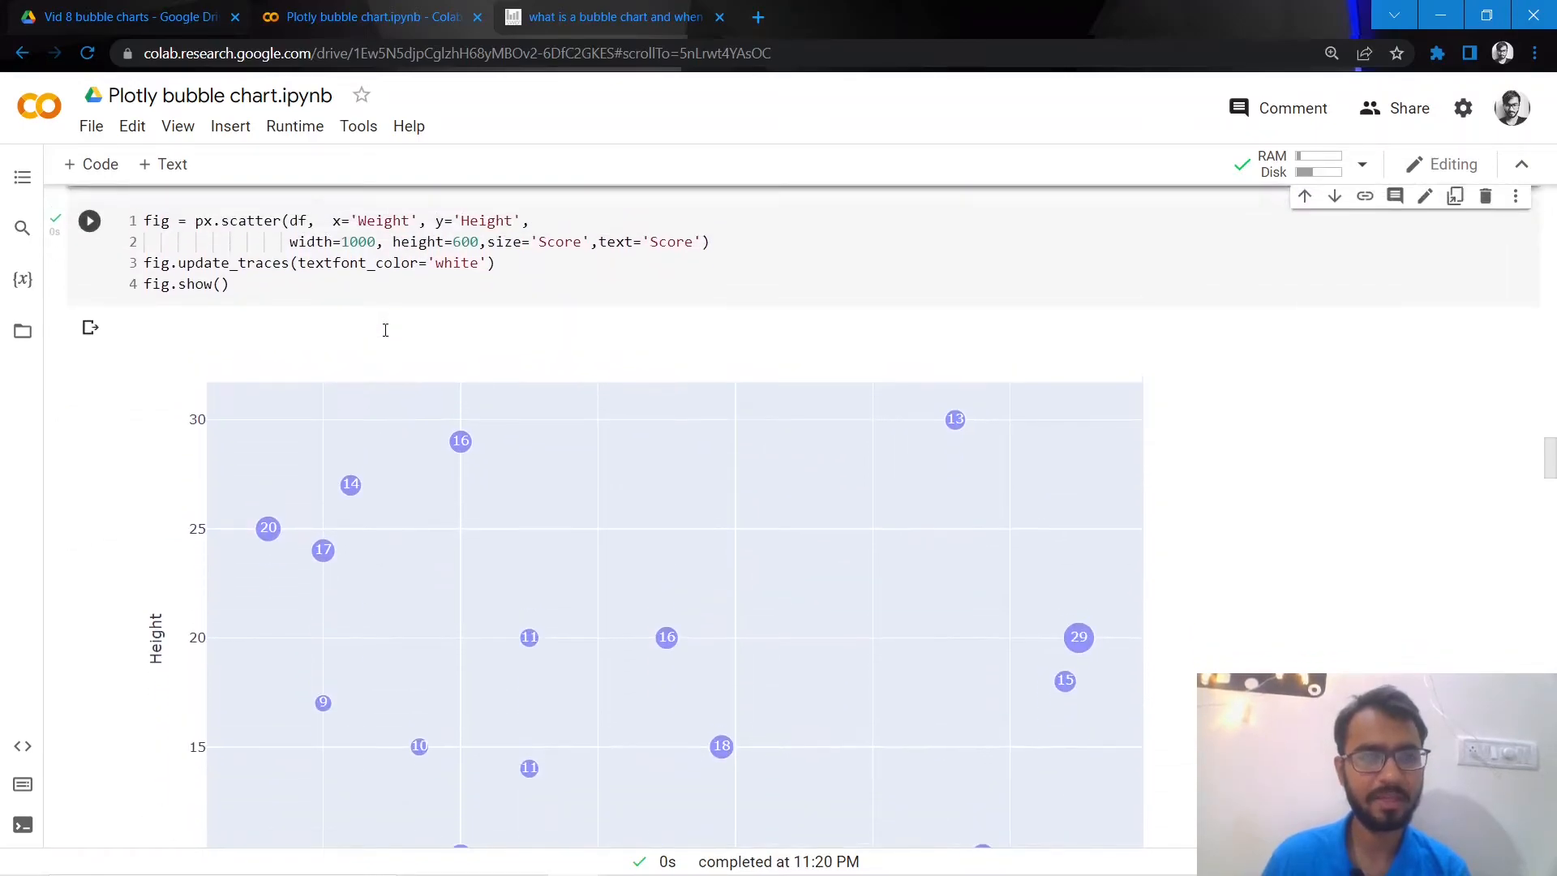
pyautogui.click(486, 262)
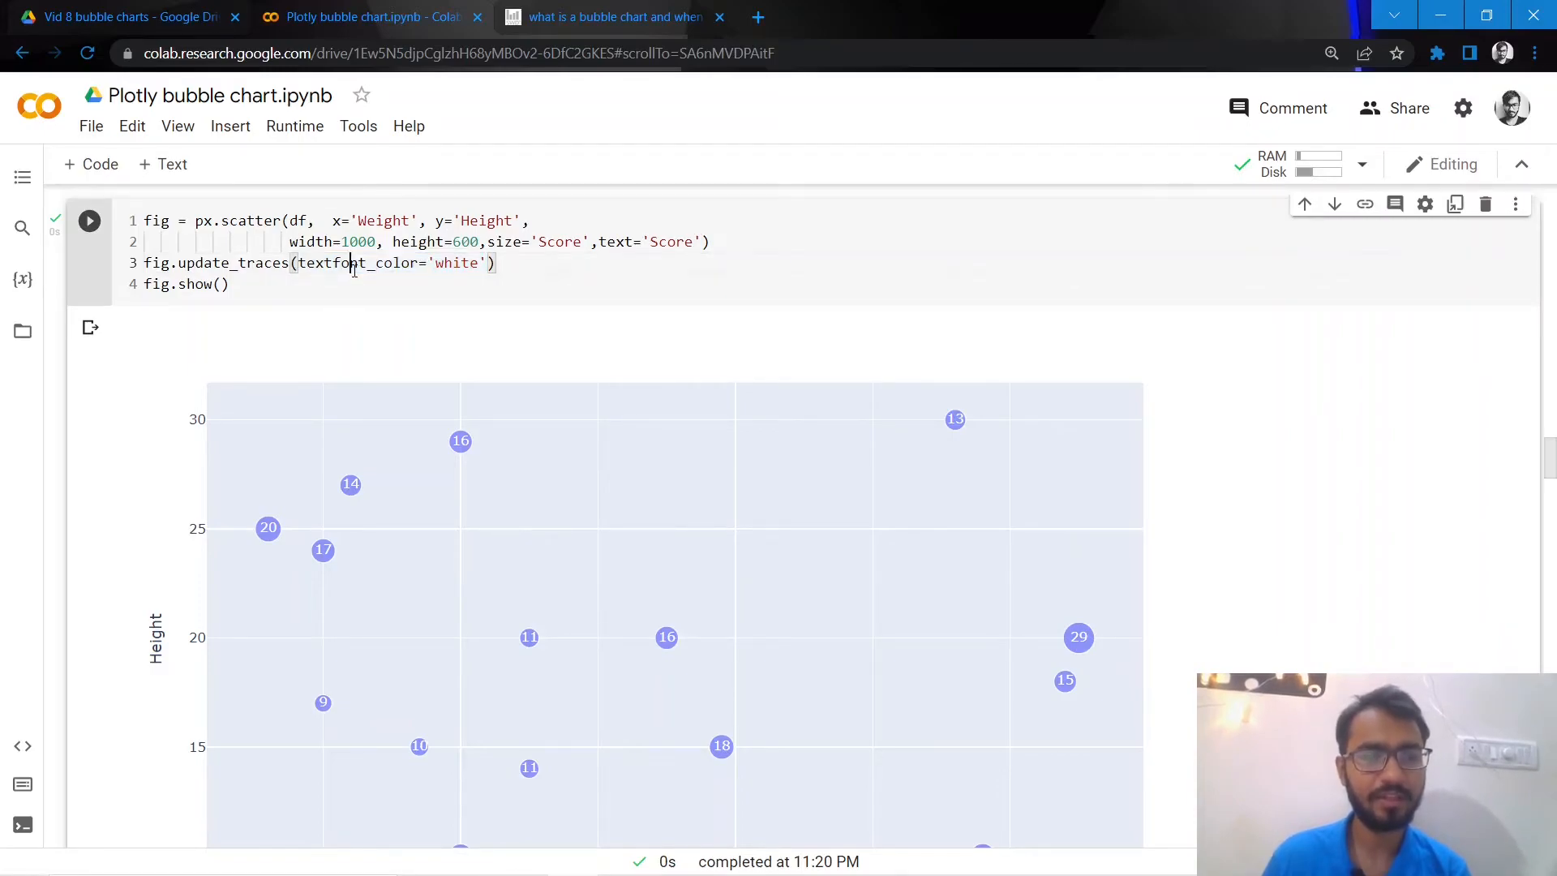
pyautogui.click(230, 283)
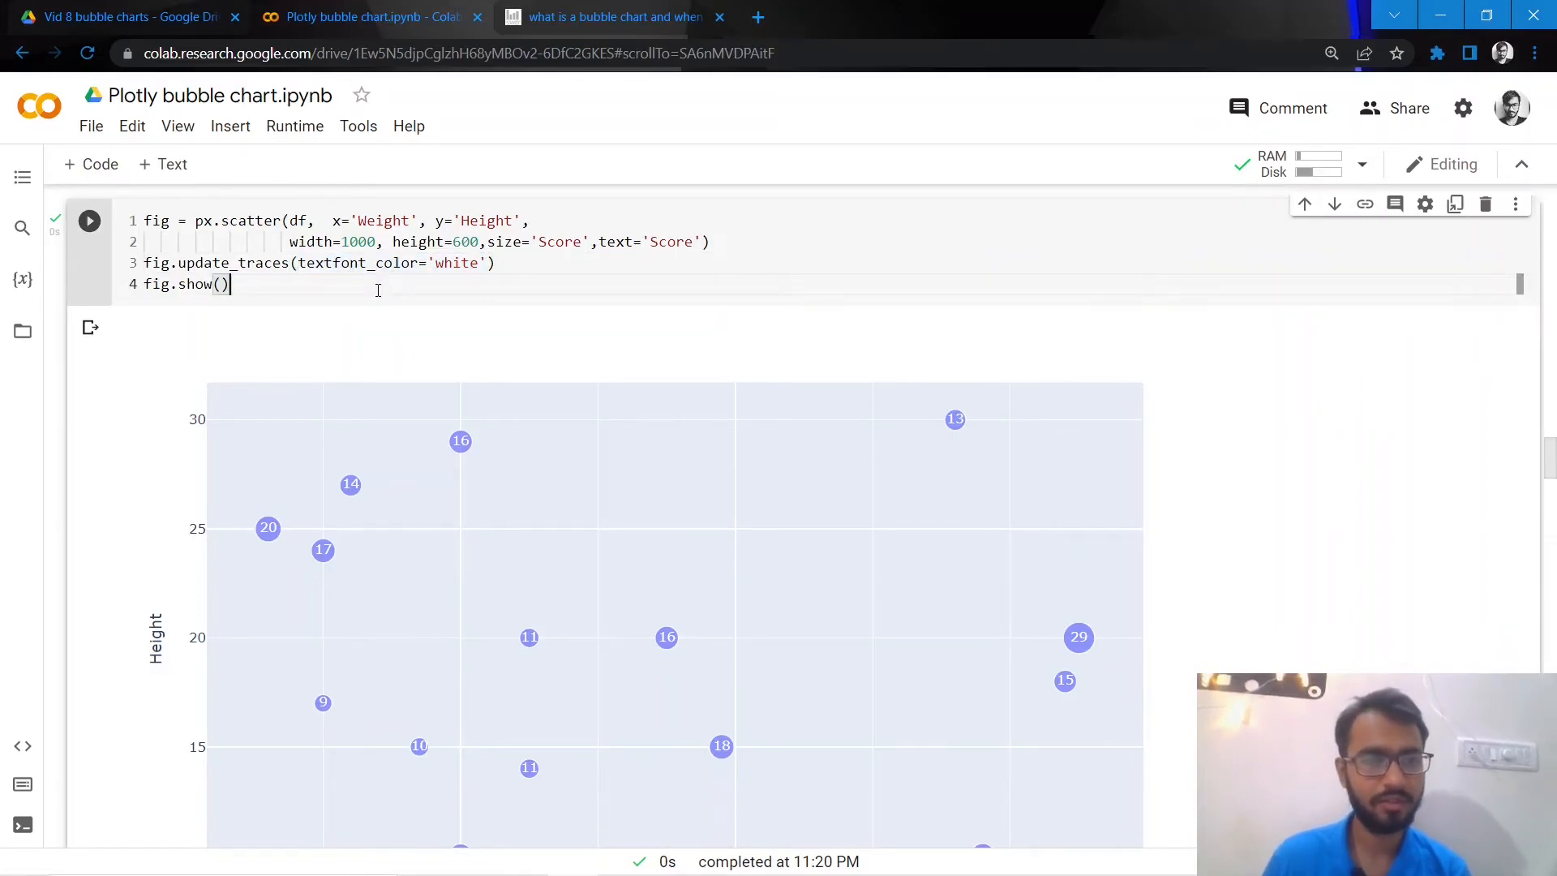
pyautogui.scroll(-3)
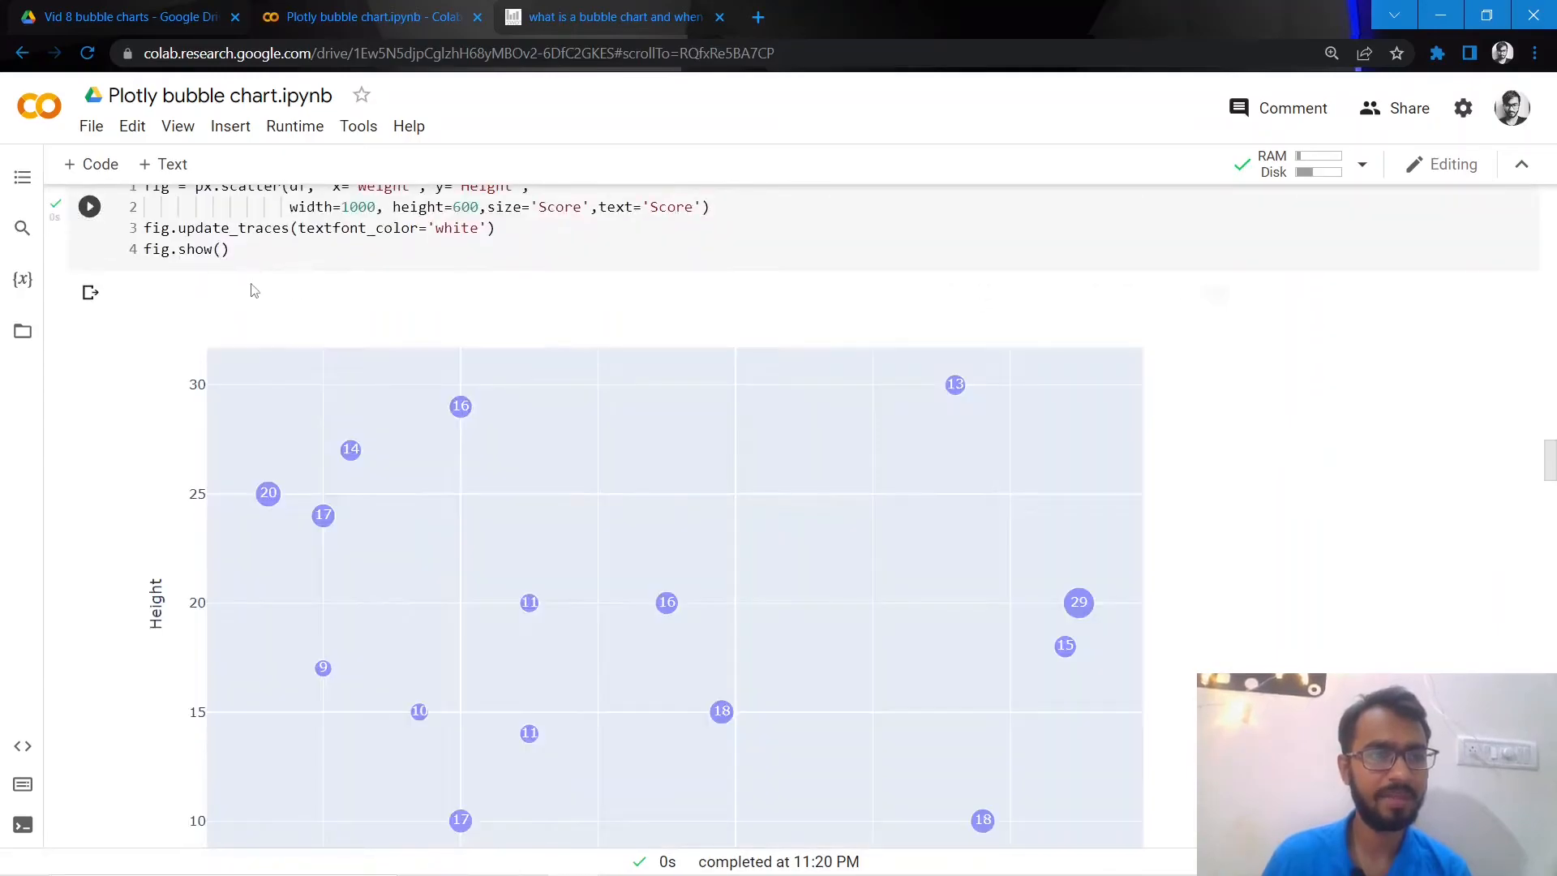
pyautogui.scroll(3)
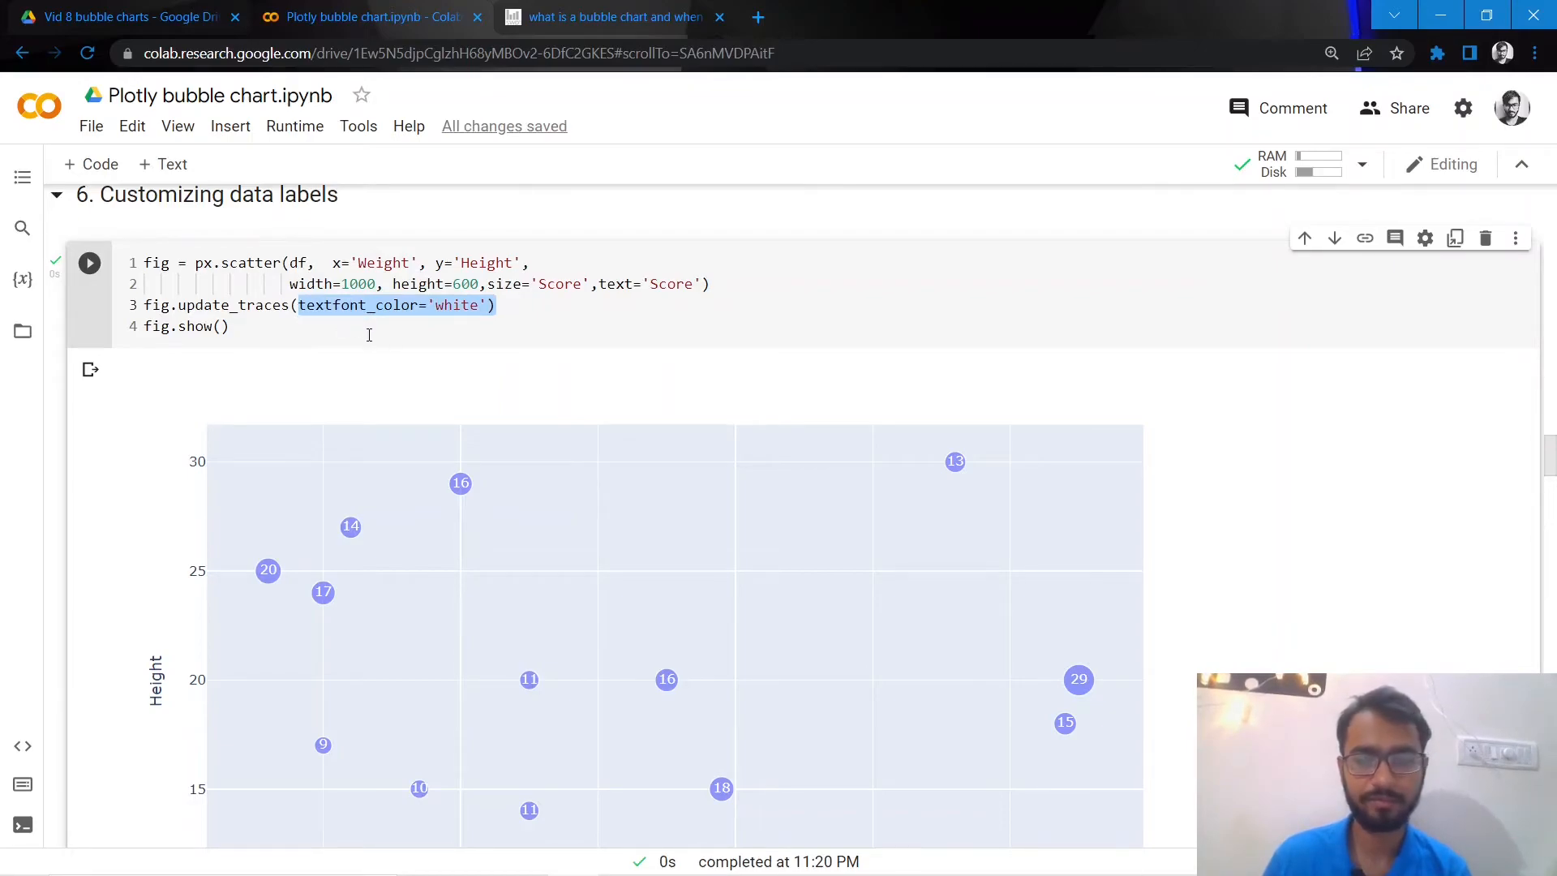
# Title the chart 'Height Across Weights and Sections' and rerun with title_x=0.5 to centre it
pyautogui.scroll(-3)
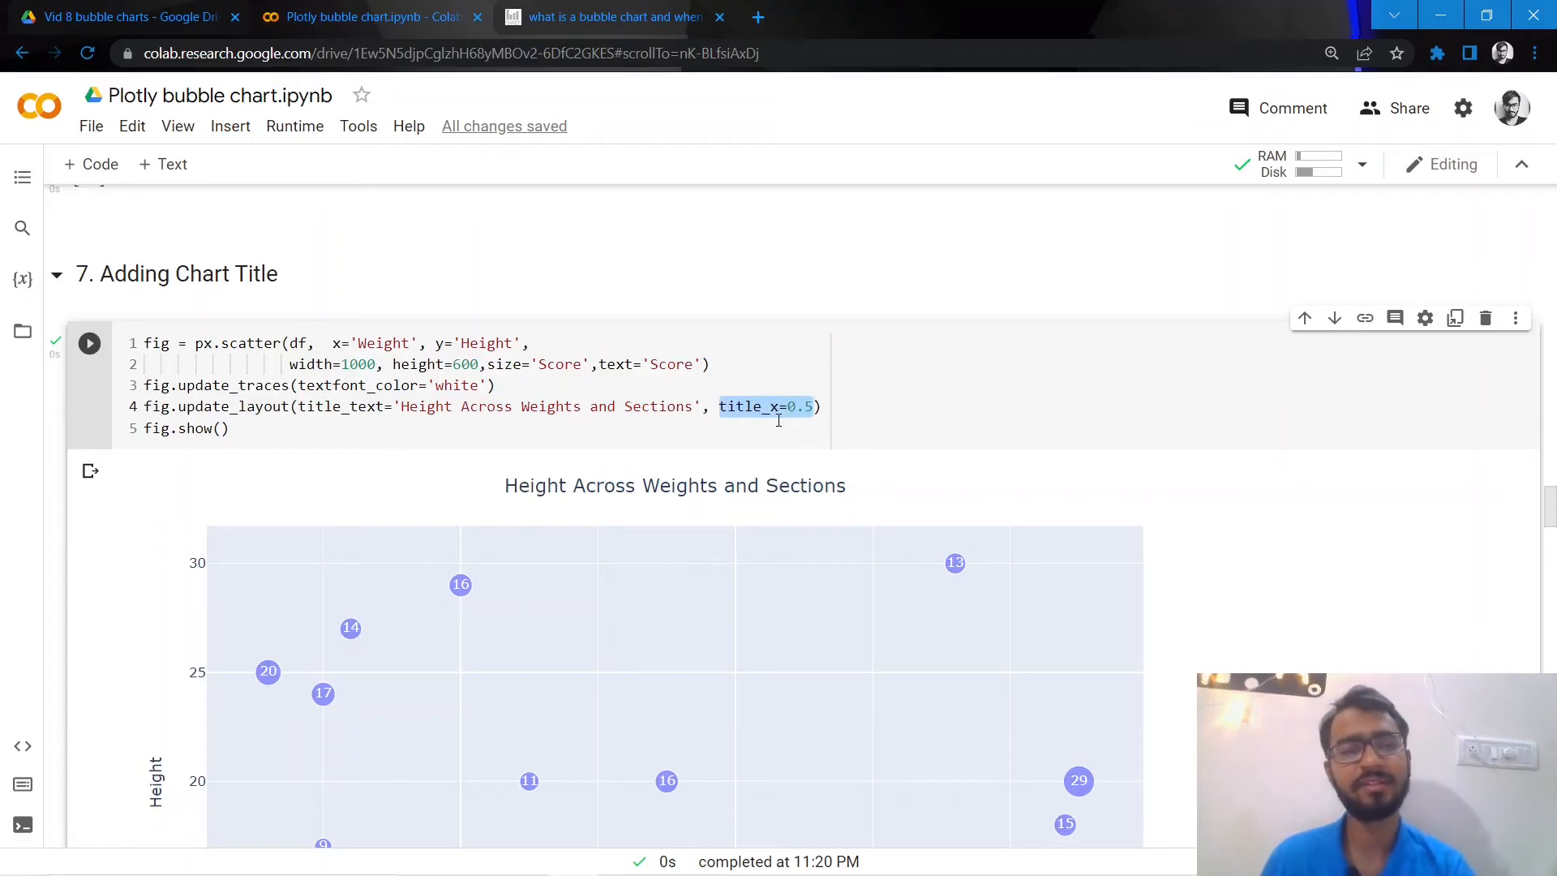
pyautogui.moveTo(375, 461)
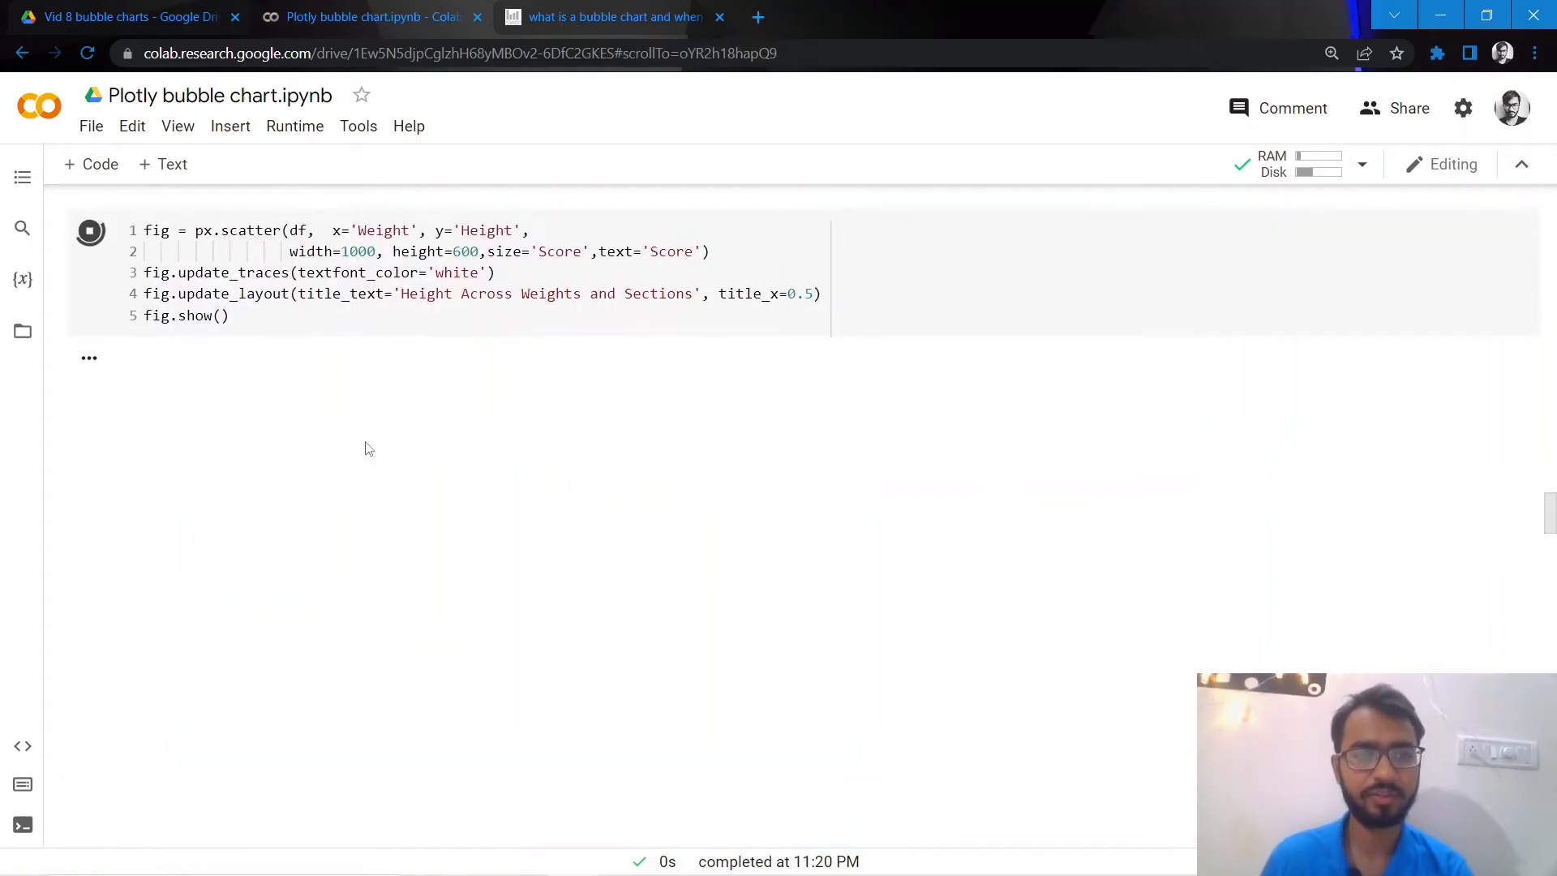
pyautogui.click(89, 230)
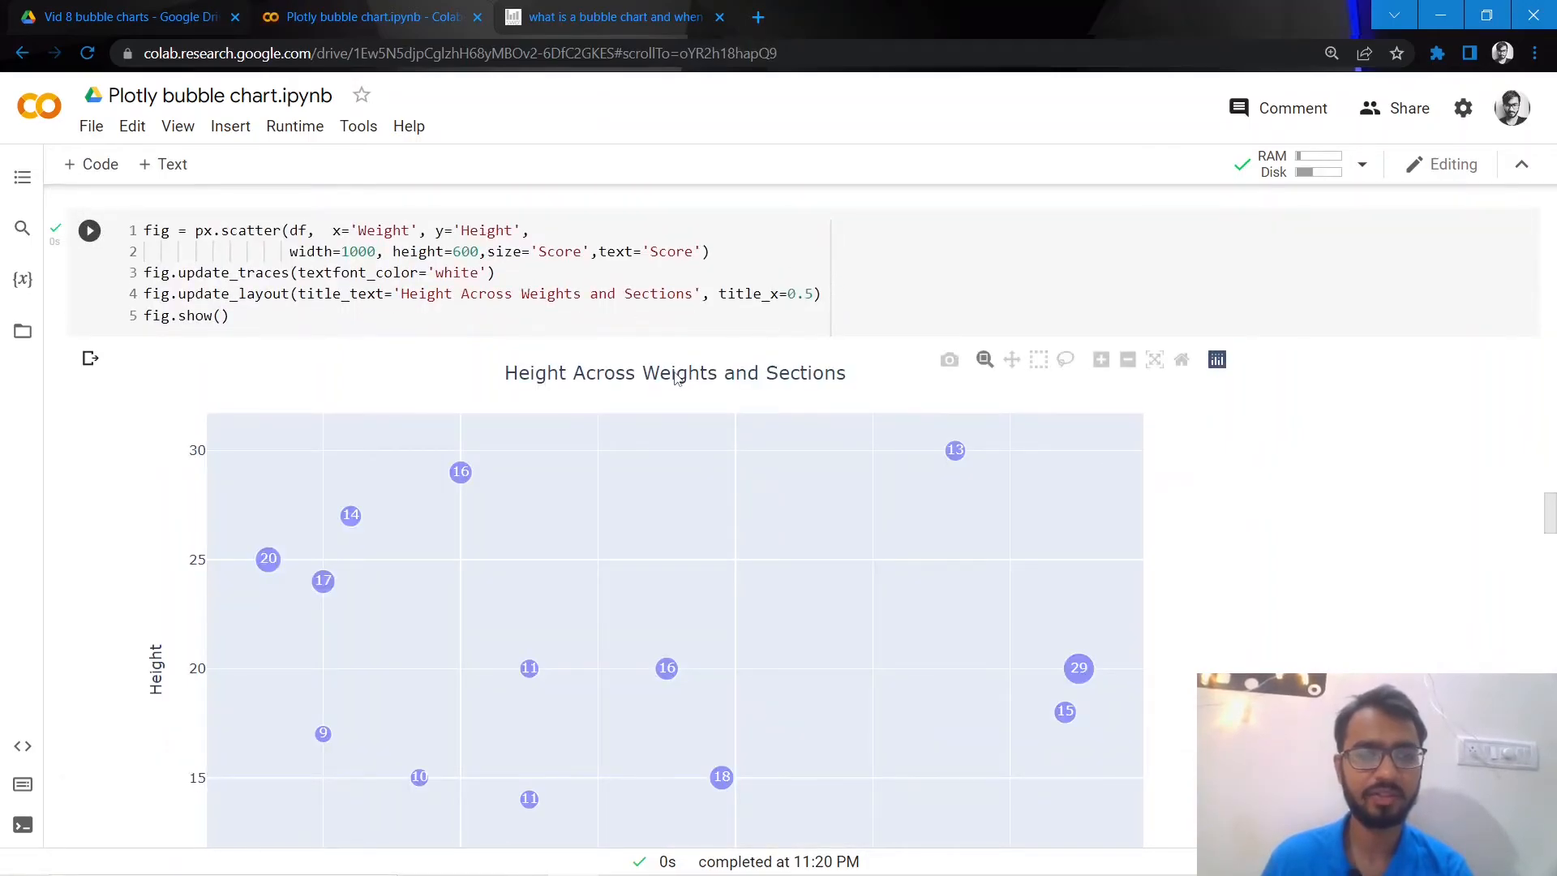
pyautogui.moveTo(212, 394)
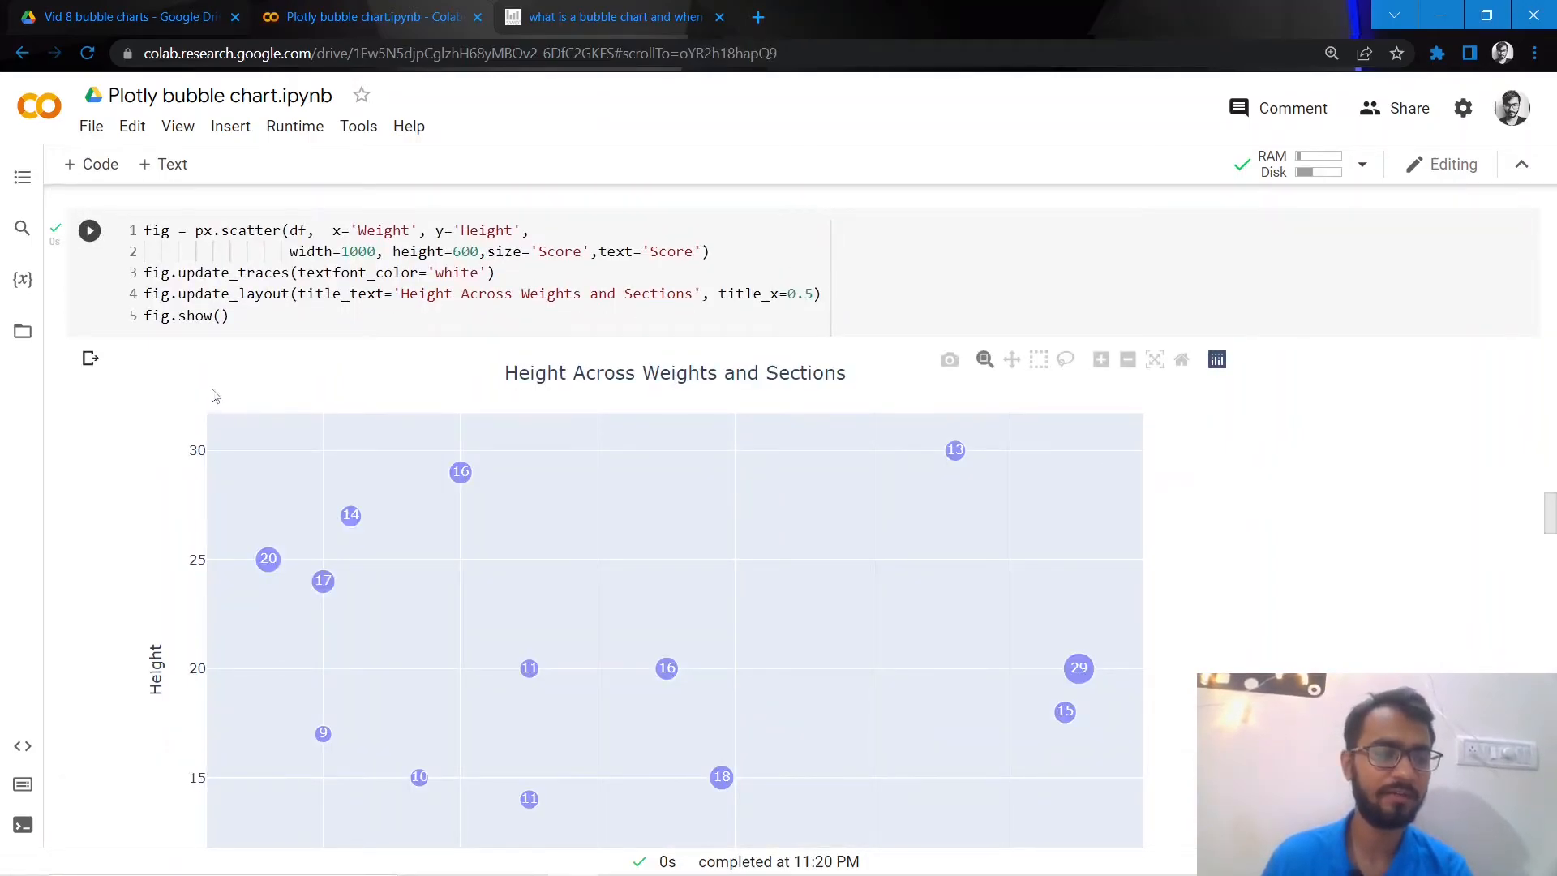
pyautogui.click(816, 293)
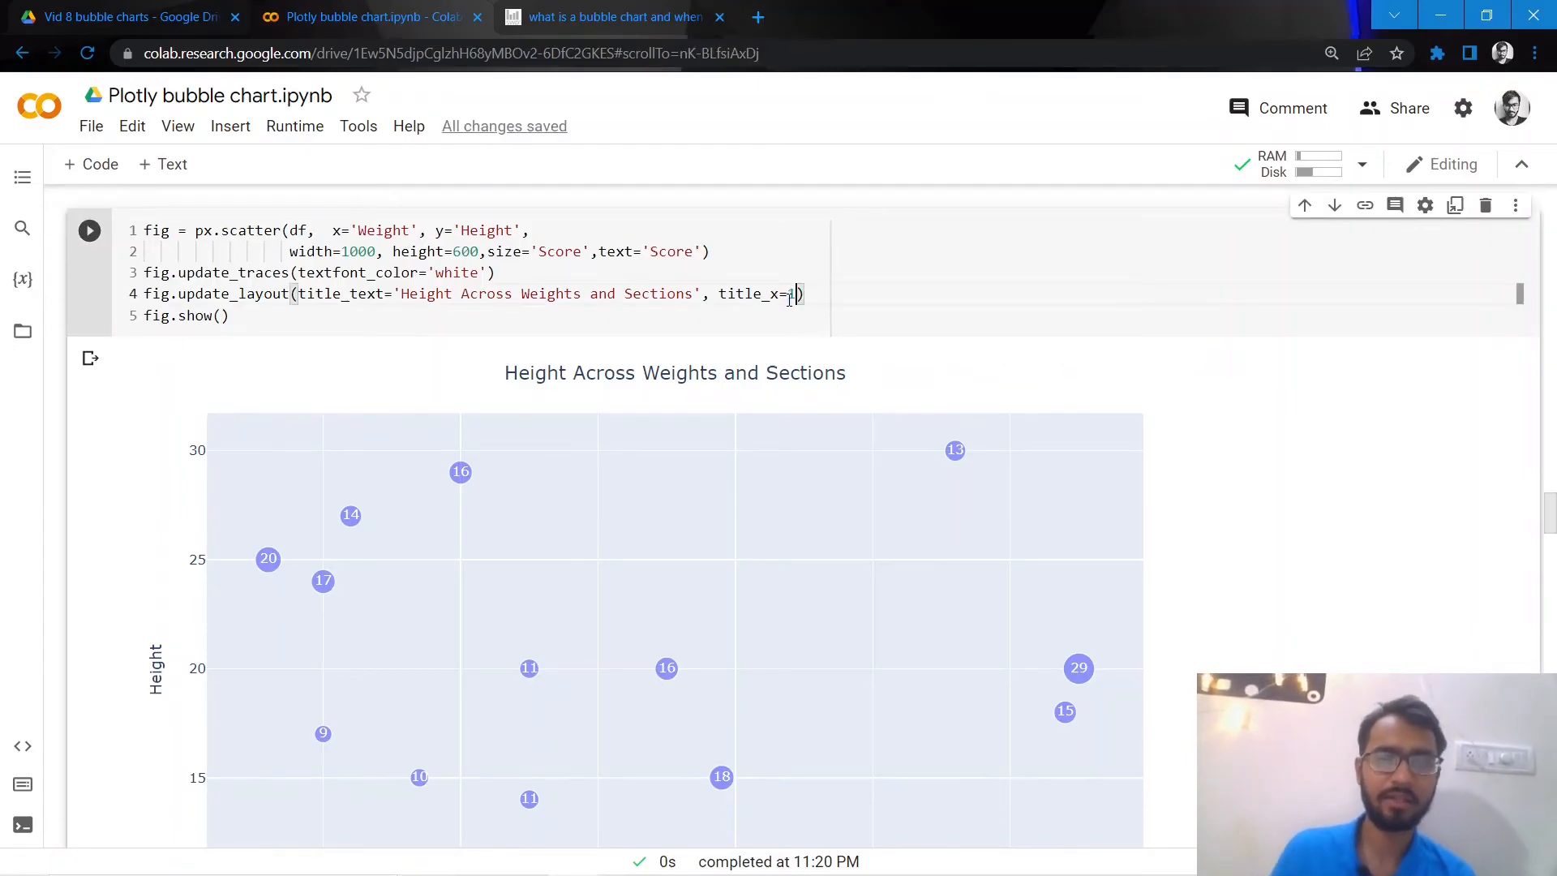
pyautogui.scroll(-3)
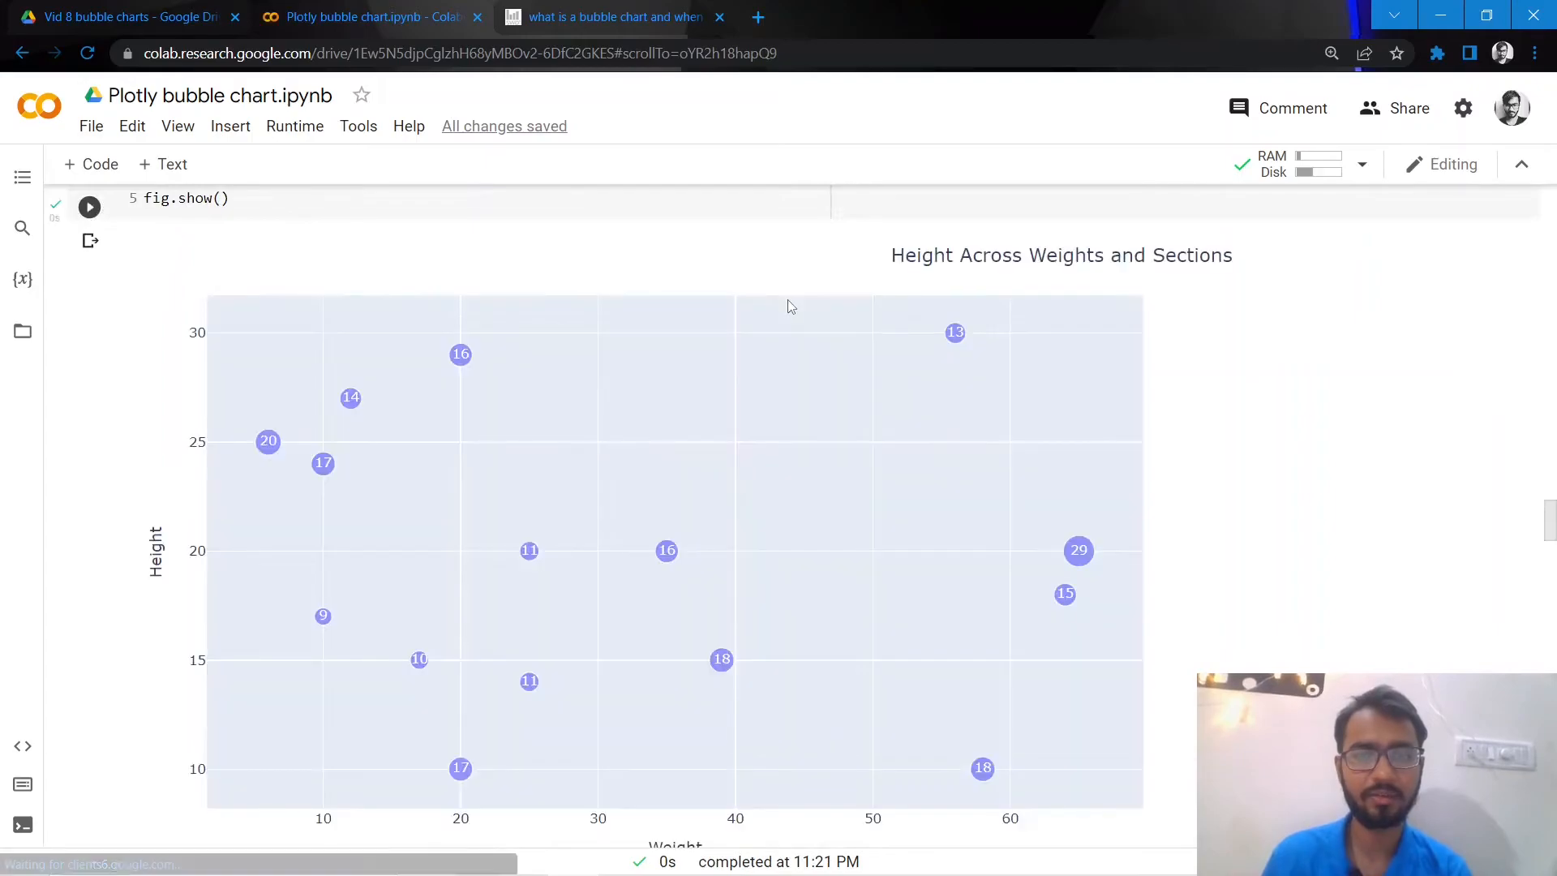
pyautogui.scroll(3)
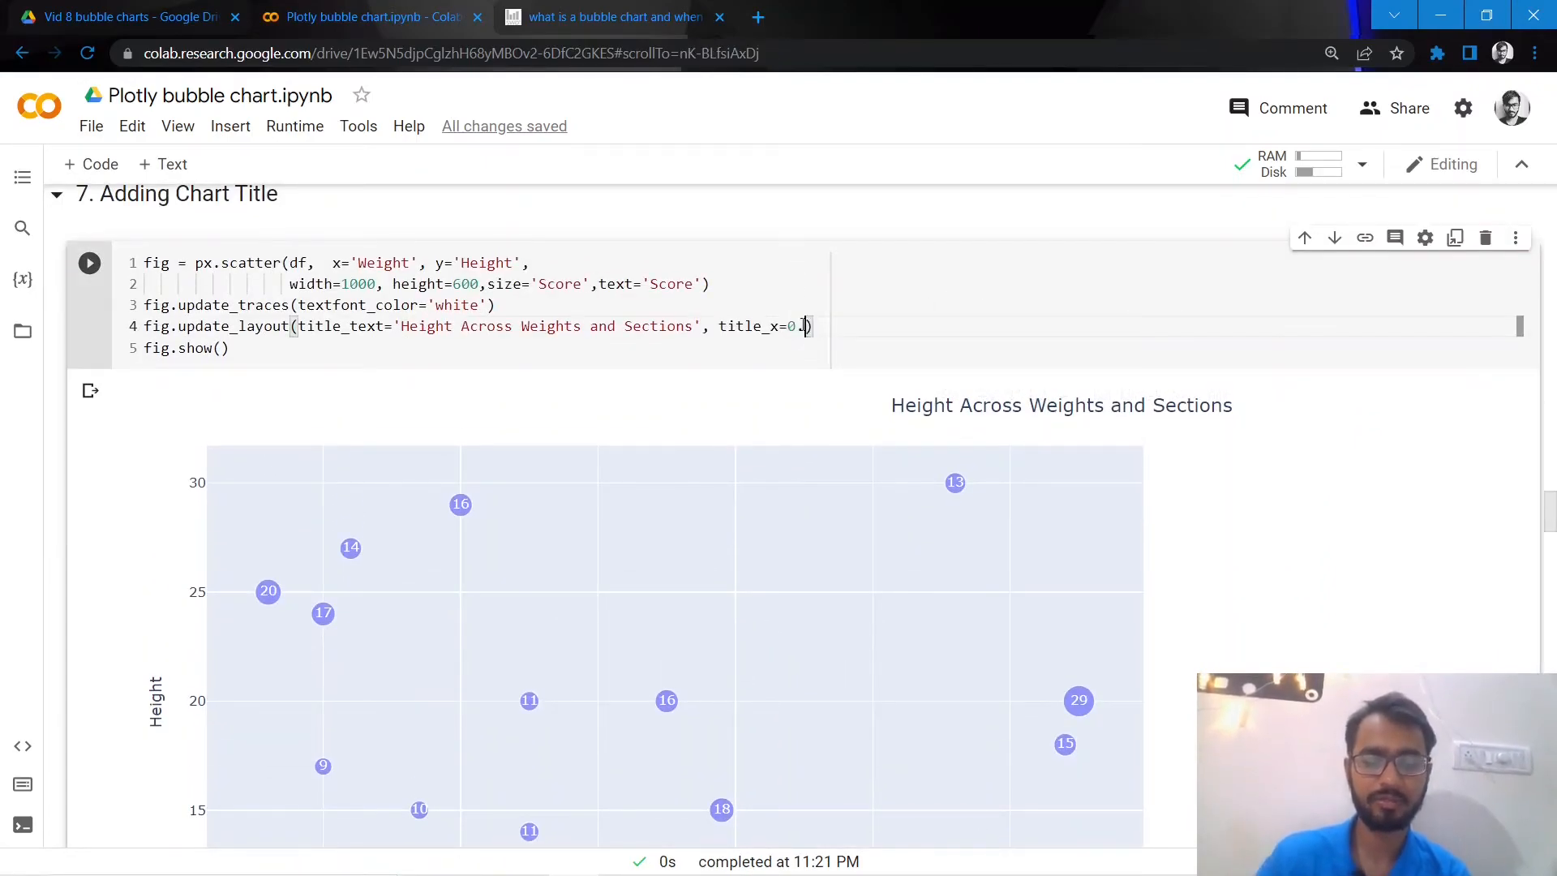
pyautogui.click(89, 262)
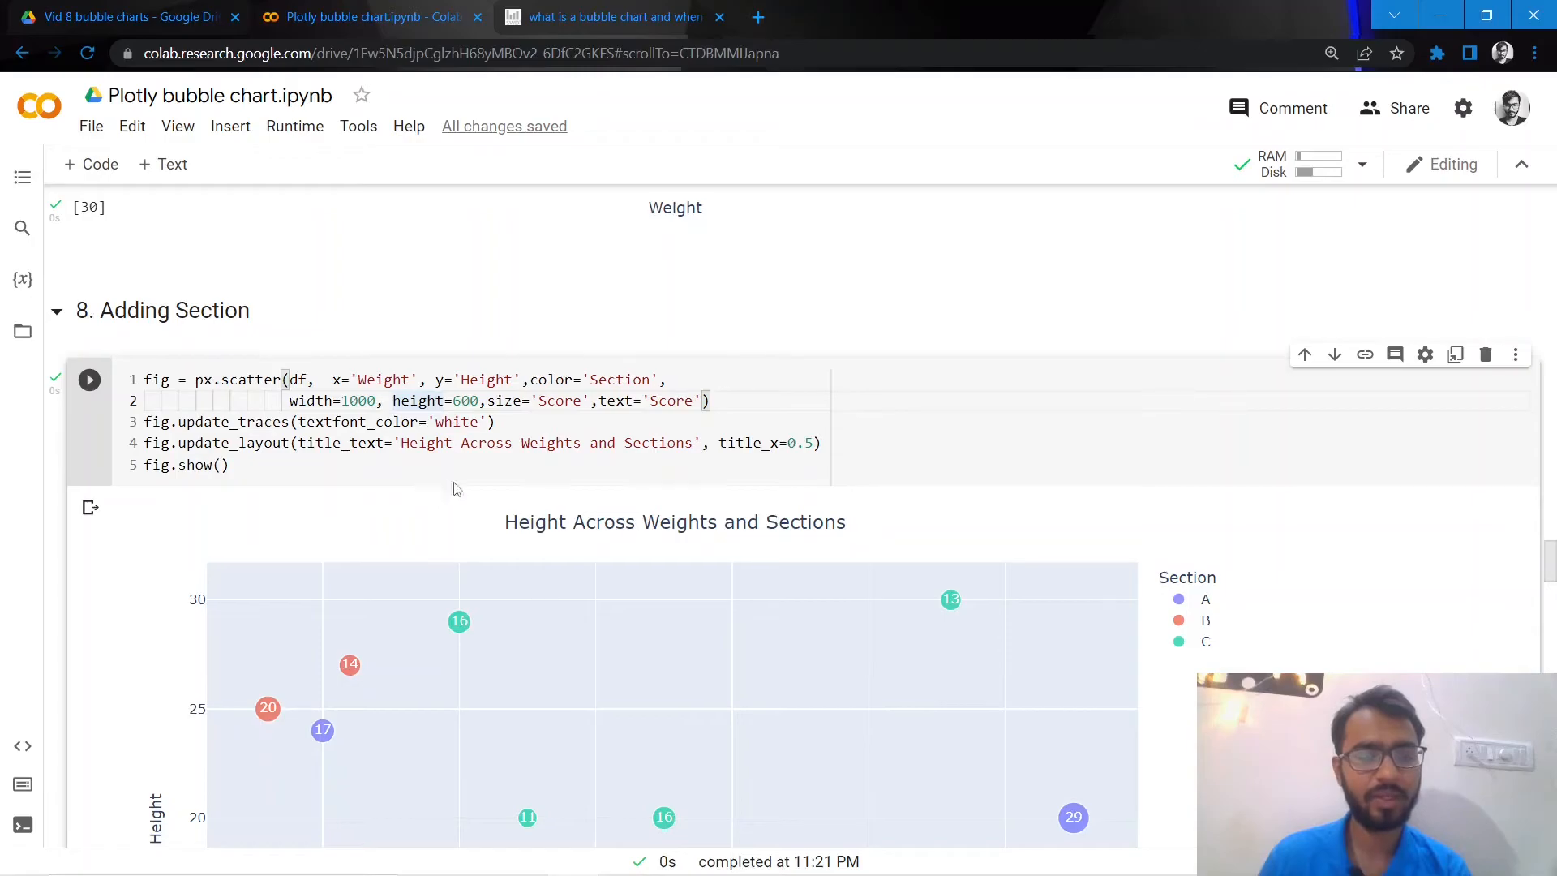
# Select the color='Section' setting and review the chart with its A, B, C legend
pyautogui.click(642, 380)
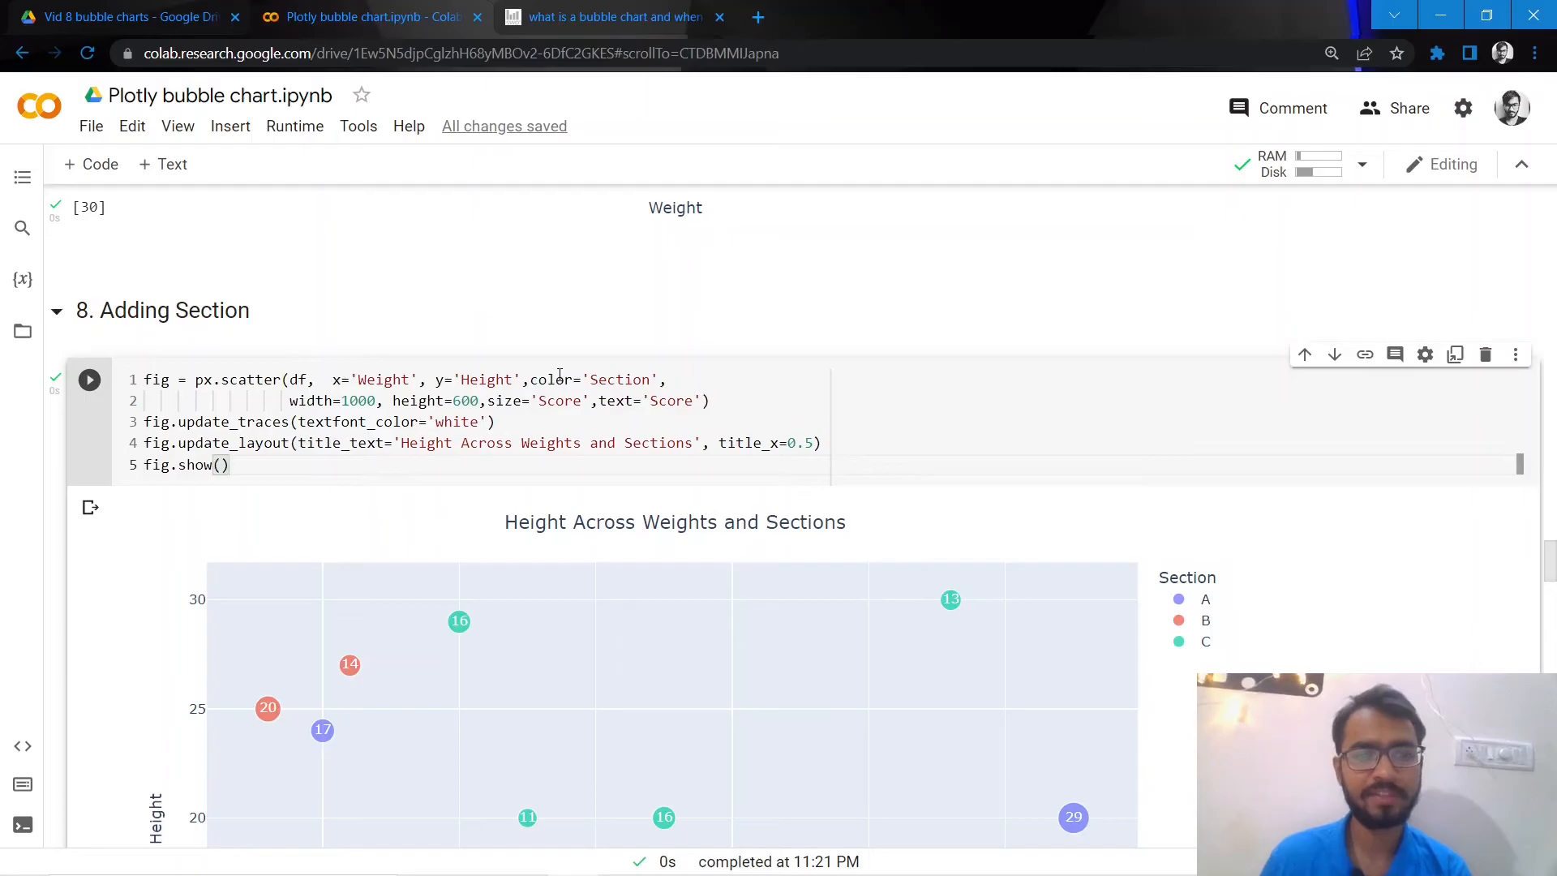
pyautogui.doubleClick(548, 379)
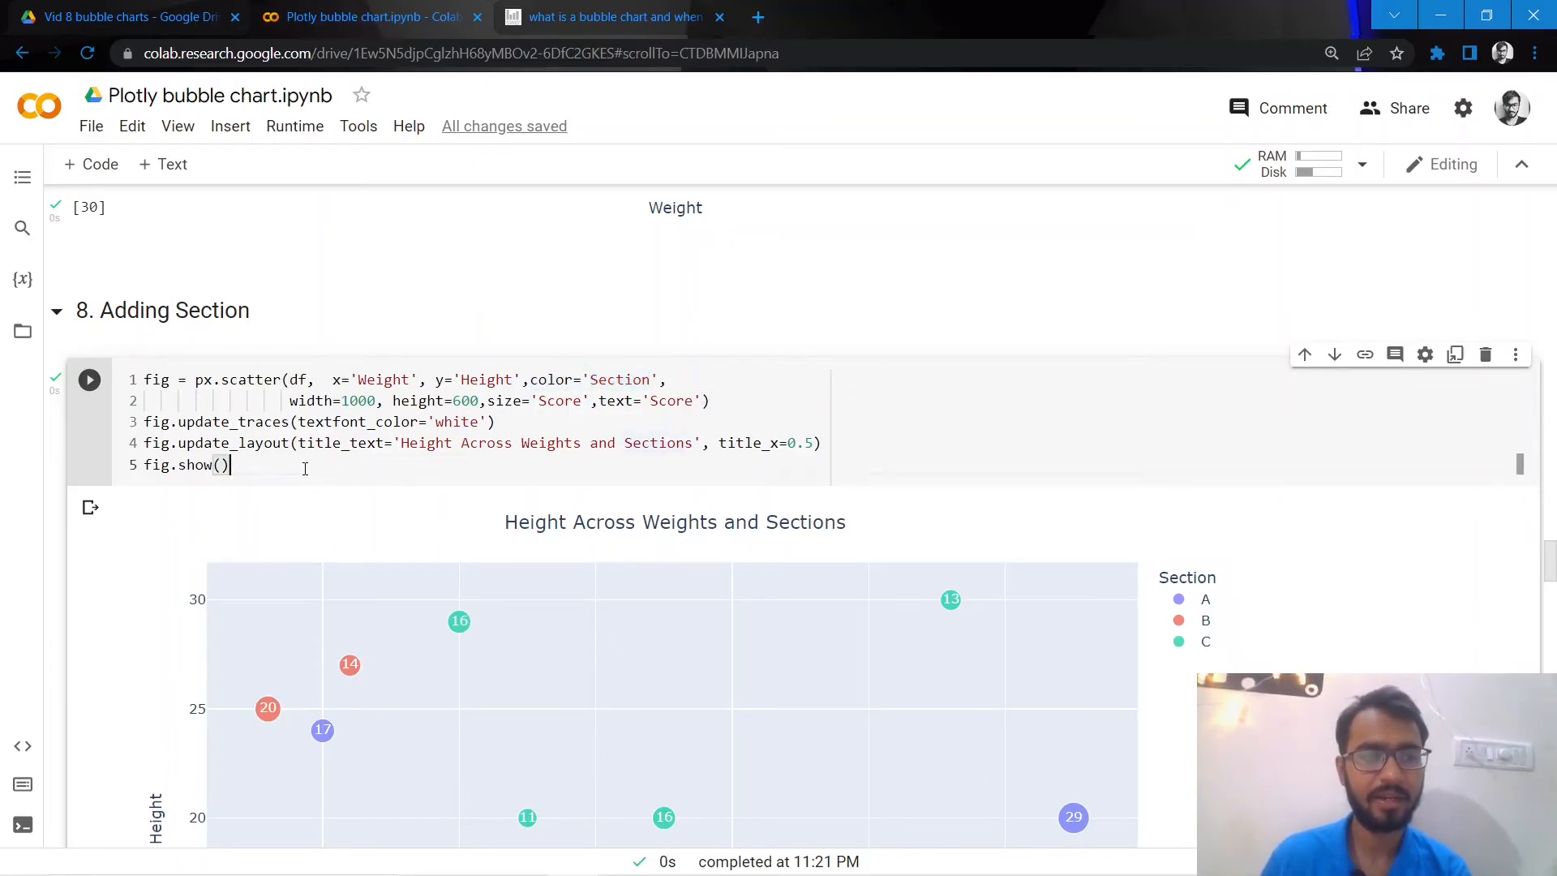
pyautogui.scroll(-3)
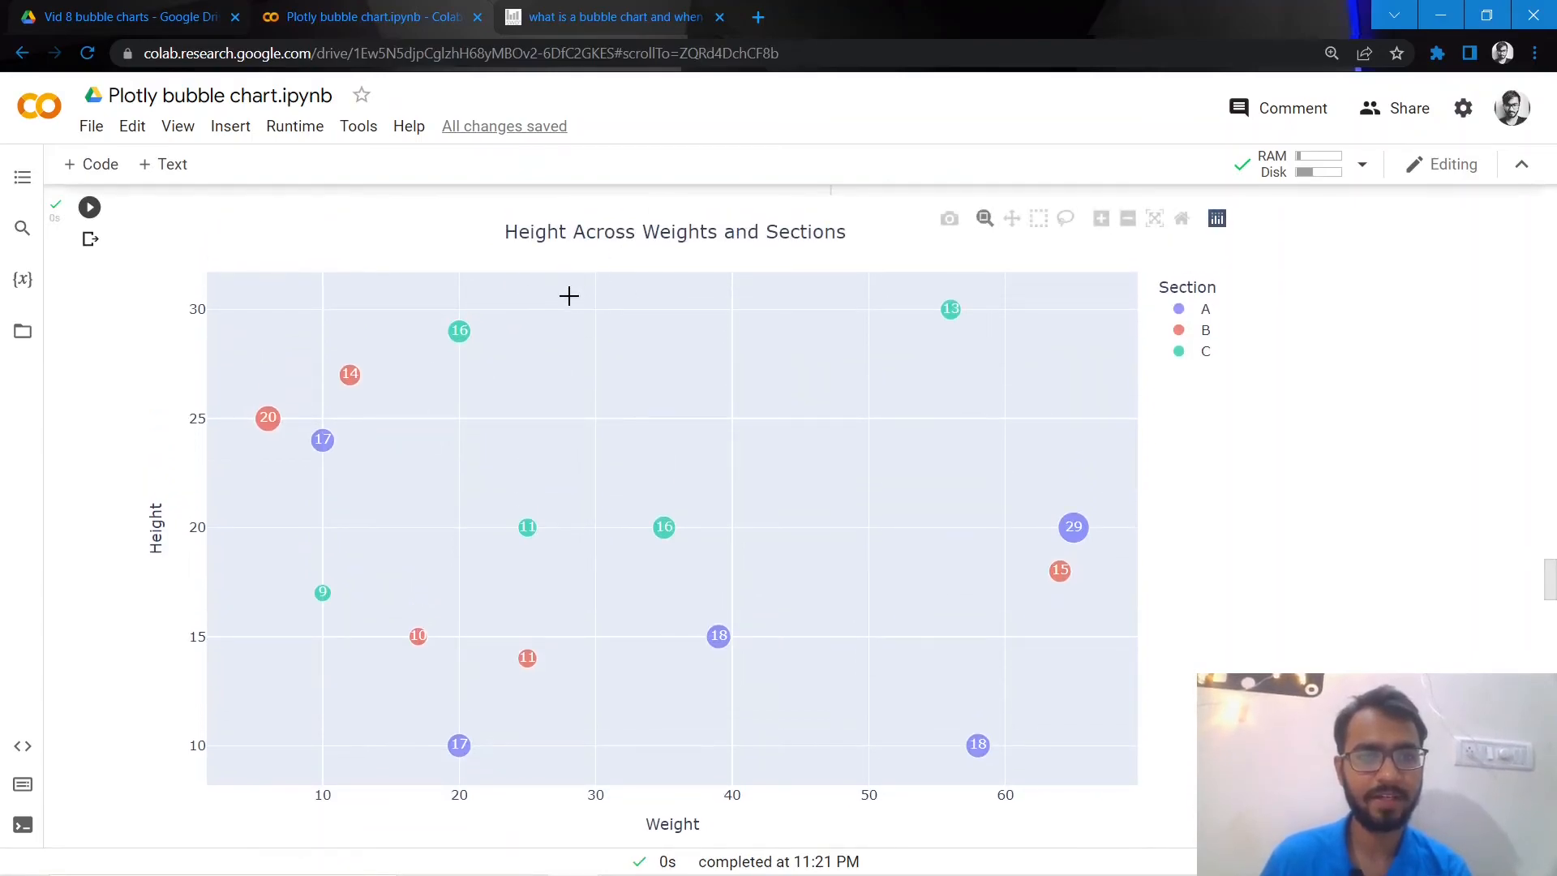
pyautogui.scroll(-3)
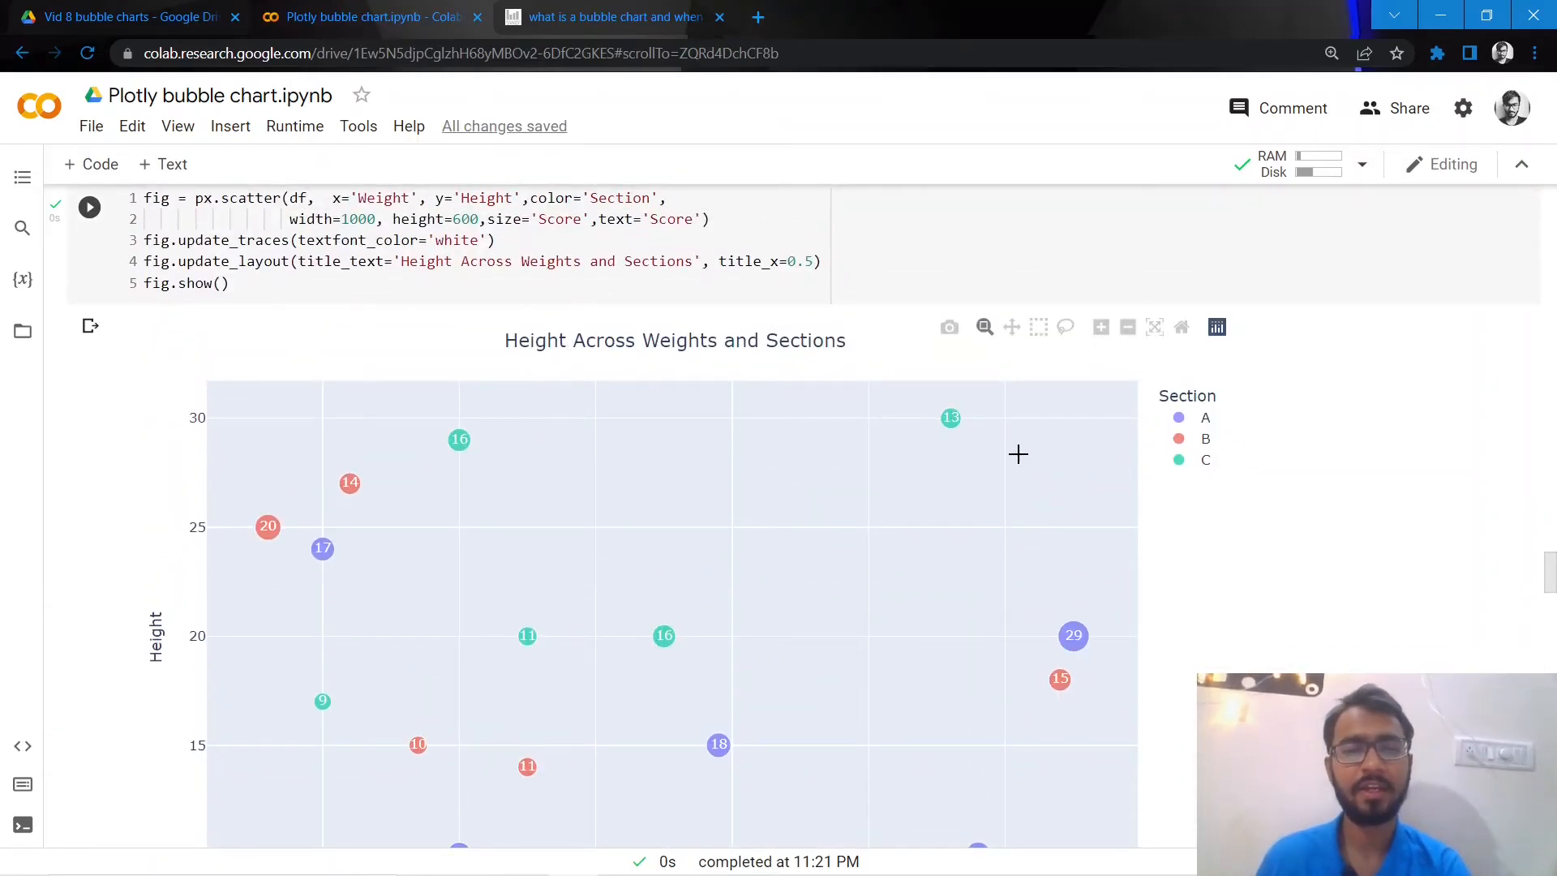
# Map sections A, B, C to aquamarine, turquoise and aqua with black labels, and rerun
pyautogui.scroll(3)
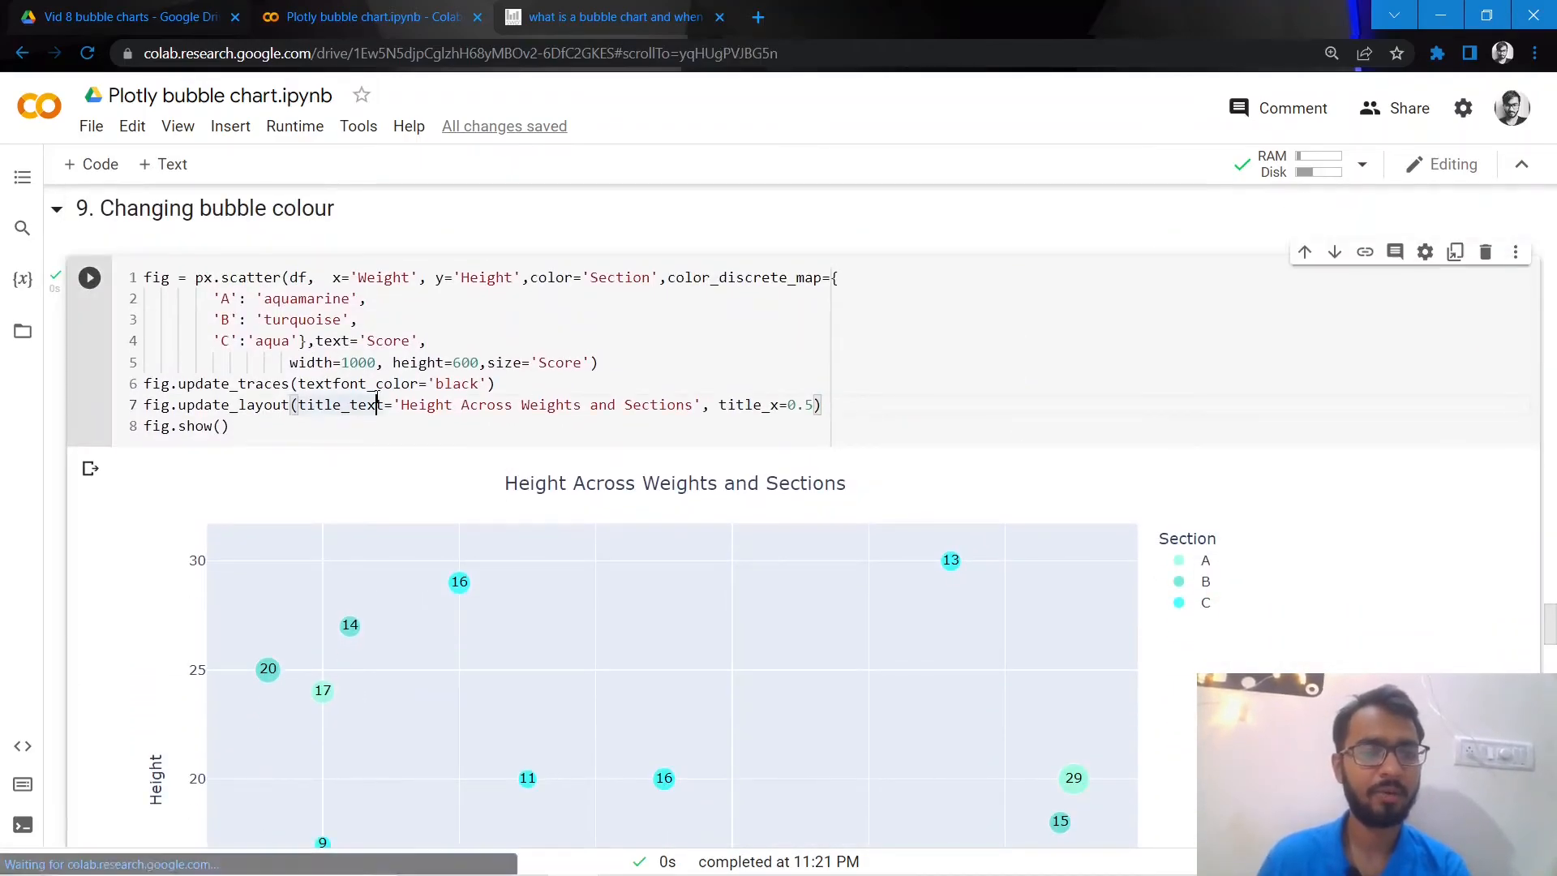
pyautogui.click(291, 340)
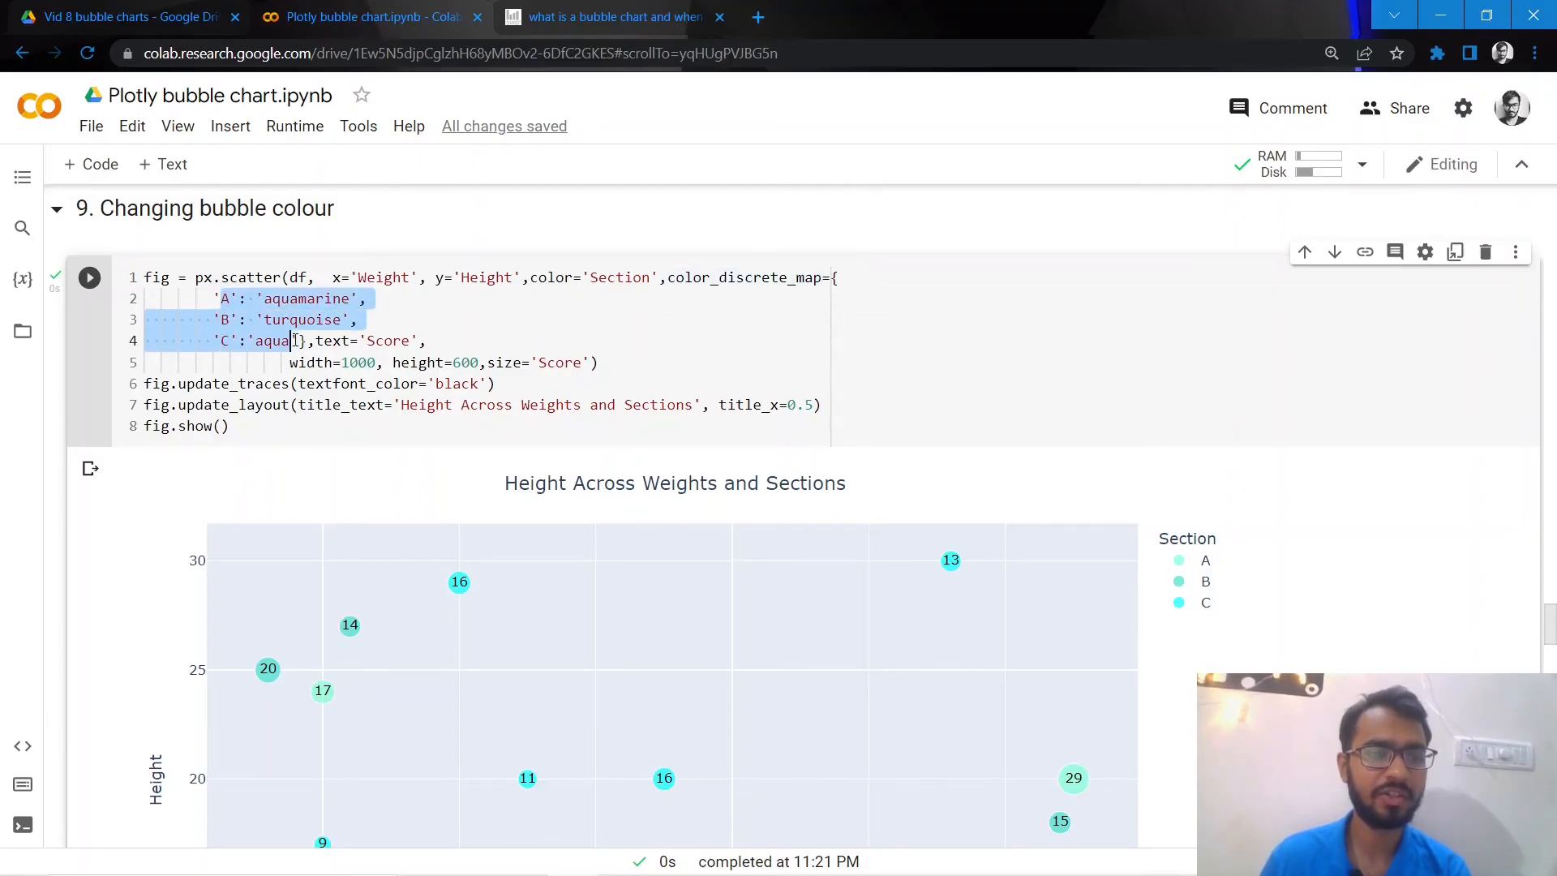
pyautogui.click(231, 425)
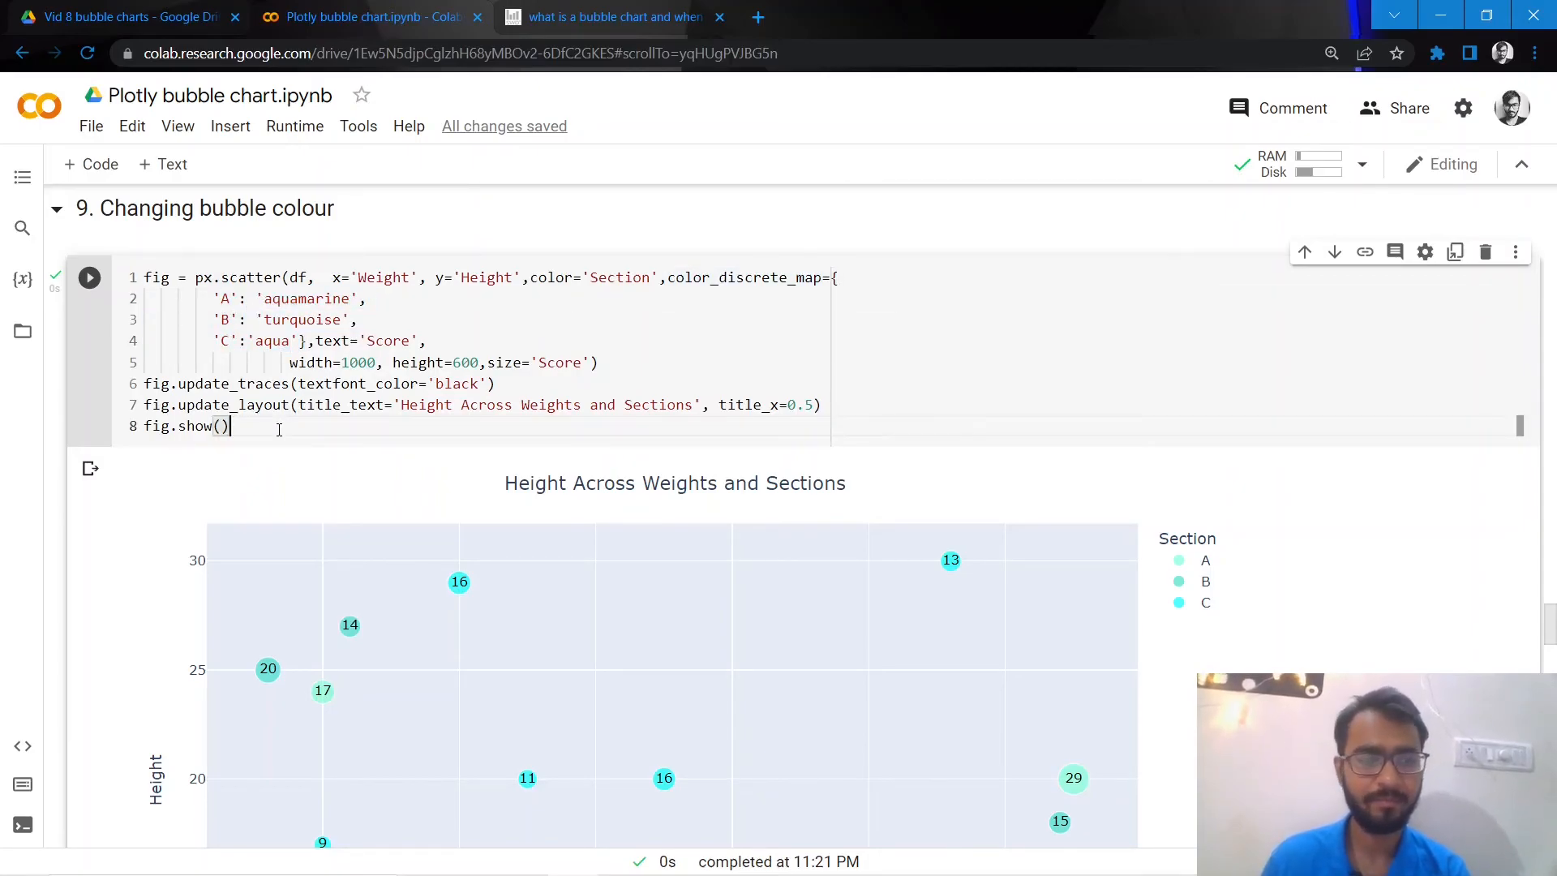
pyautogui.click(88, 277)
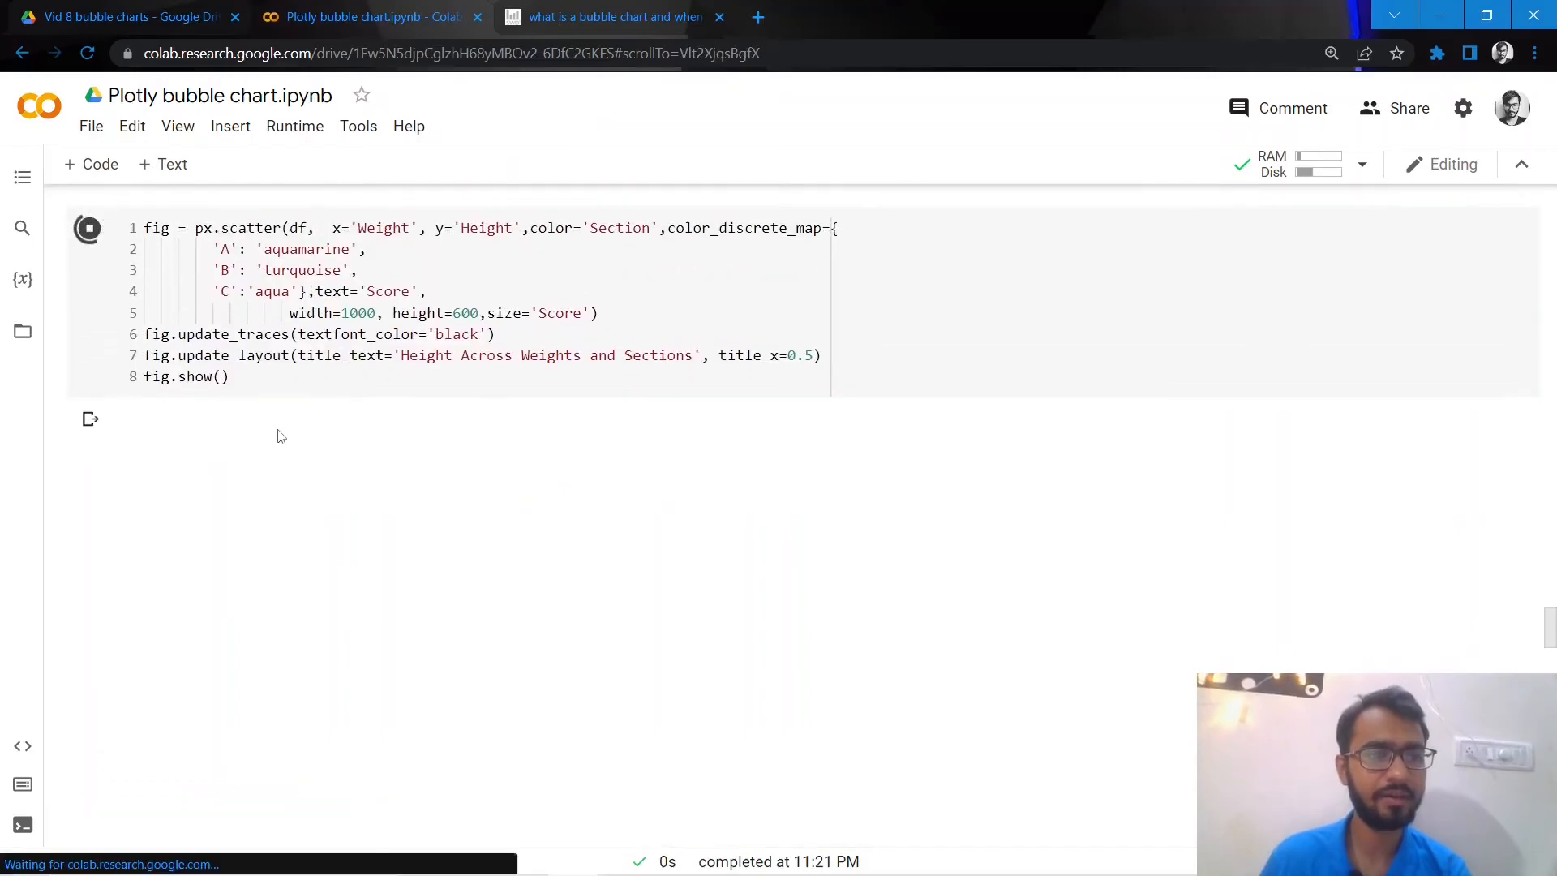
pyautogui.click(88, 248)
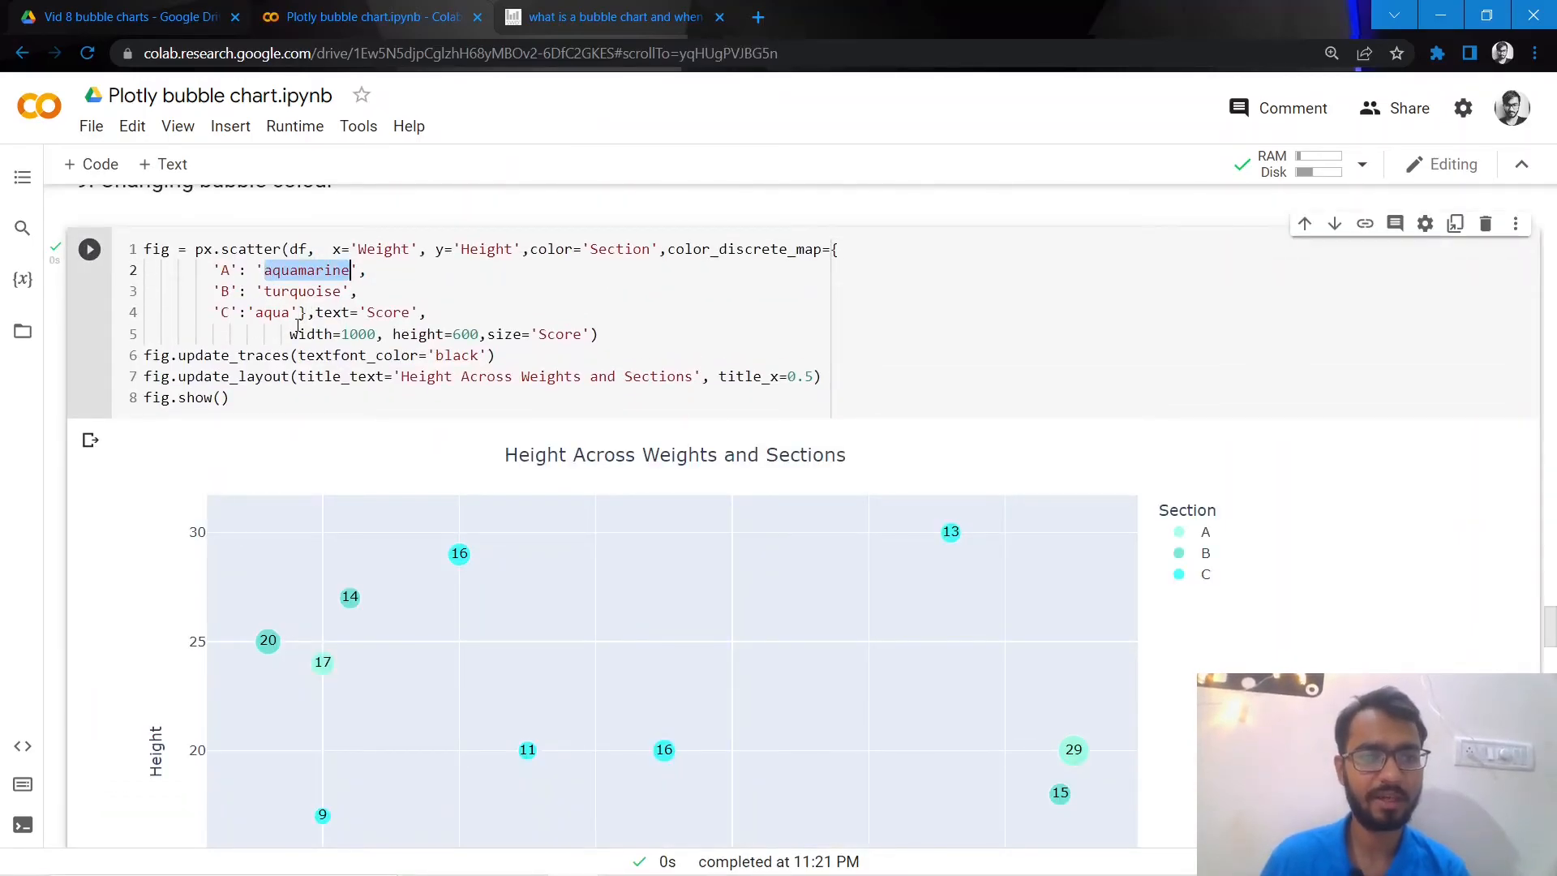
pyautogui.scroll(-3)
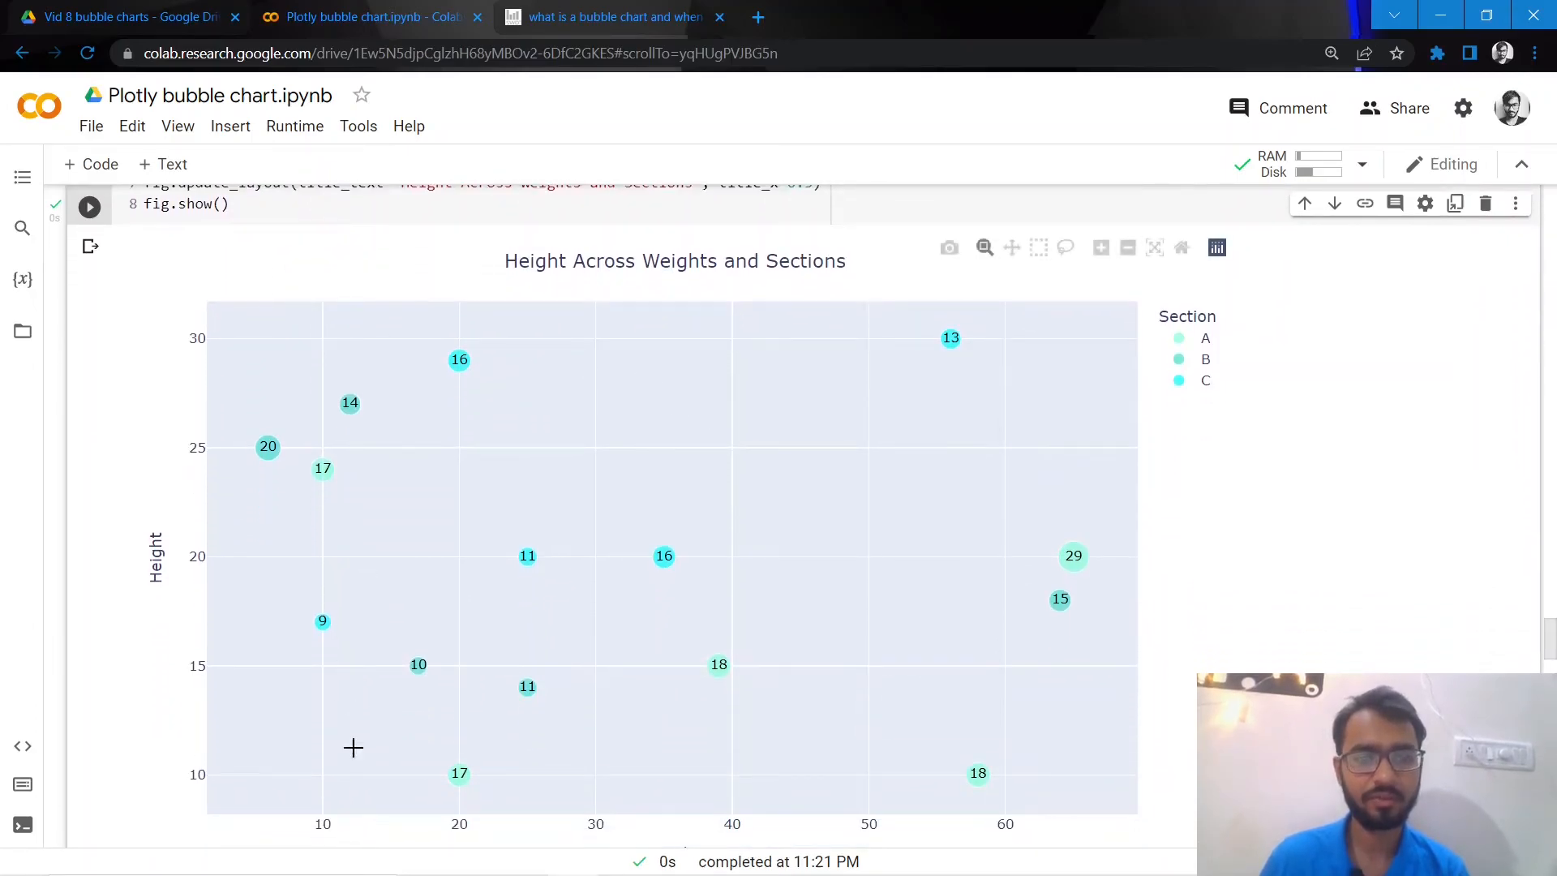
pyautogui.moveTo(349, 403)
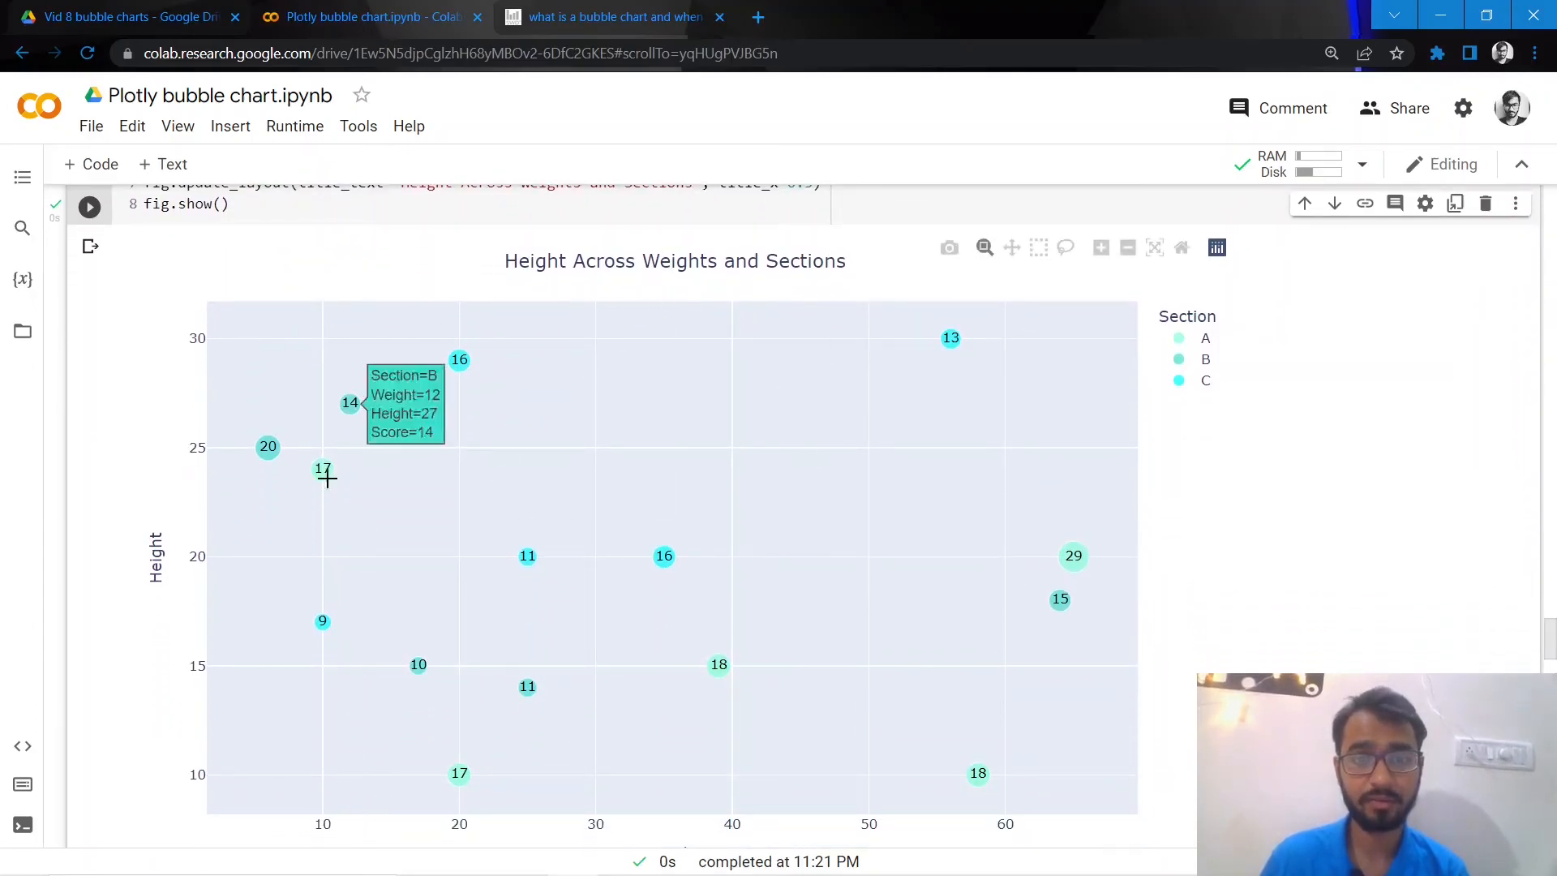
pyautogui.scroll(3)
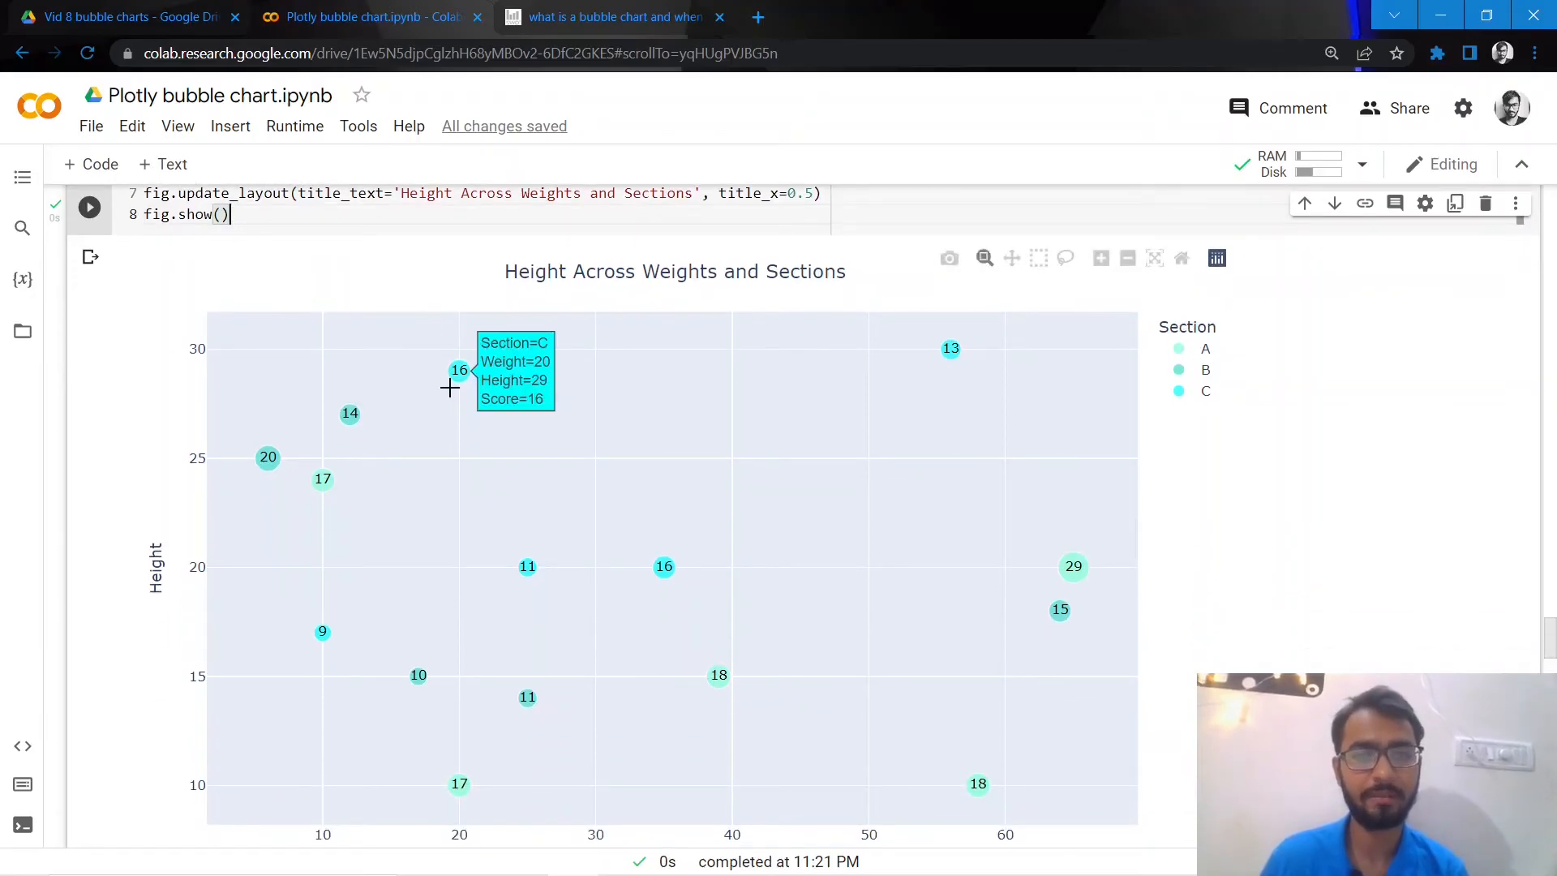
pyautogui.scroll(-3)
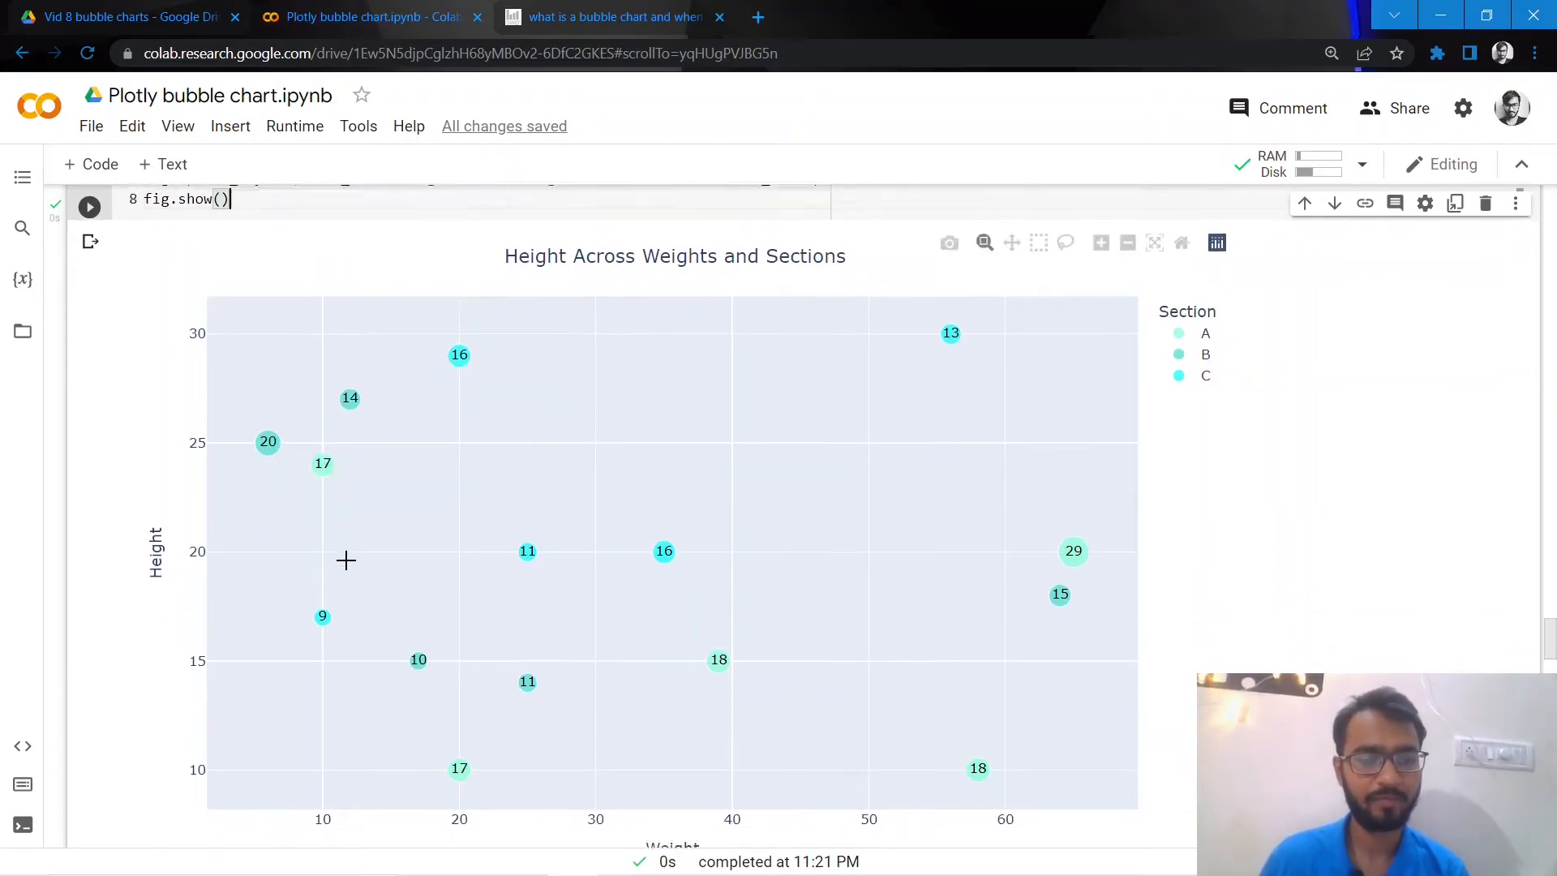
pyautogui.scroll(-3)
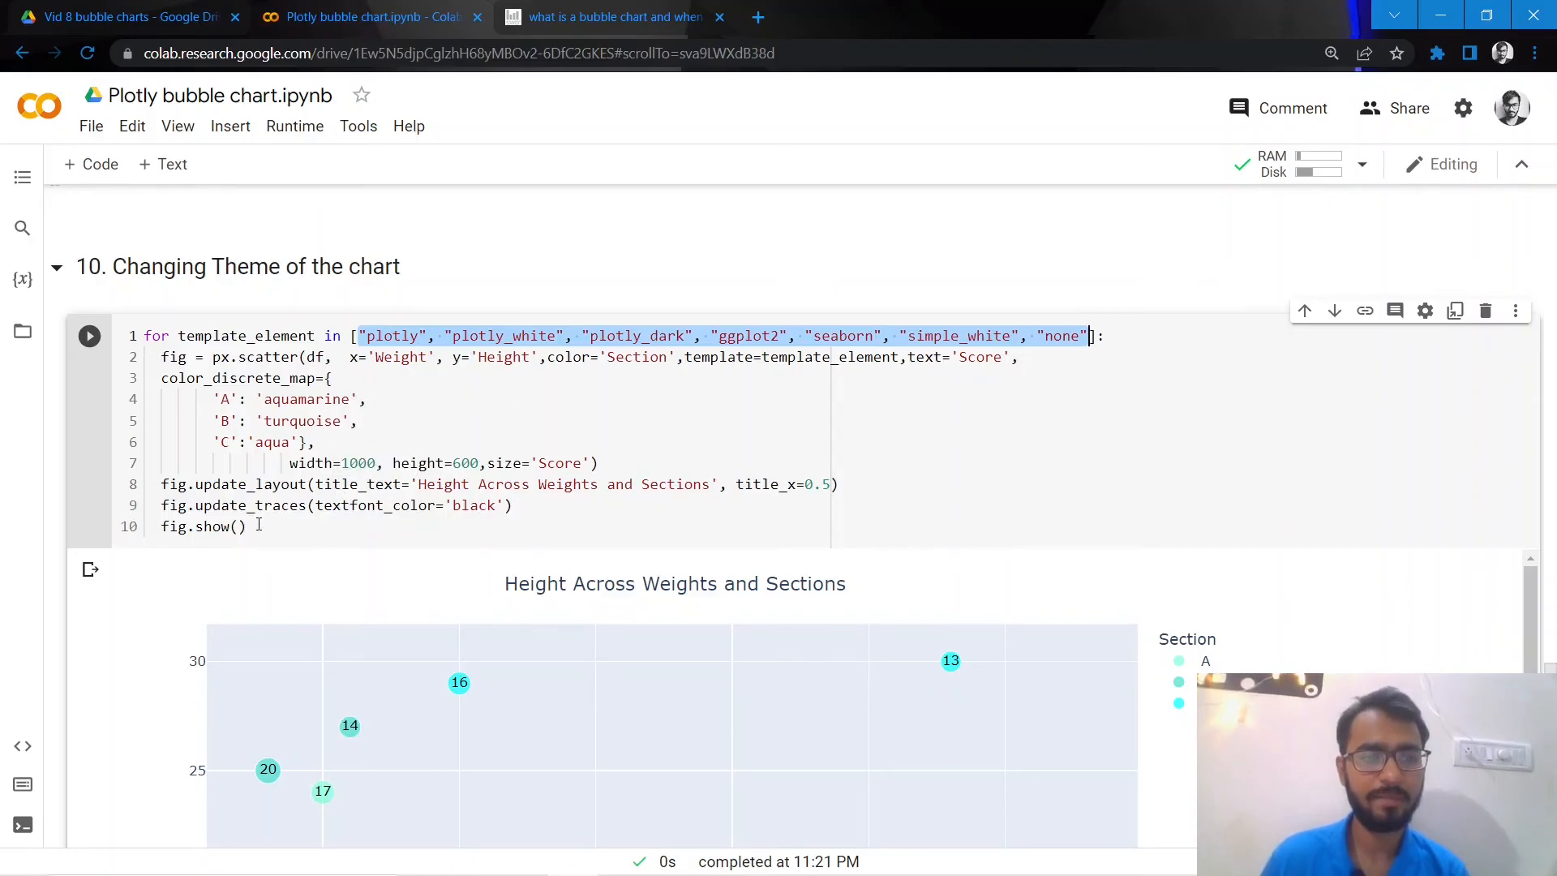
# Scroll through the Changing Theme output showing the chart in each template, including dark
pyautogui.scroll(-3)
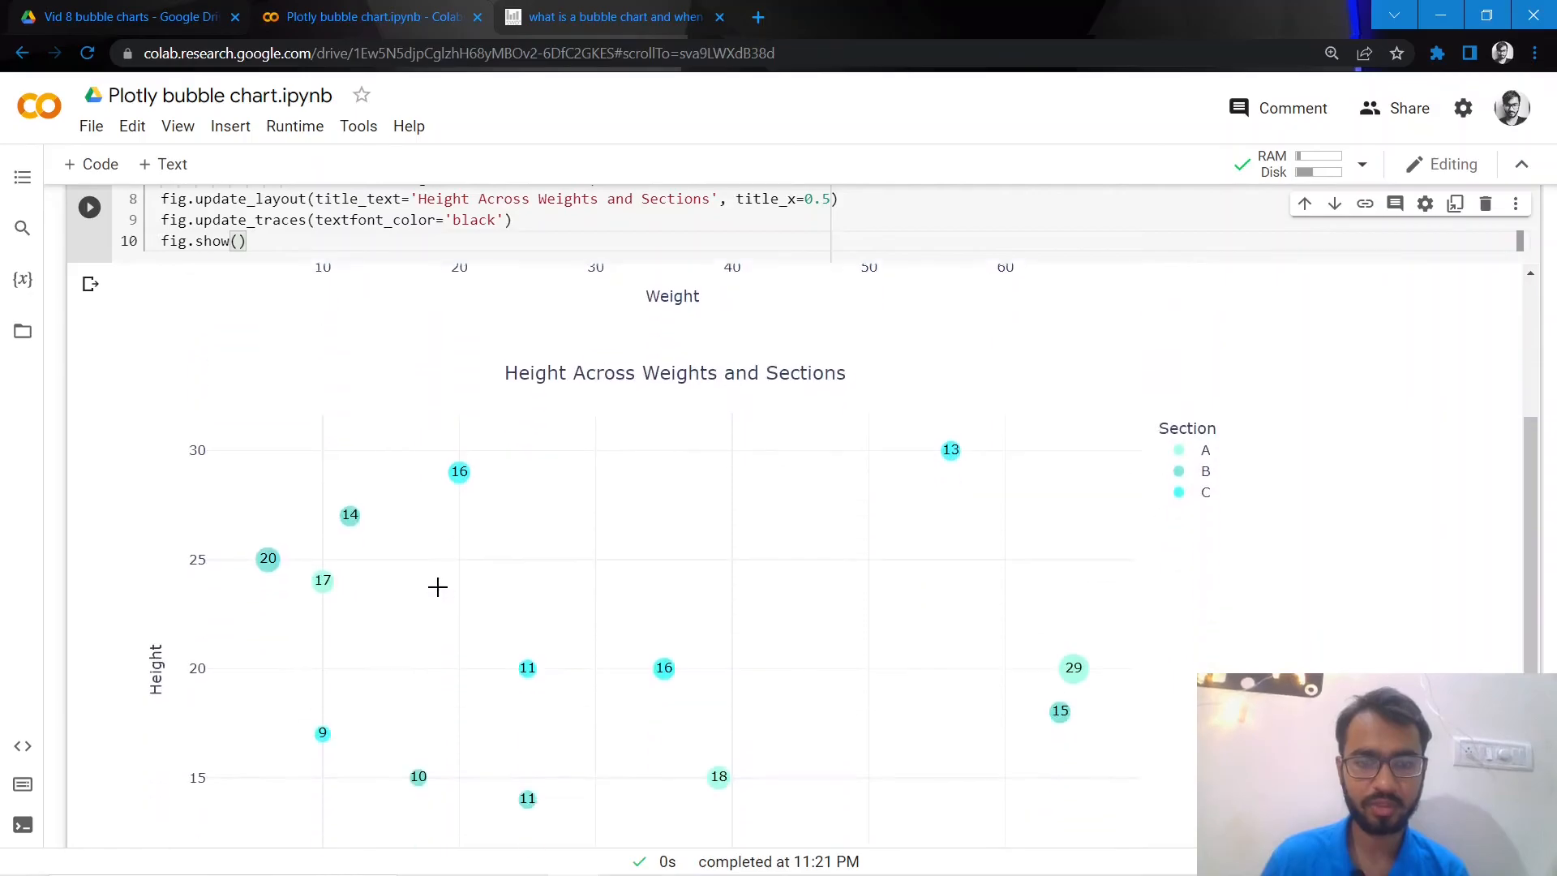
pyautogui.scroll(-3)
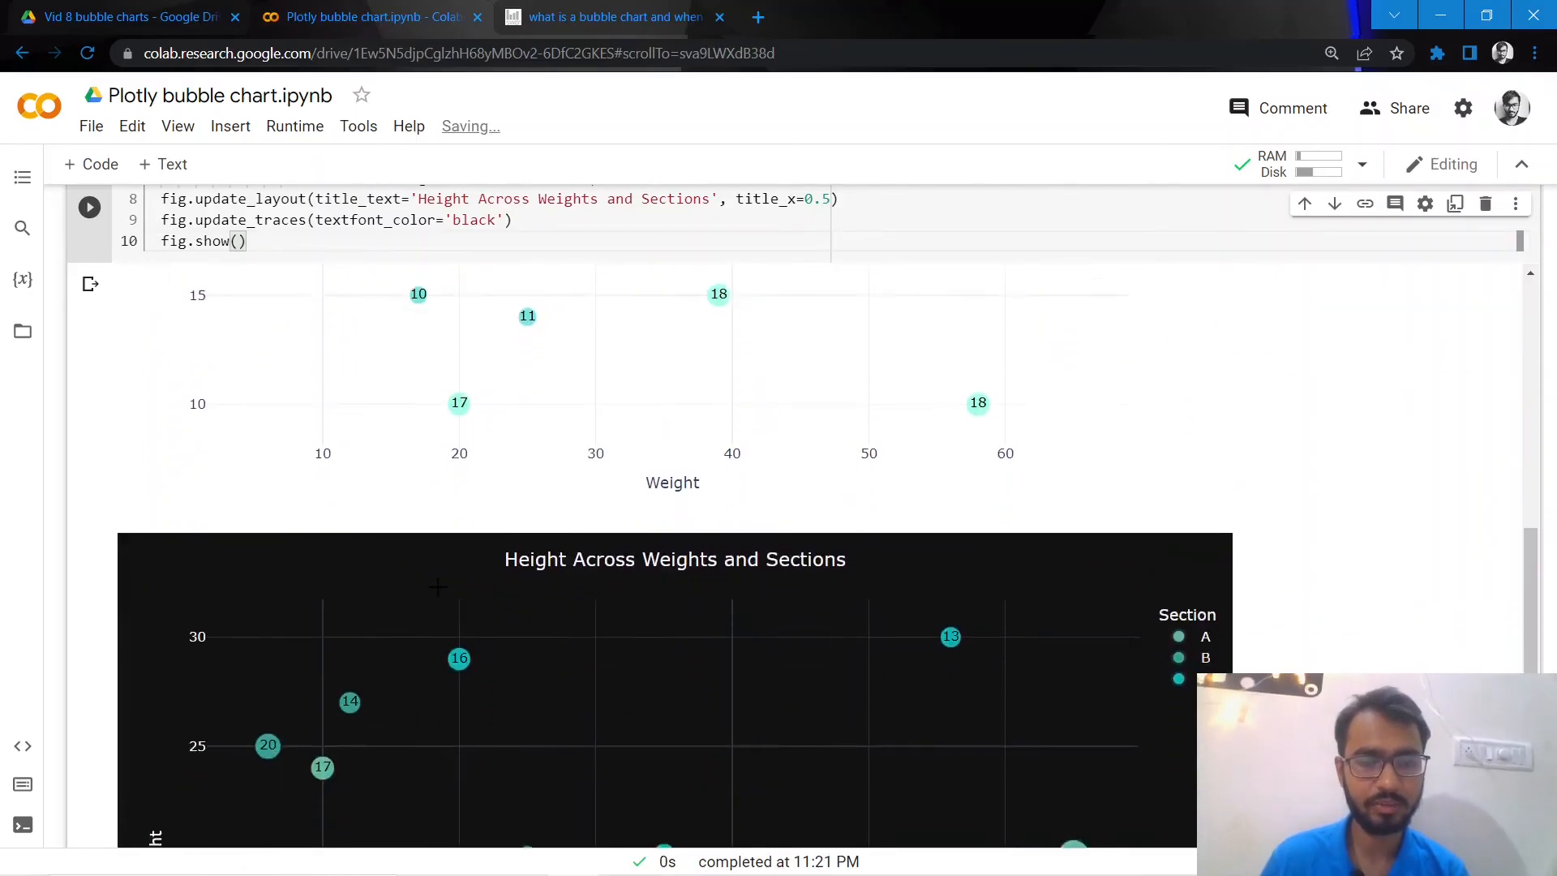
pyautogui.scroll(-3)
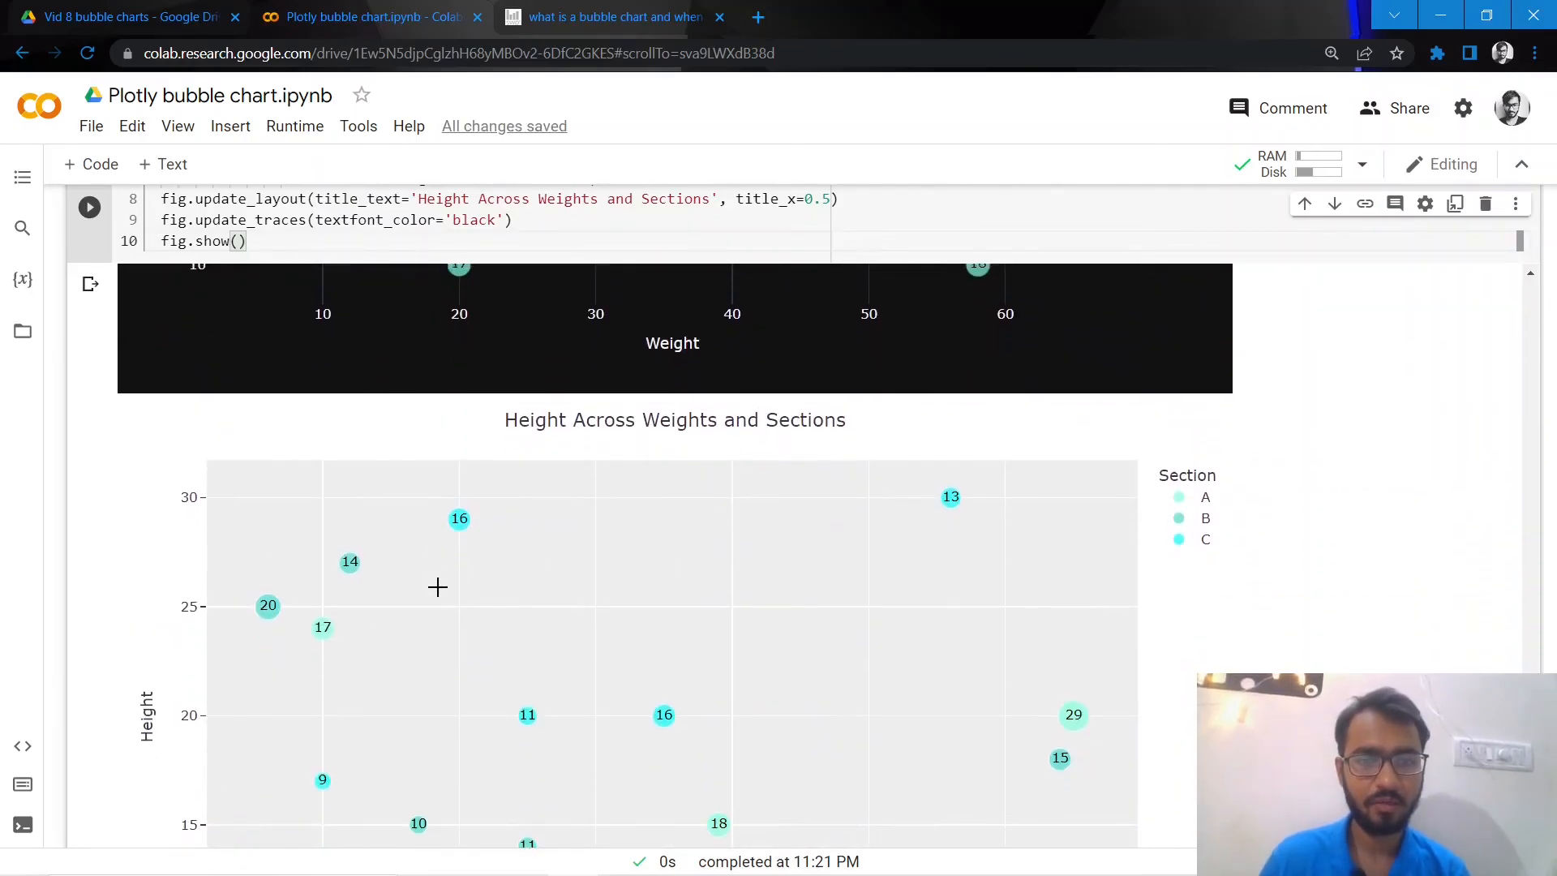
pyautogui.scroll(-3)
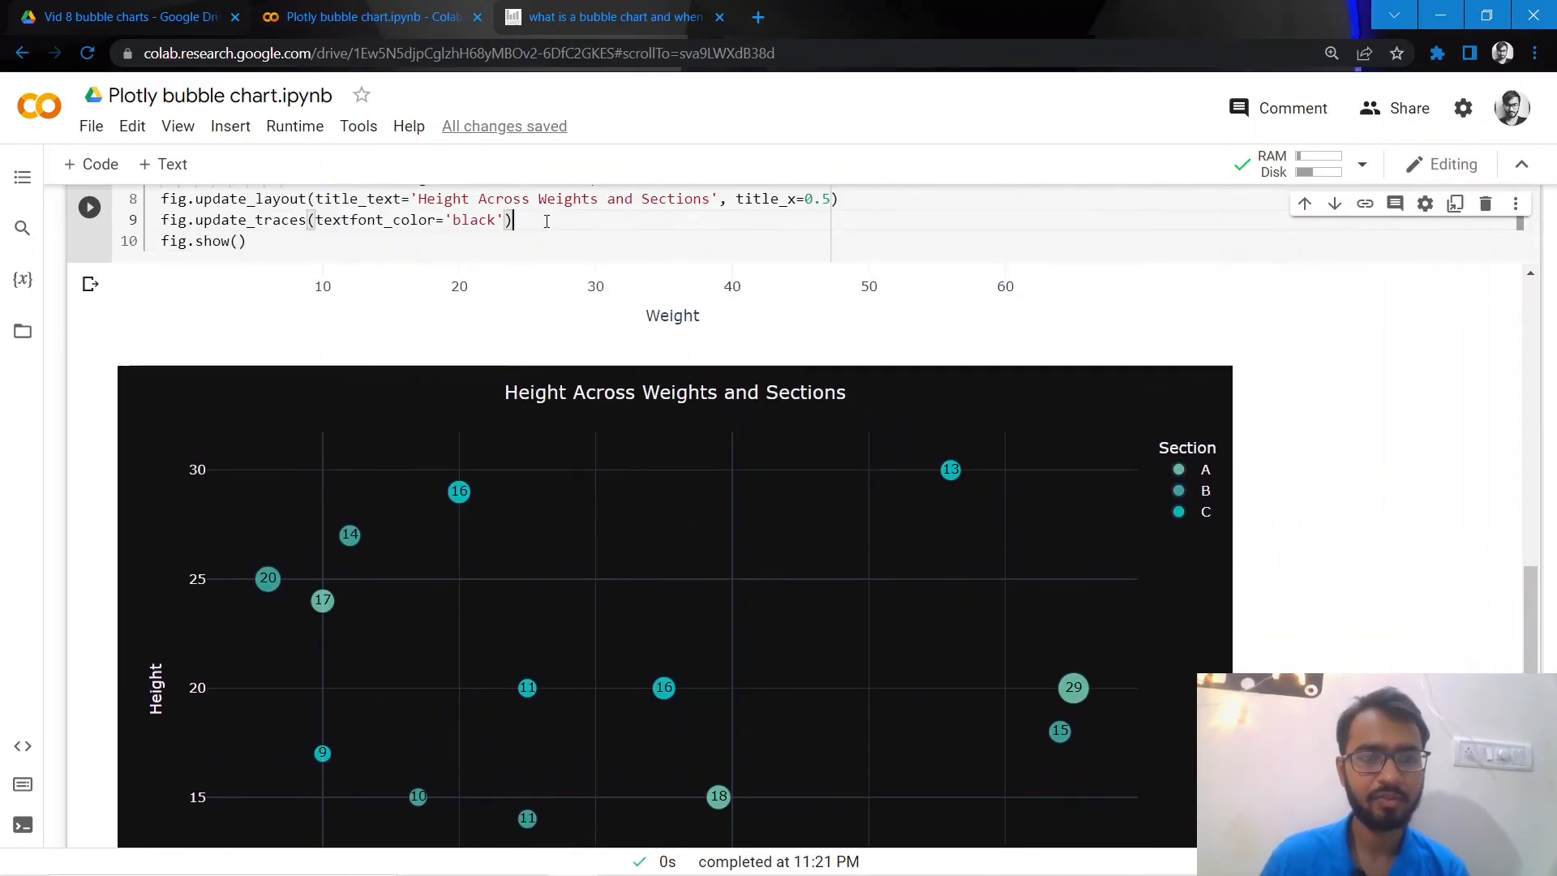
pyautogui.scroll(-3)
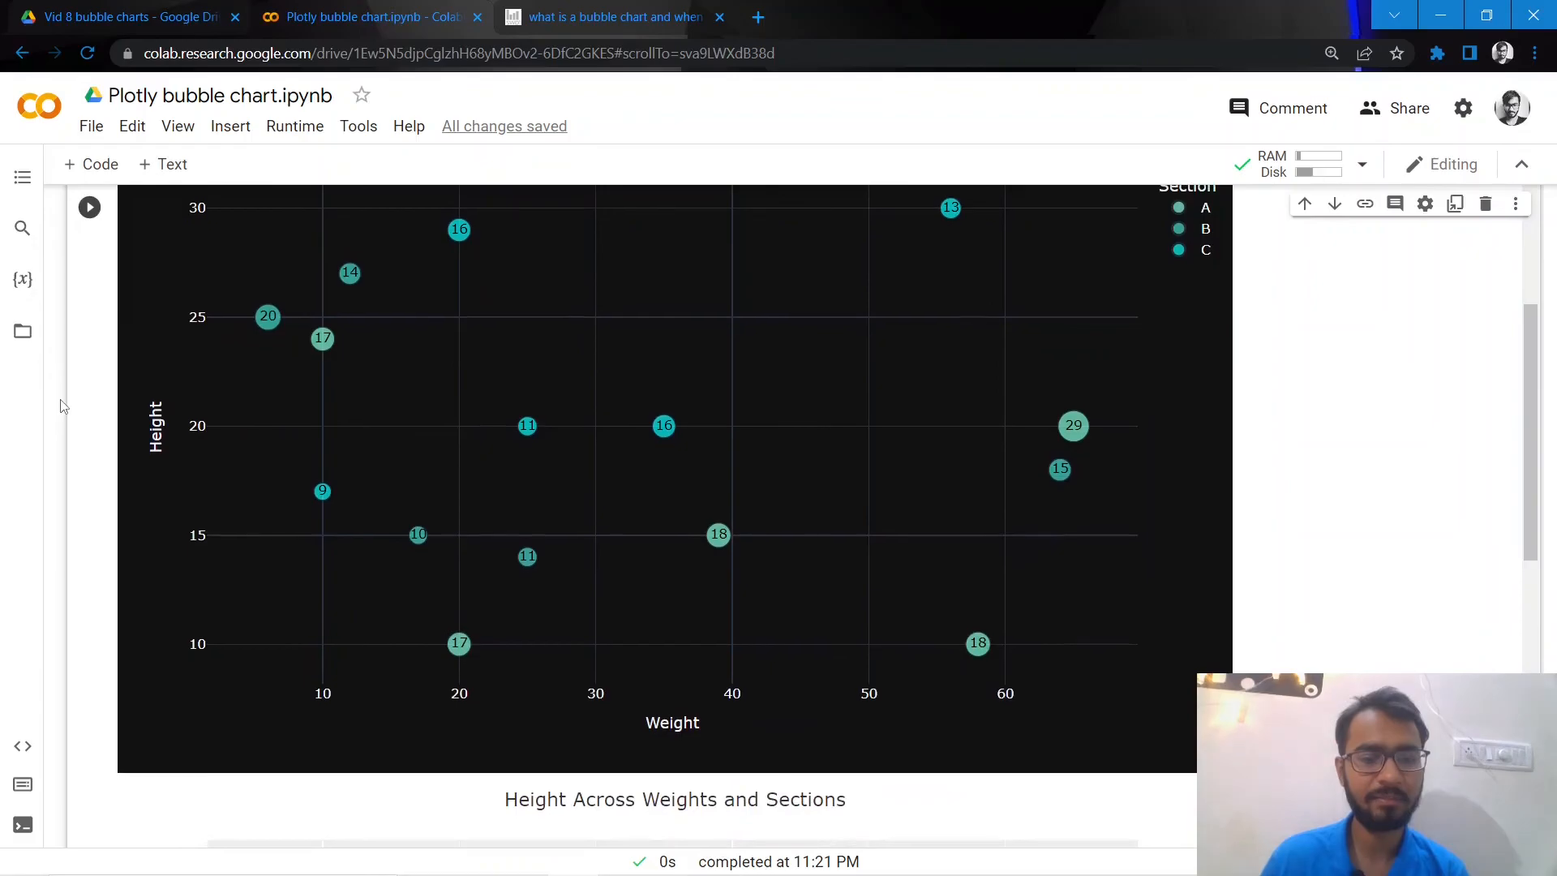
pyautogui.scroll(3)
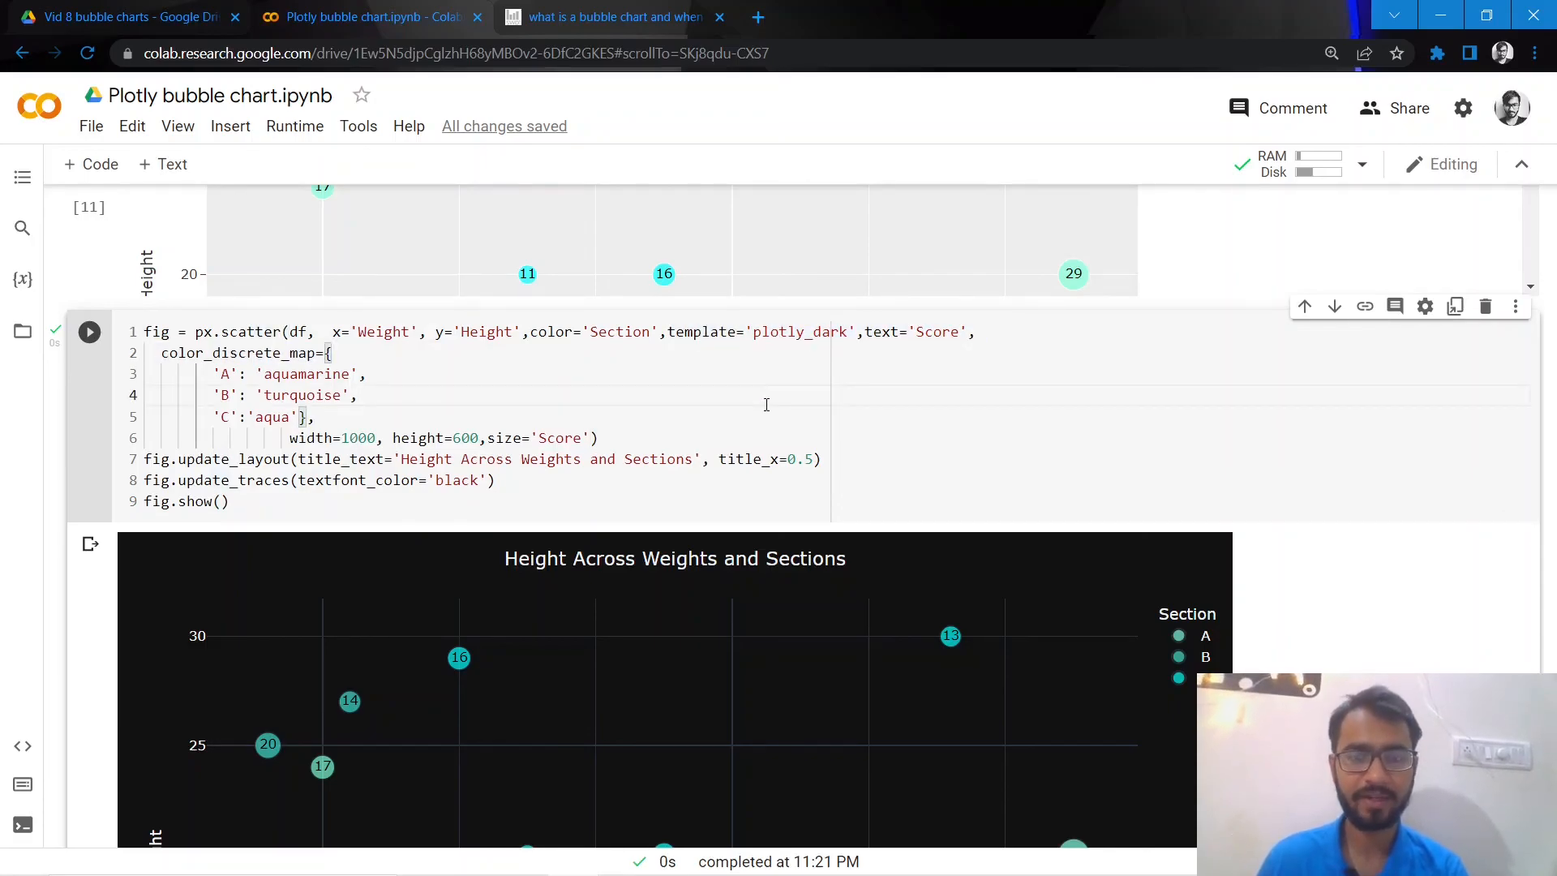
# View the dark Weight vs Height bubble chart and zoom Chrome from 110% to 100%
pyautogui.scroll(-3)
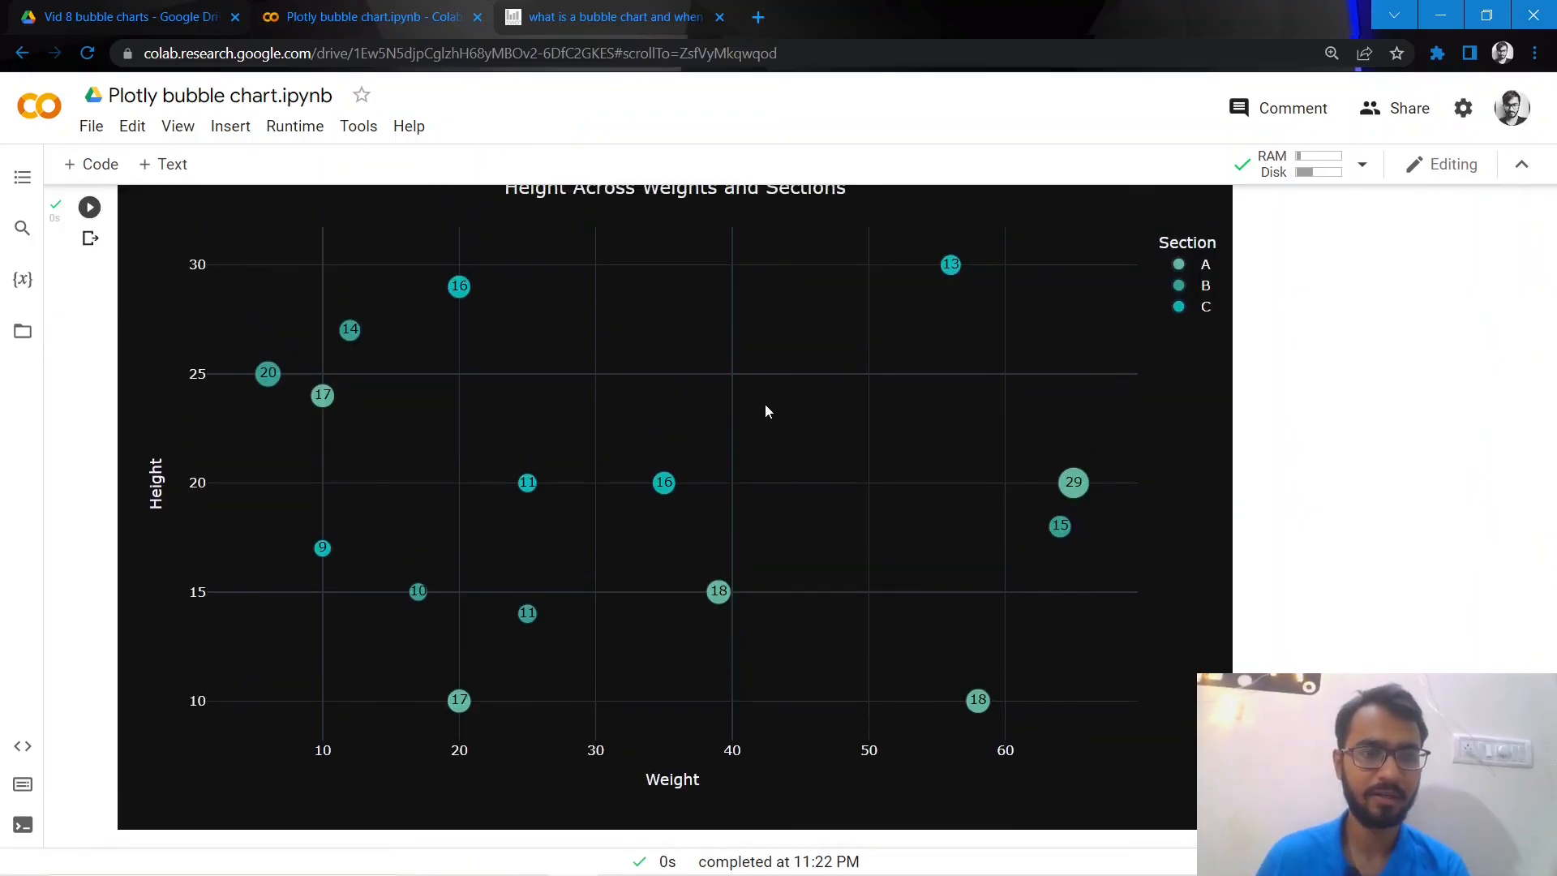
pyautogui.click(1535, 53)
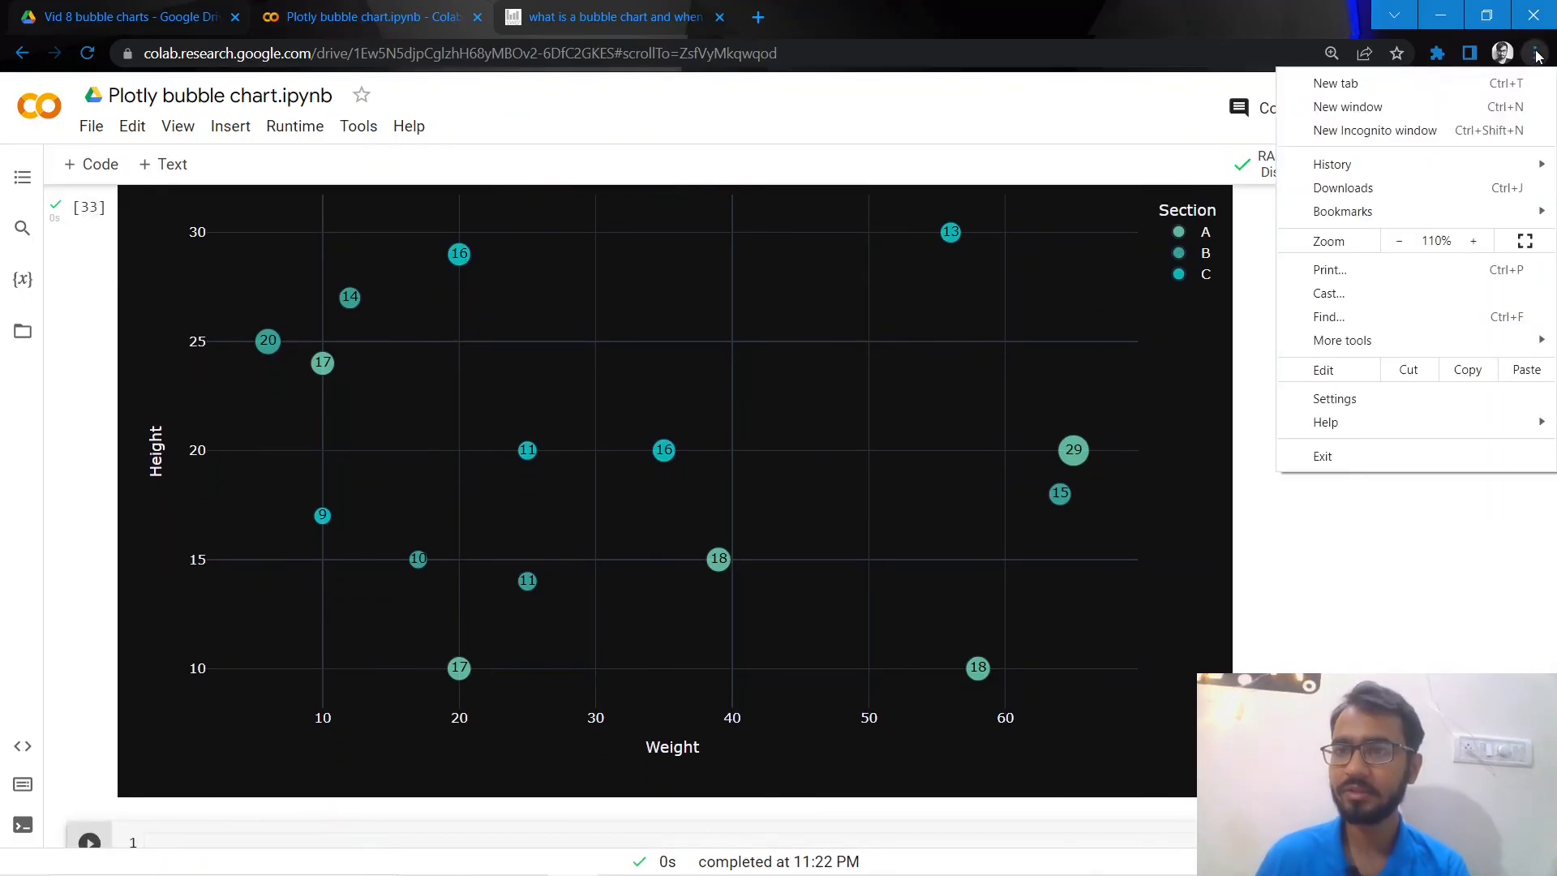
pyautogui.click(1398, 239)
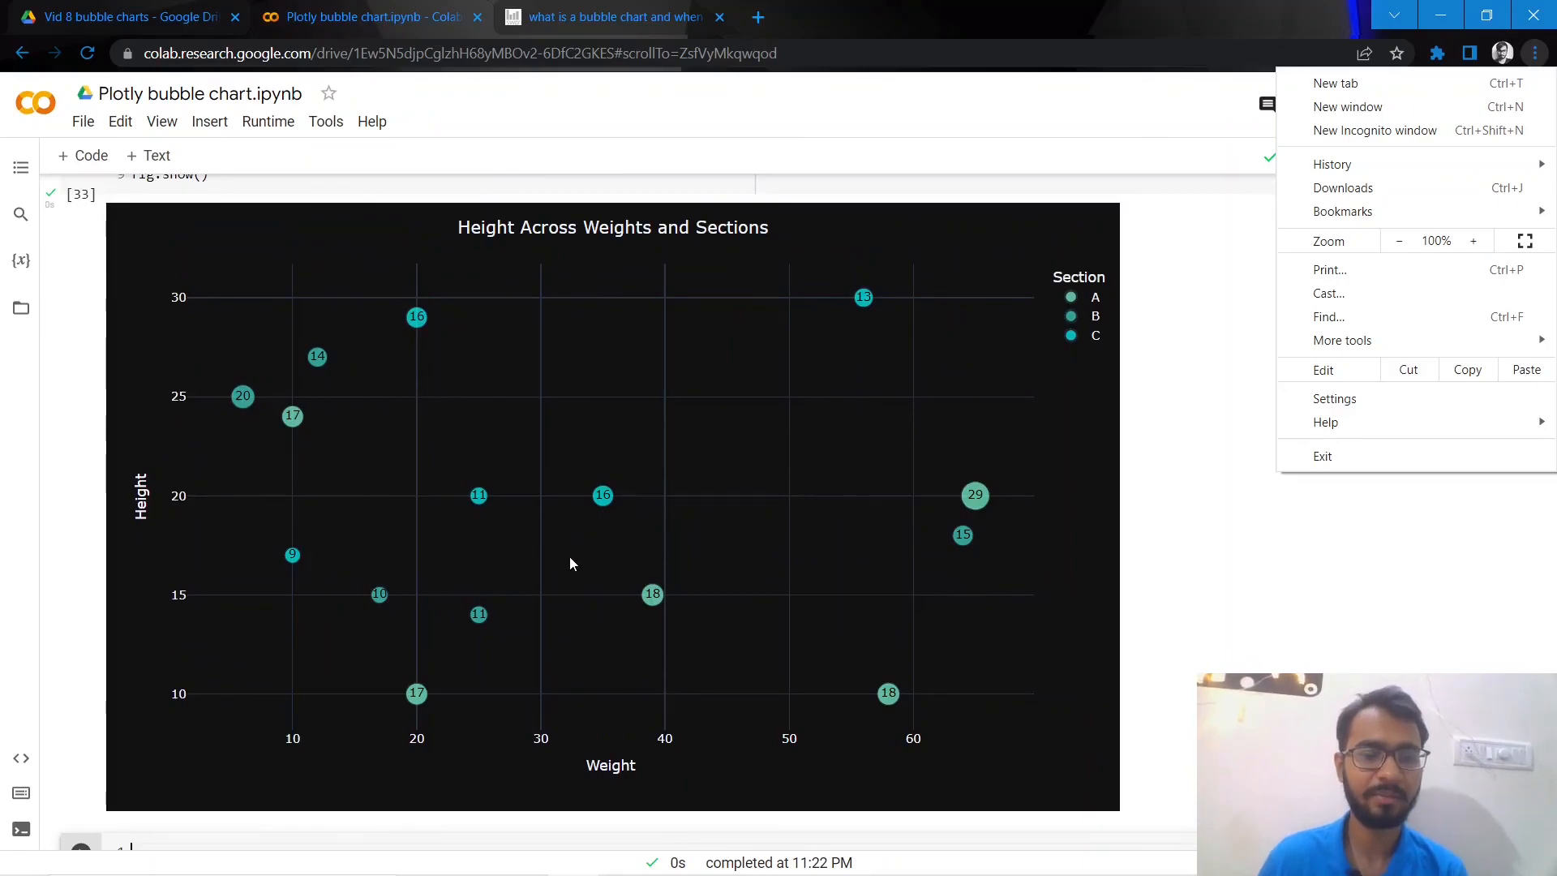
pyautogui.moveTo(233, 848)
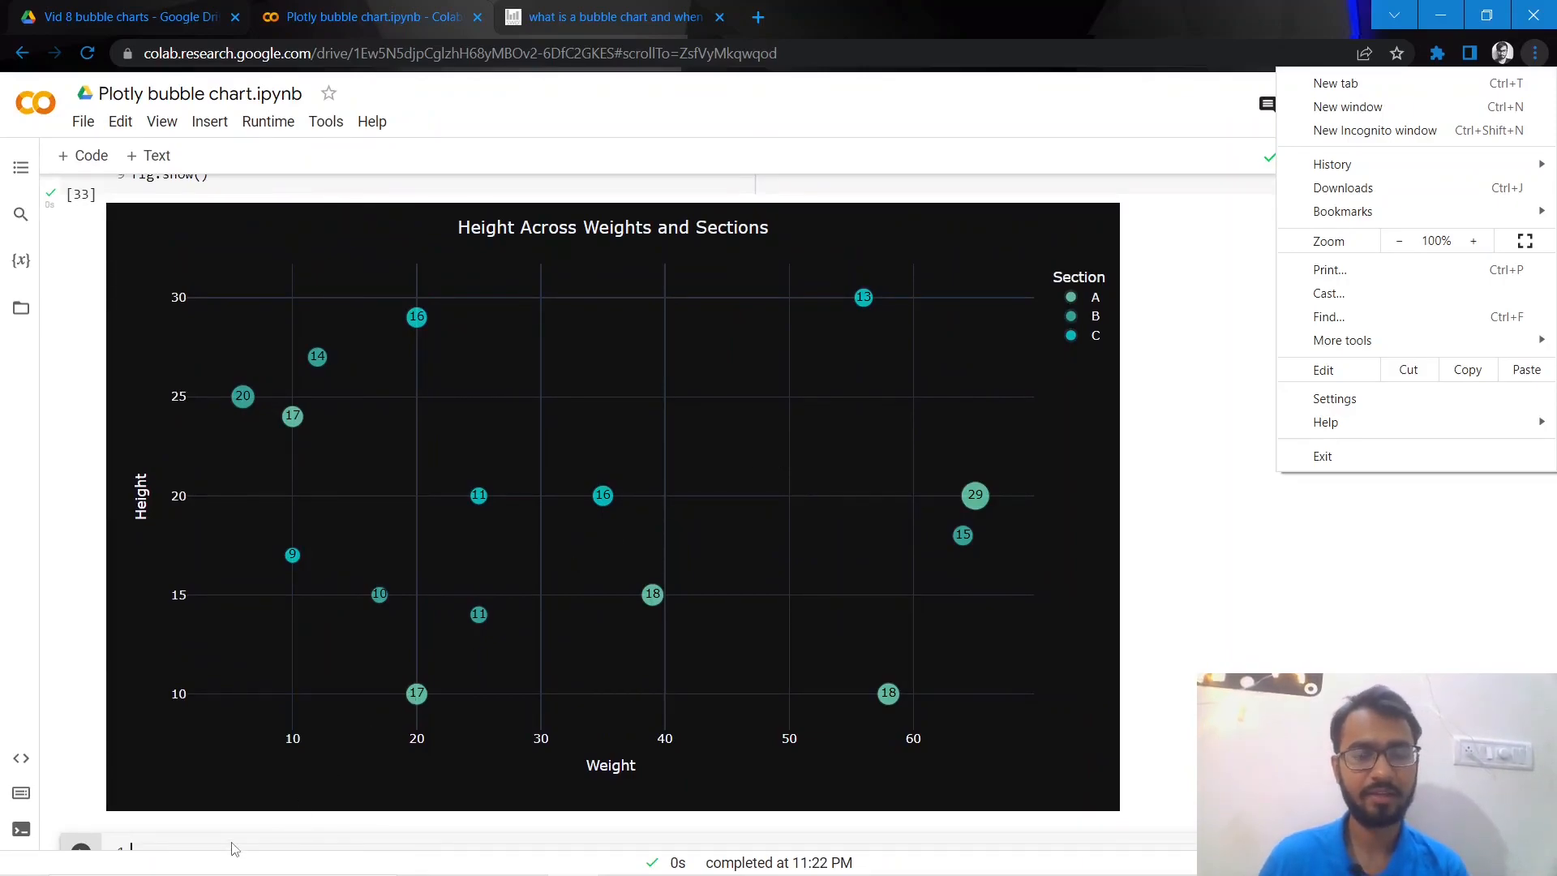
pyautogui.moveTo(499, 8)
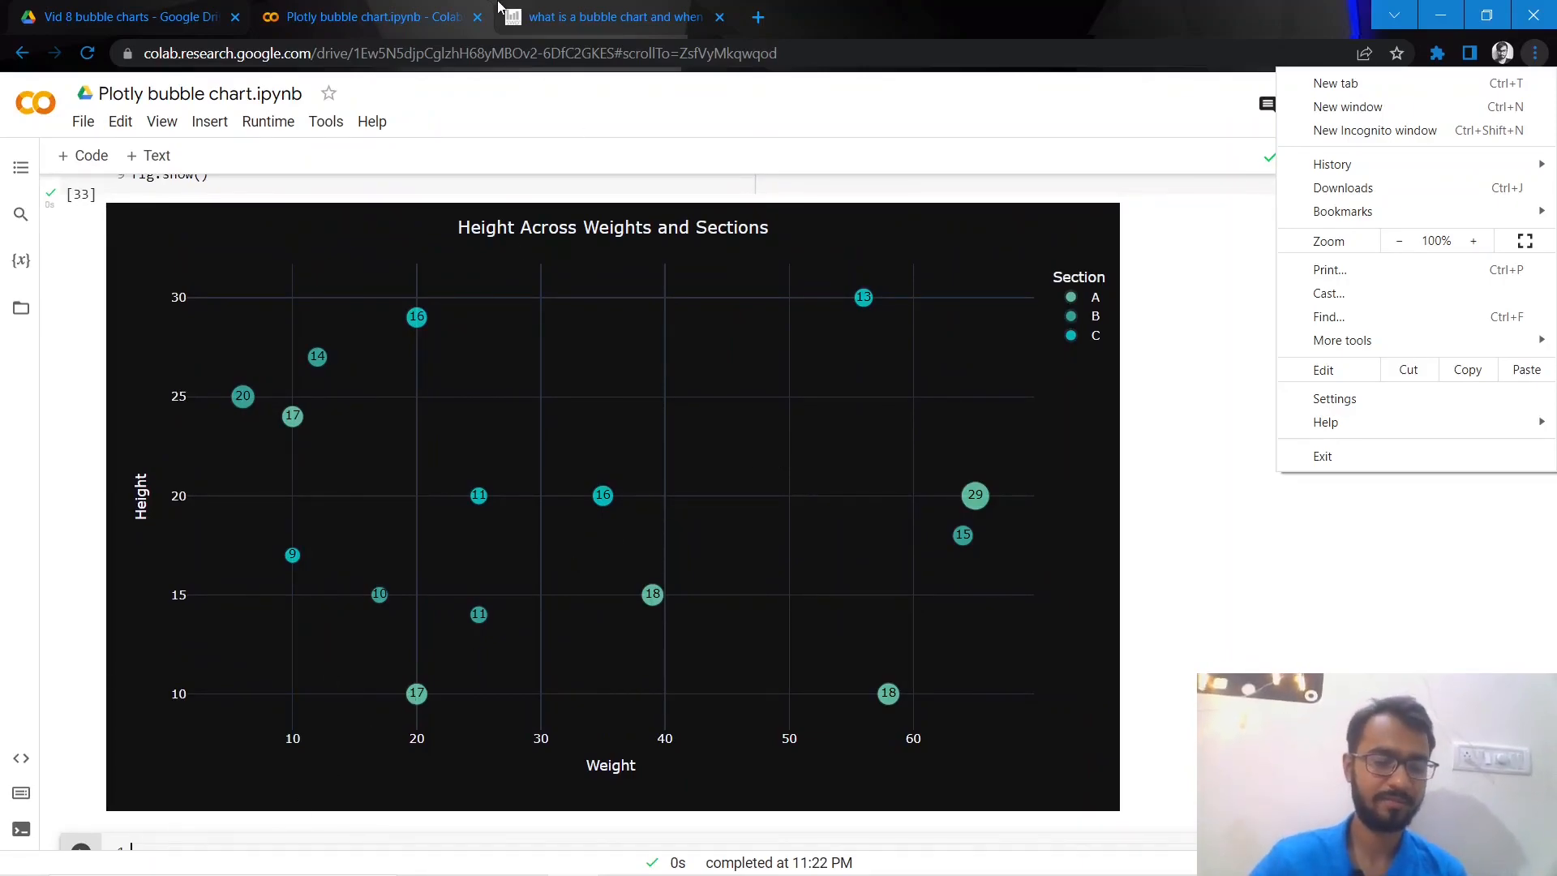